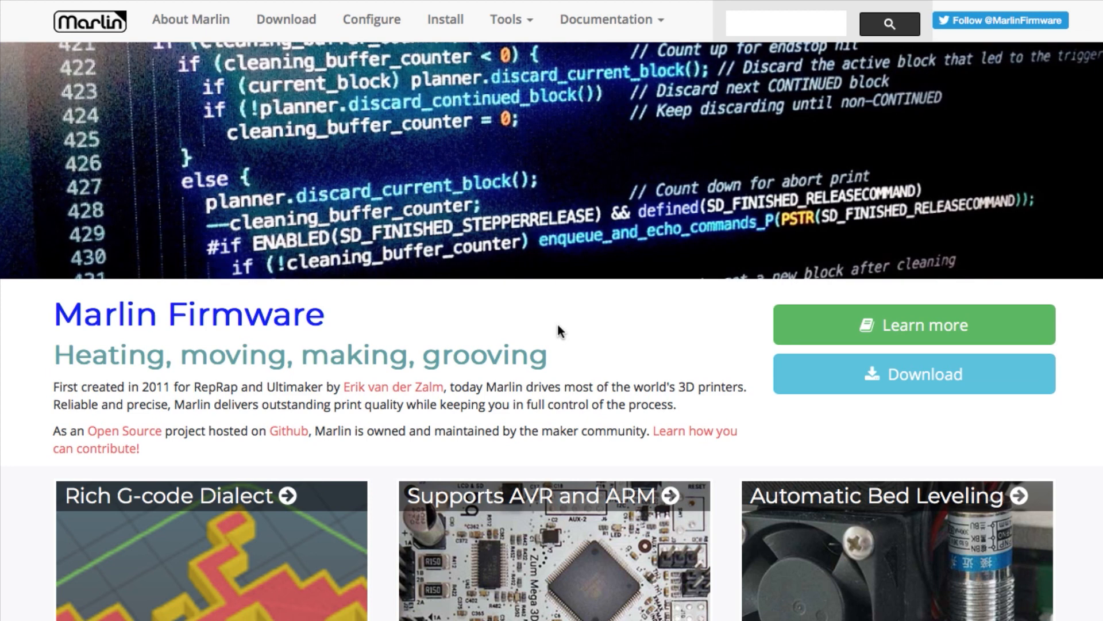
mouse_move(574, 324)
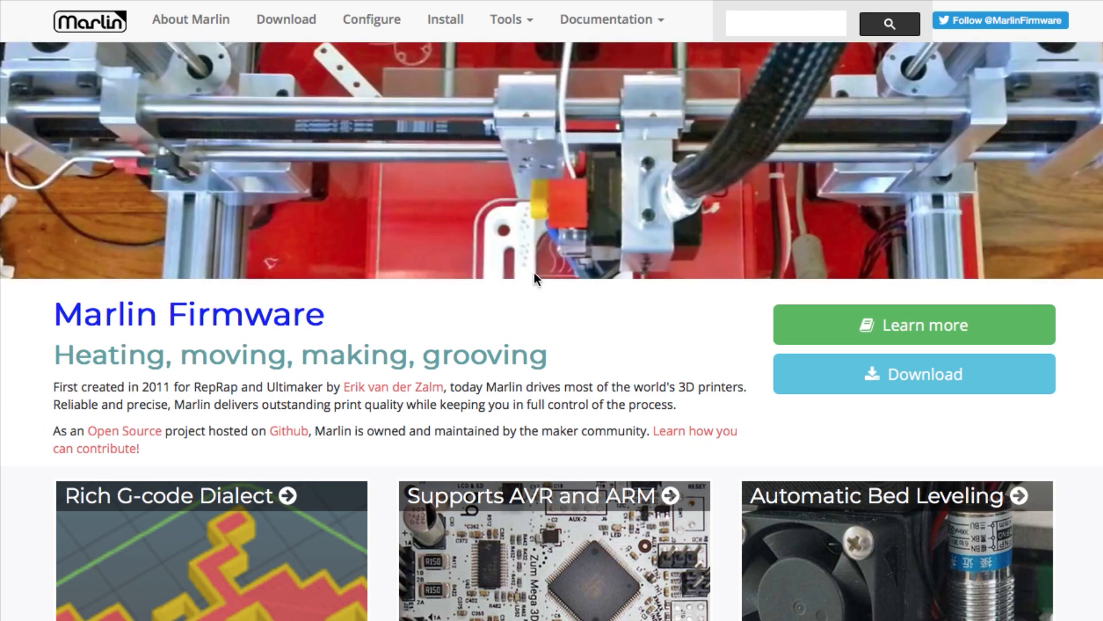
mouse_move(932, 383)
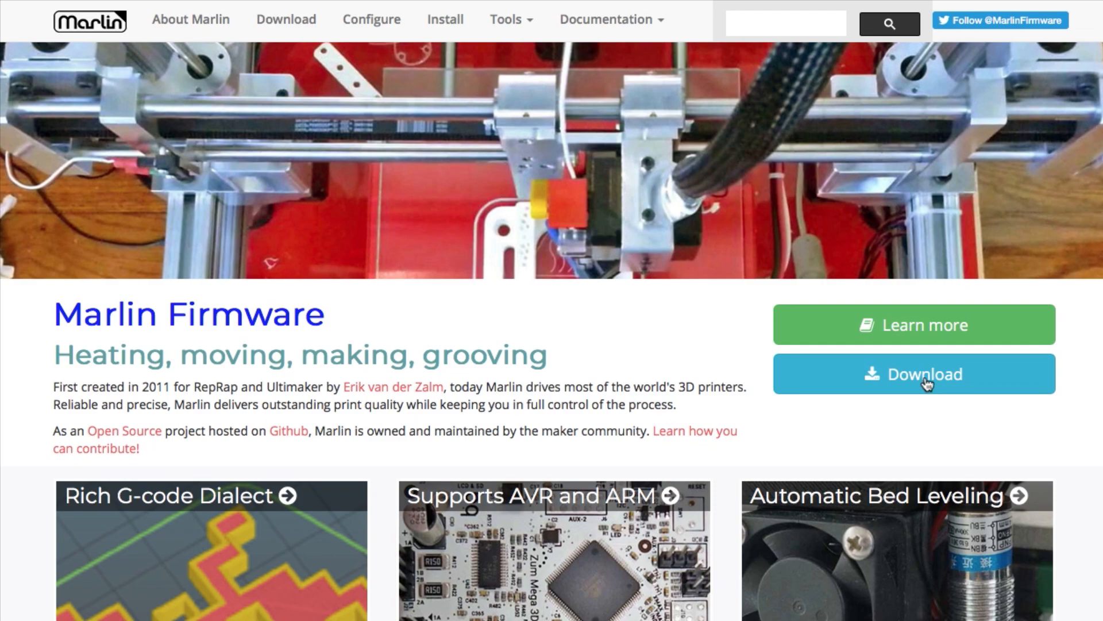
- Go to the Marlin Download page listing 1.1.9, 1.0.2-2 and the bugfix snapshots
click(915, 374)
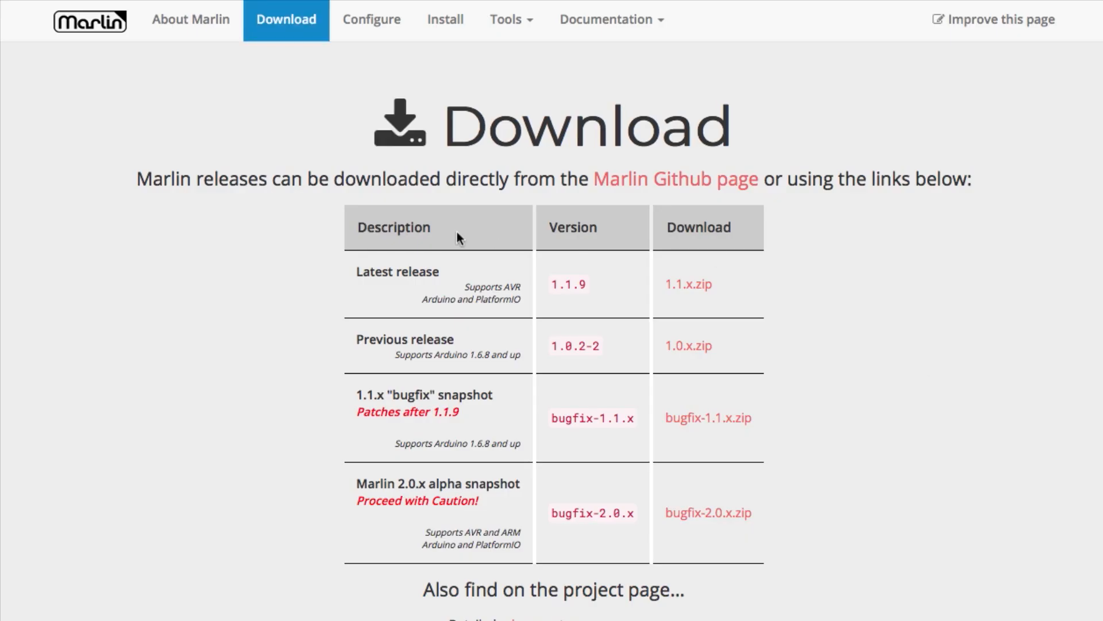
mouse_move(412, 226)
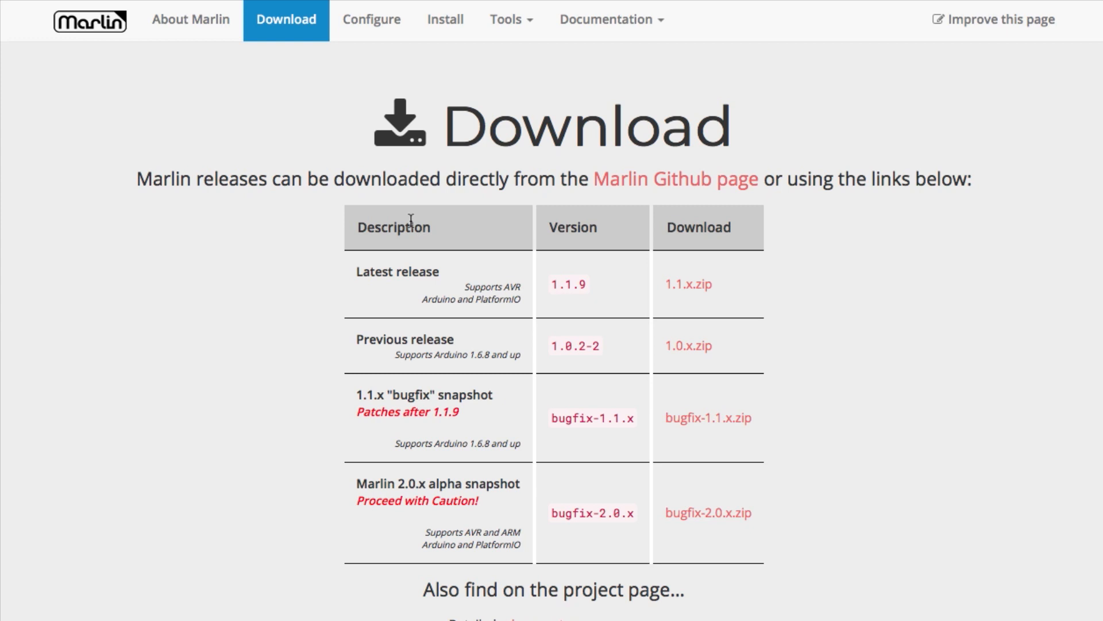
mouse_move(493, 335)
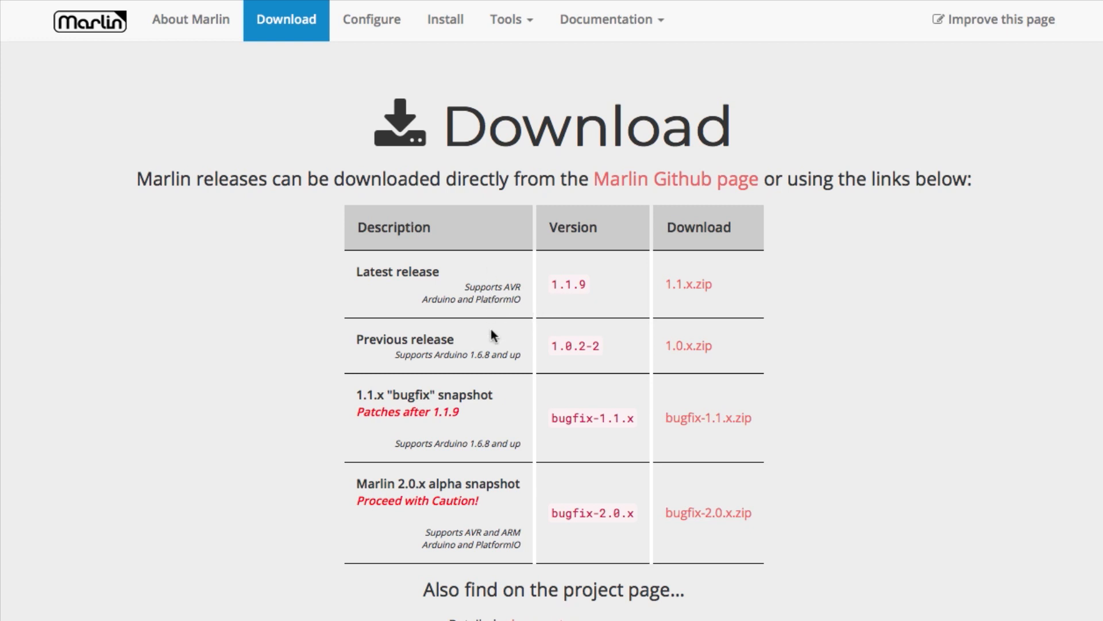
mouse_move(499, 413)
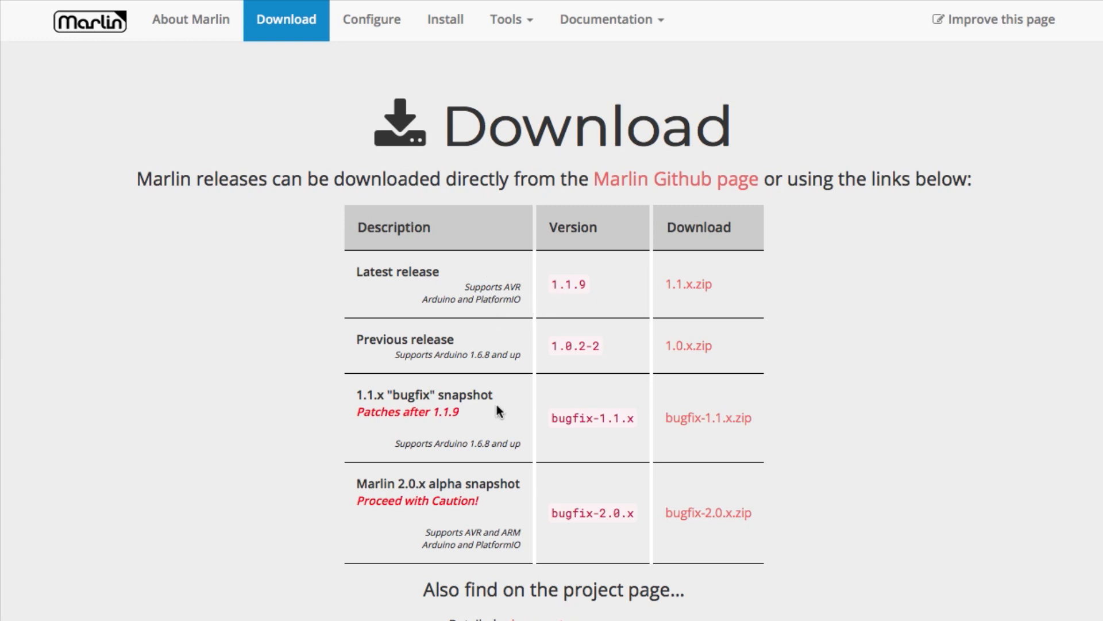
mouse_move(506, 299)
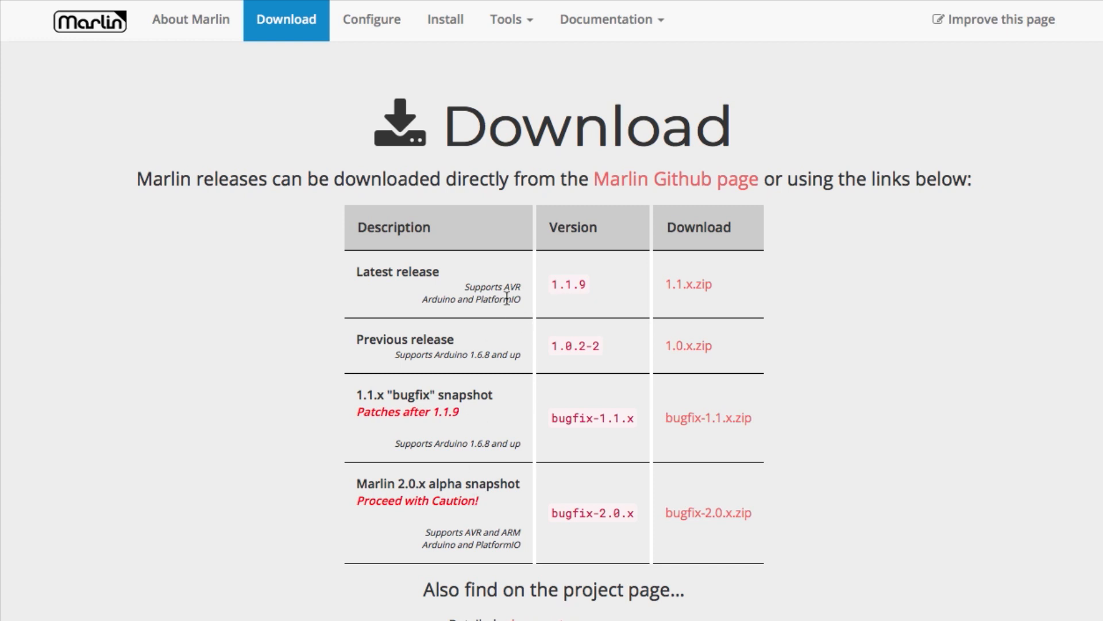
mouse_move(582, 300)
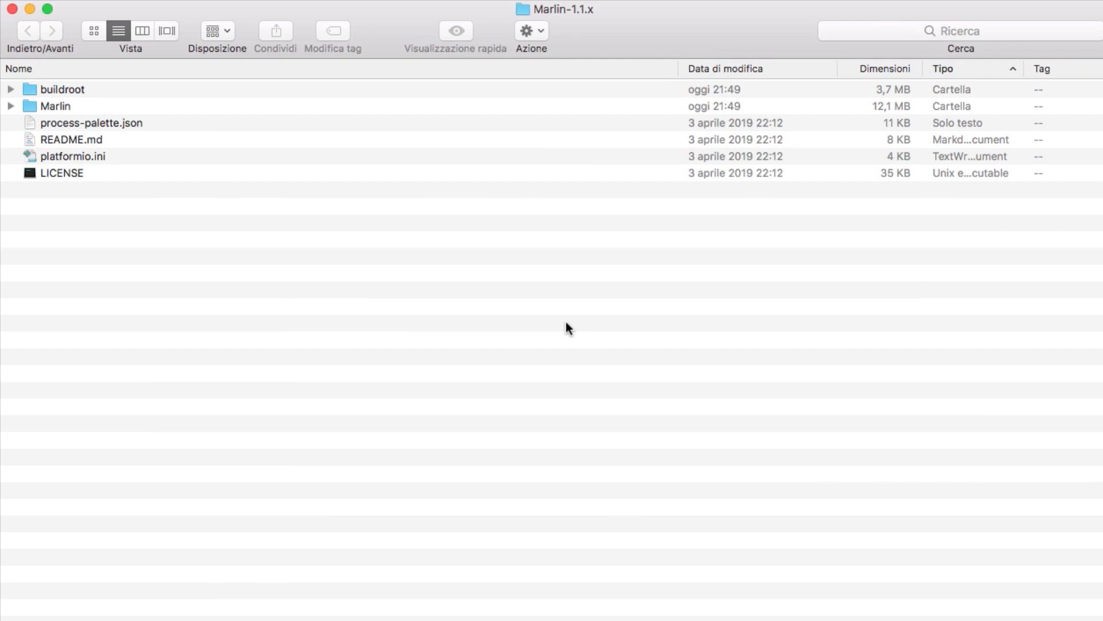
mouse_move(553, 157)
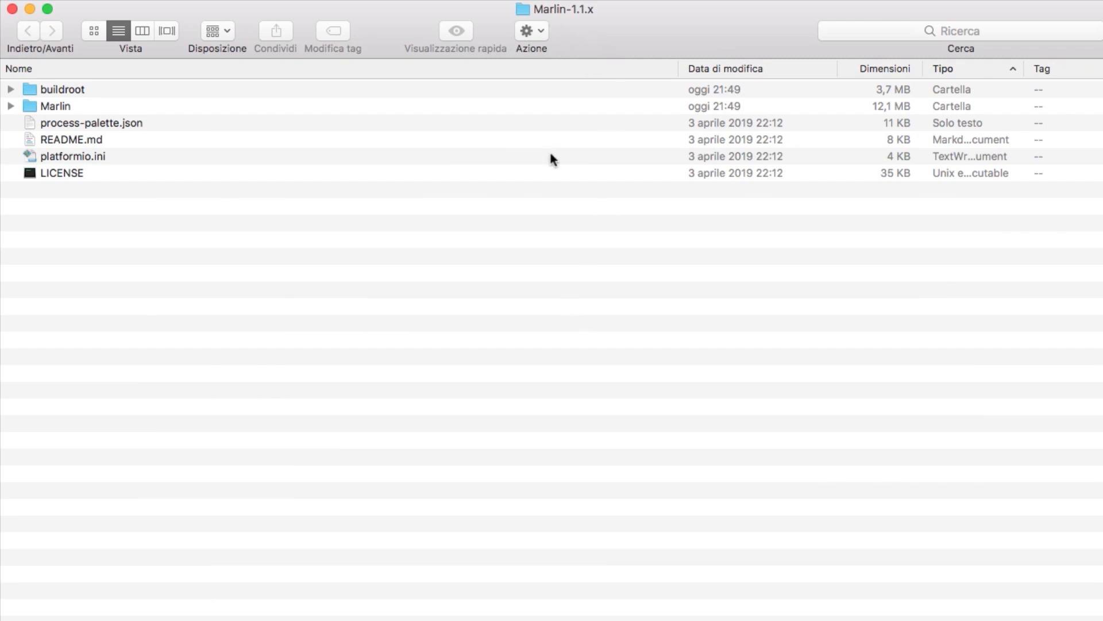
mouse_move(77, 218)
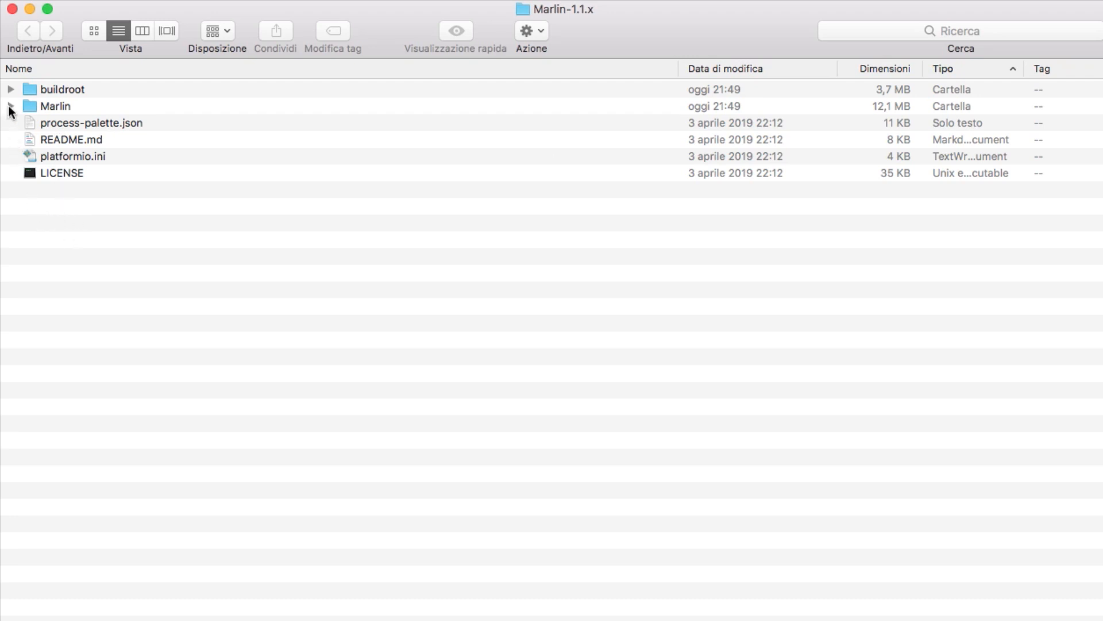
- Expand Marlin > example_configurations > Creality > Ender-3 in the downloaded folder
click(12, 105)
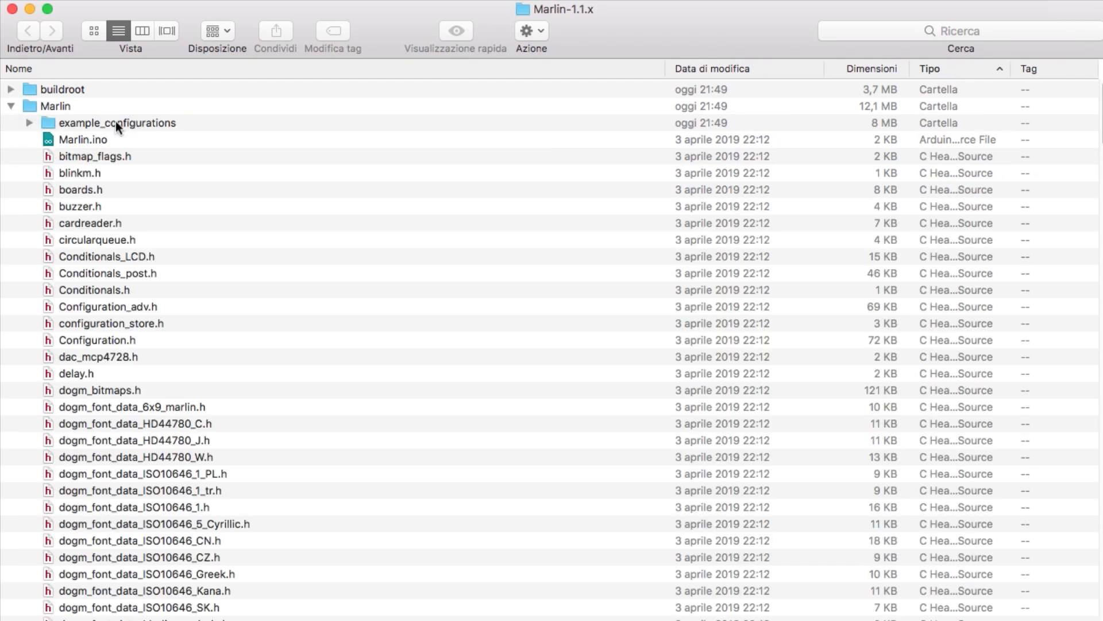
click(30, 123)
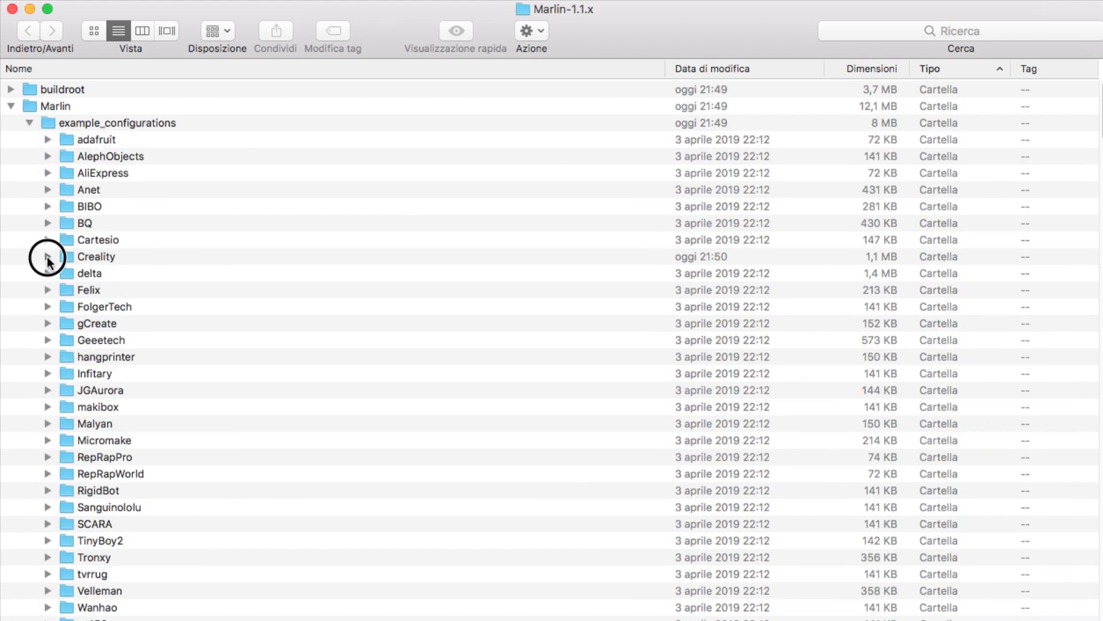
click(47, 256)
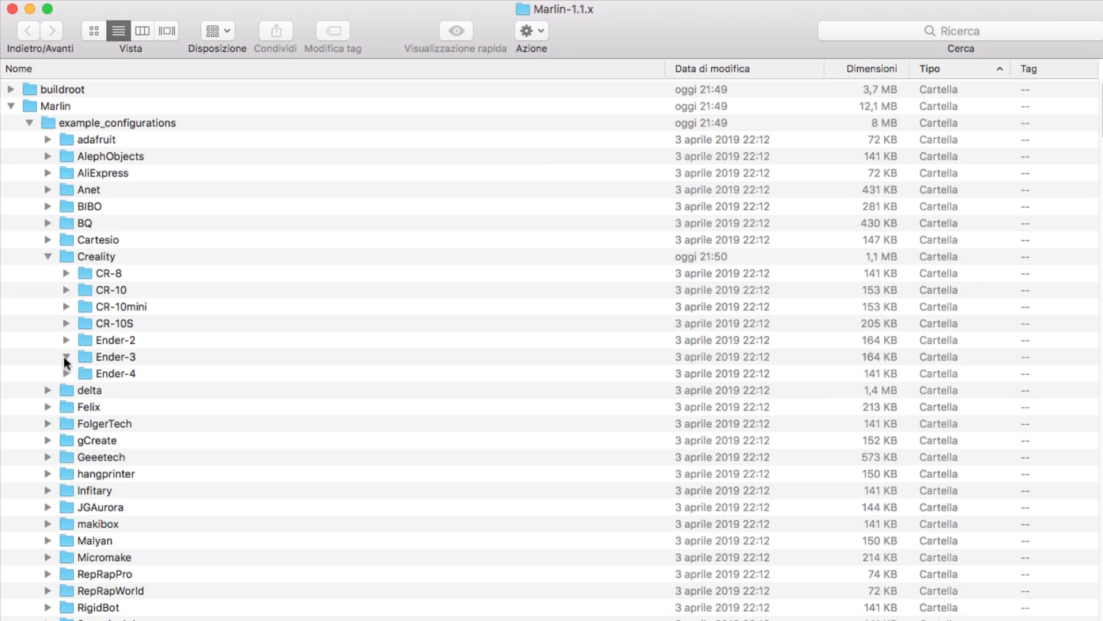
click(67, 356)
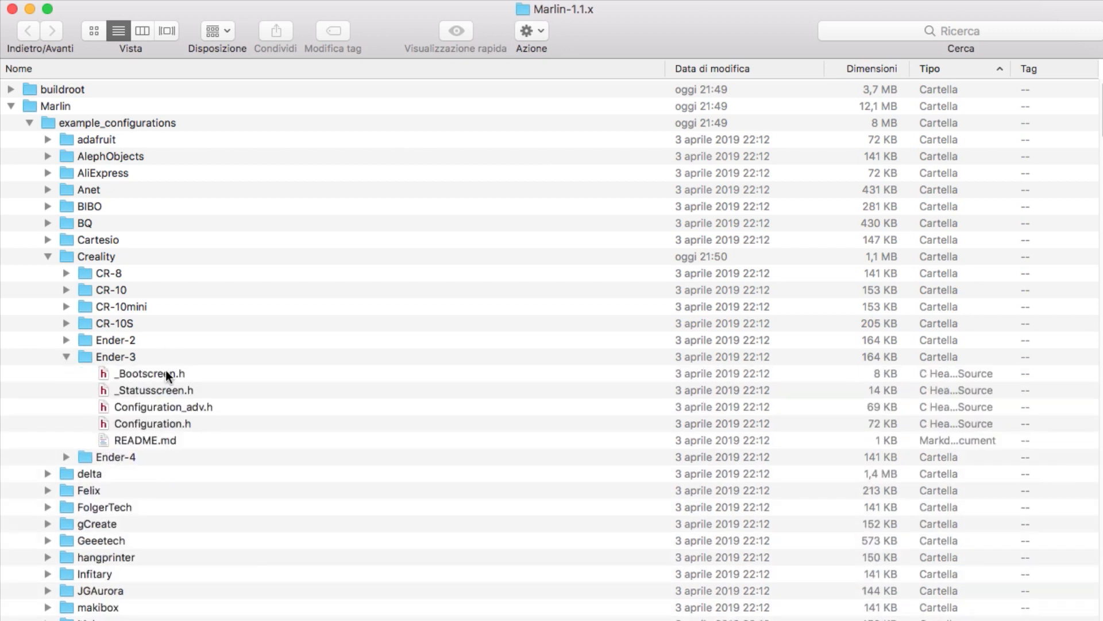
- Select the Ender-3 header files from _Bootscreen.h through Configuration.h
click(152, 423)
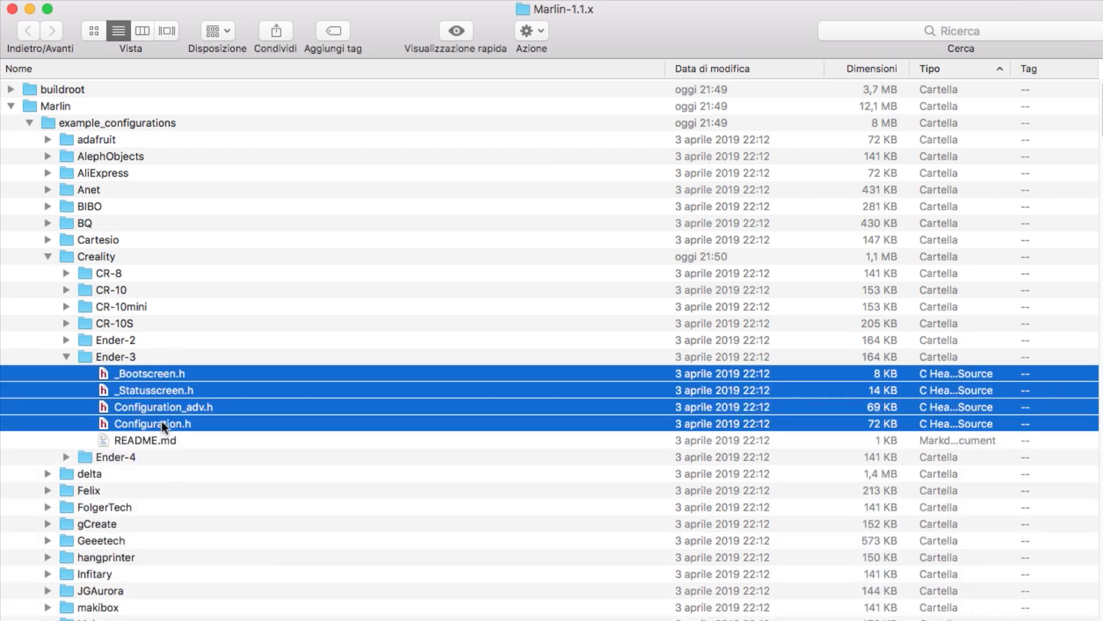
click(66, 356)
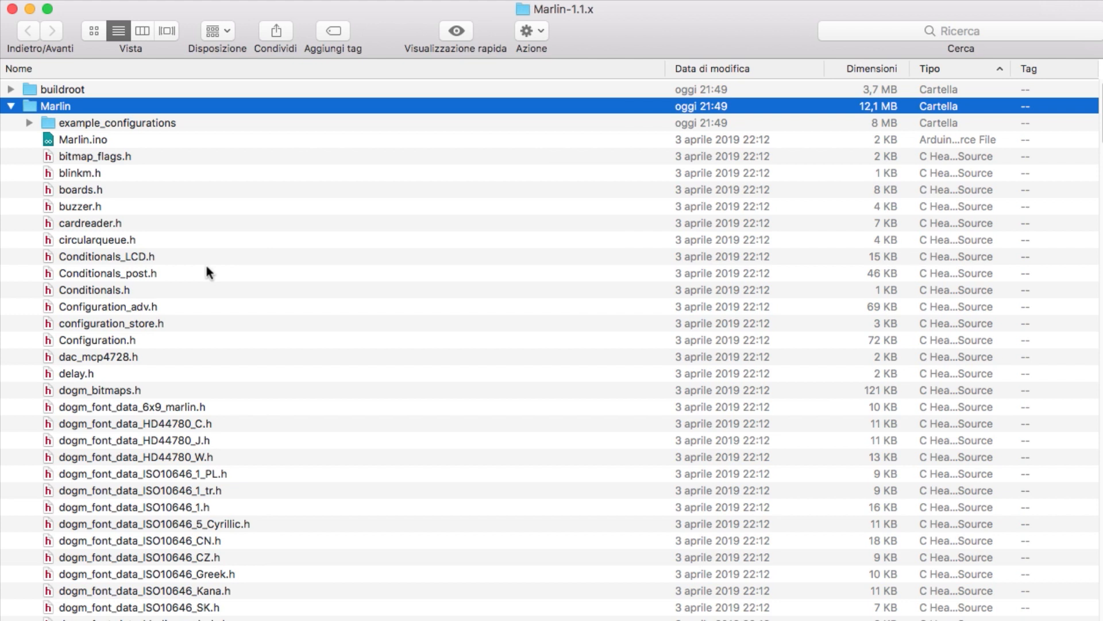
mouse_move(441, 187)
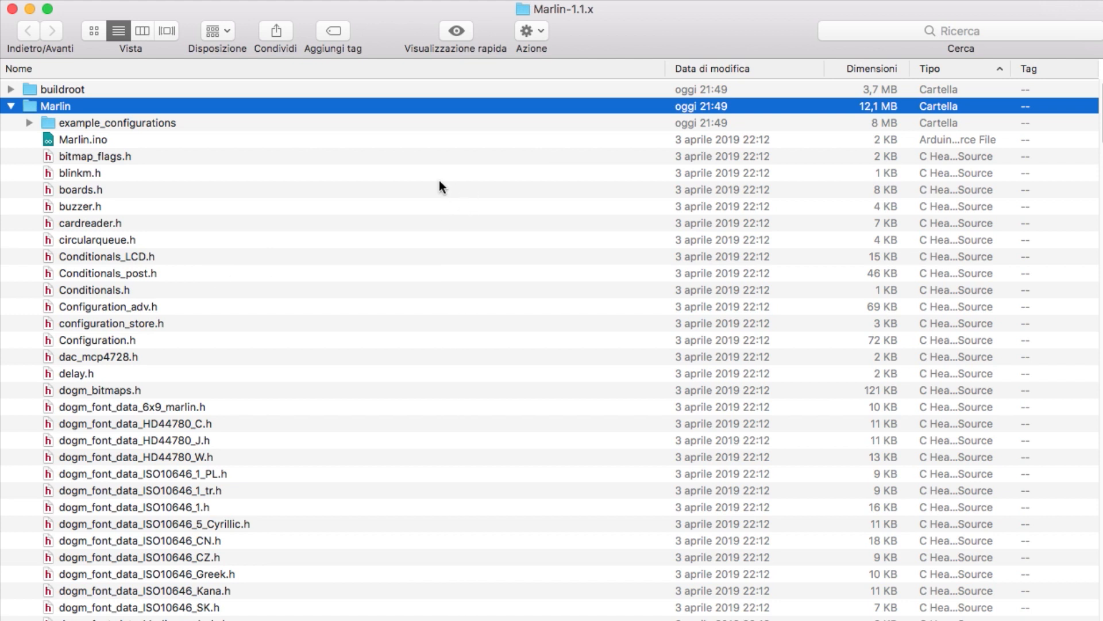
mouse_move(237, 337)
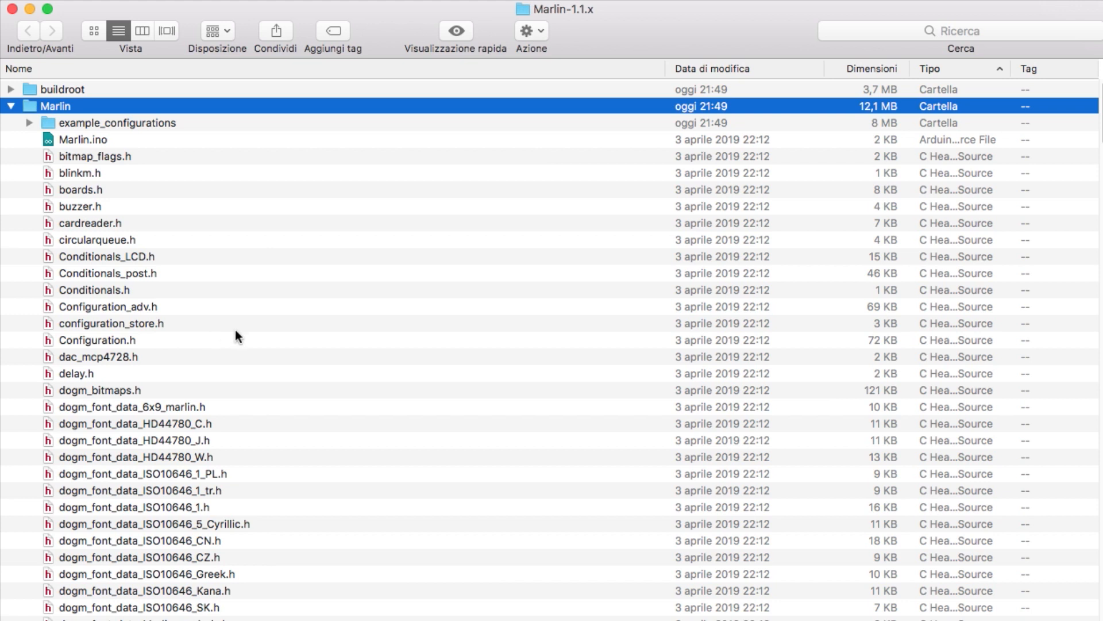
mouse_move(182, 213)
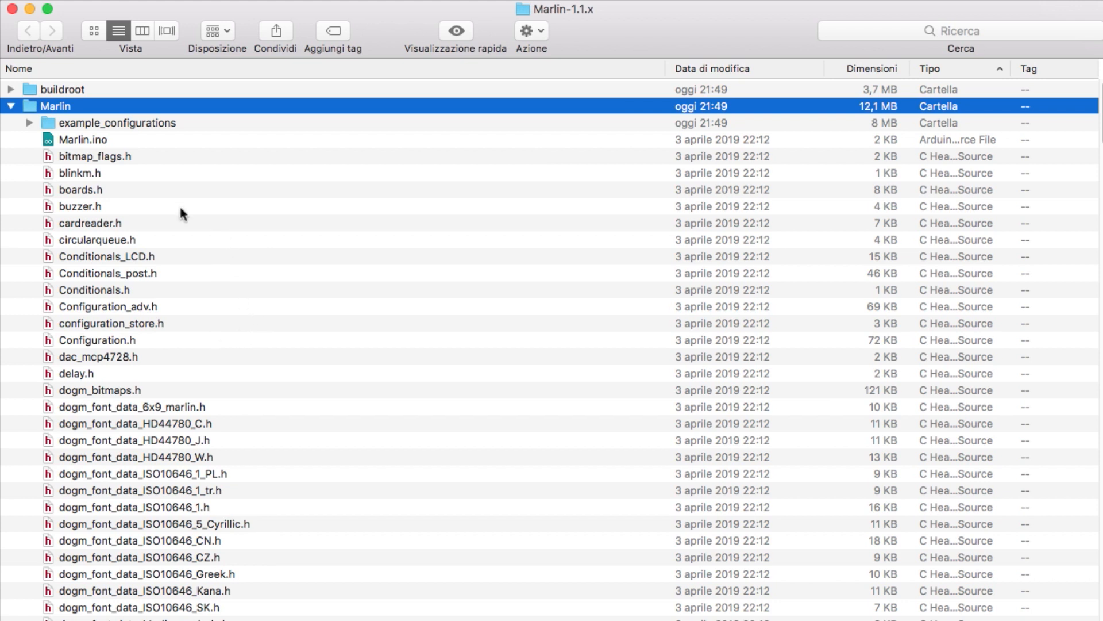
mouse_move(282, 209)
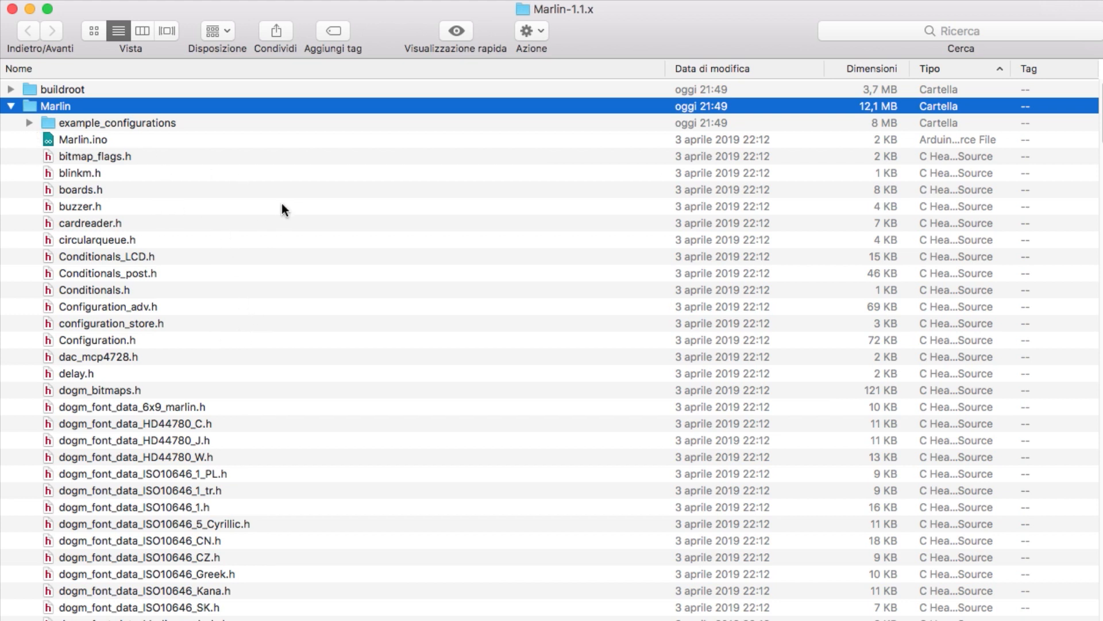
mouse_move(291, 205)
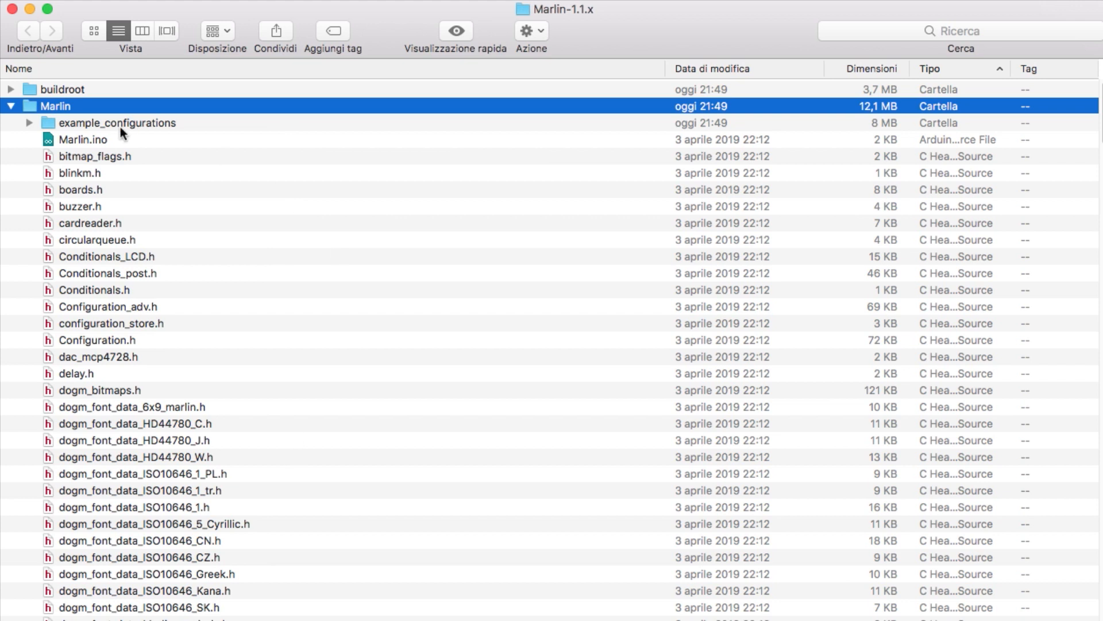
mouse_move(208, 153)
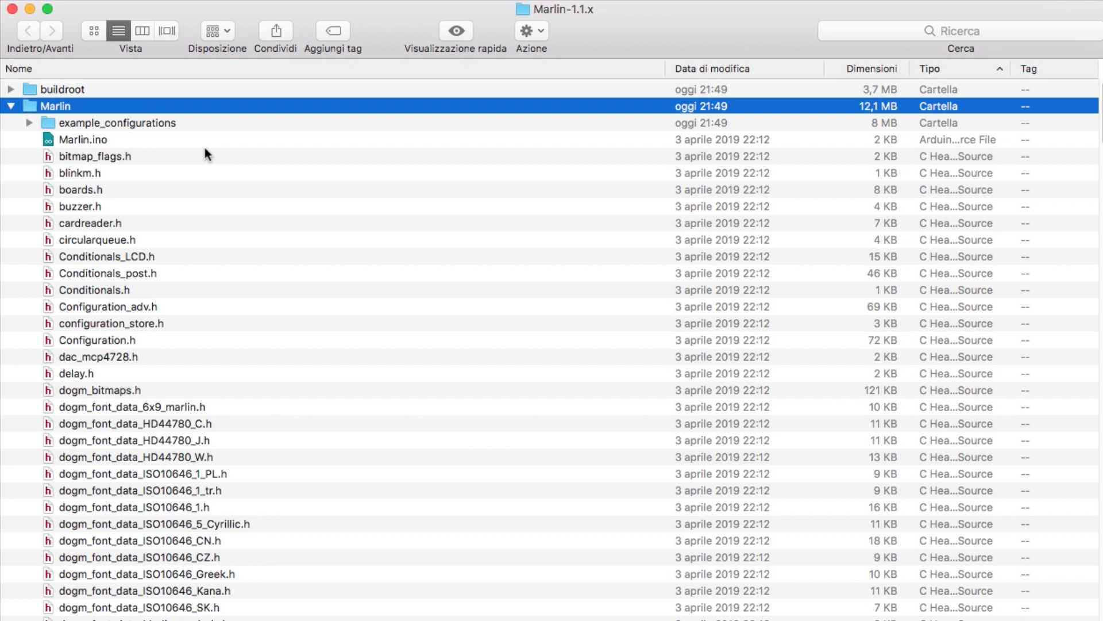
- Open the Marlin.ino sketch from the Marlin folder in Arduino IDE
double_click(83, 139)
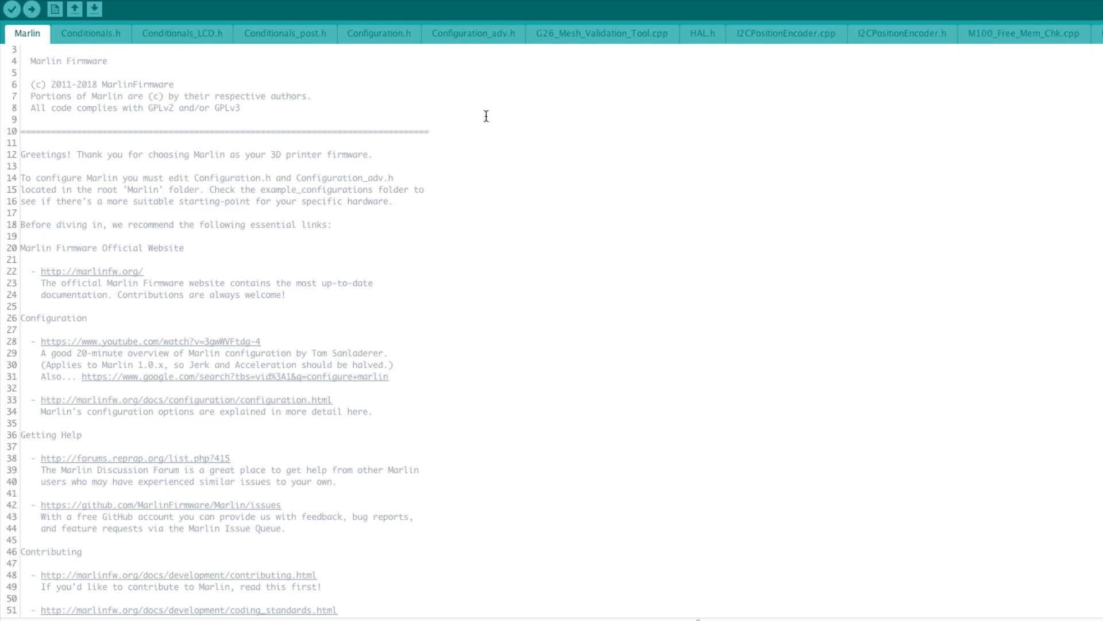
mouse_move(1024, 38)
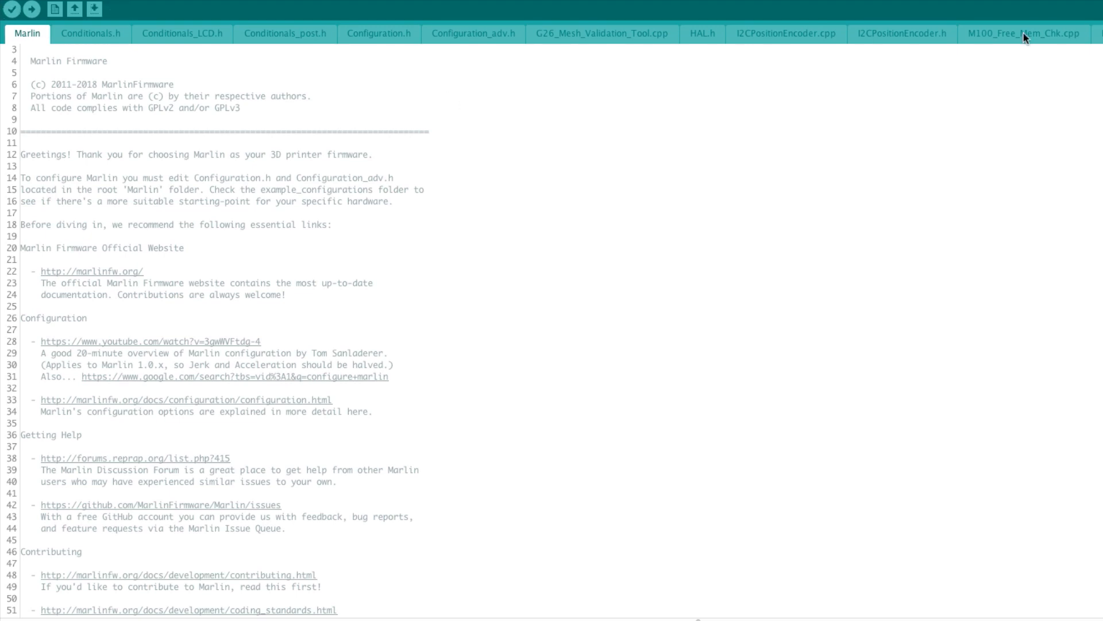
mouse_move(373, 69)
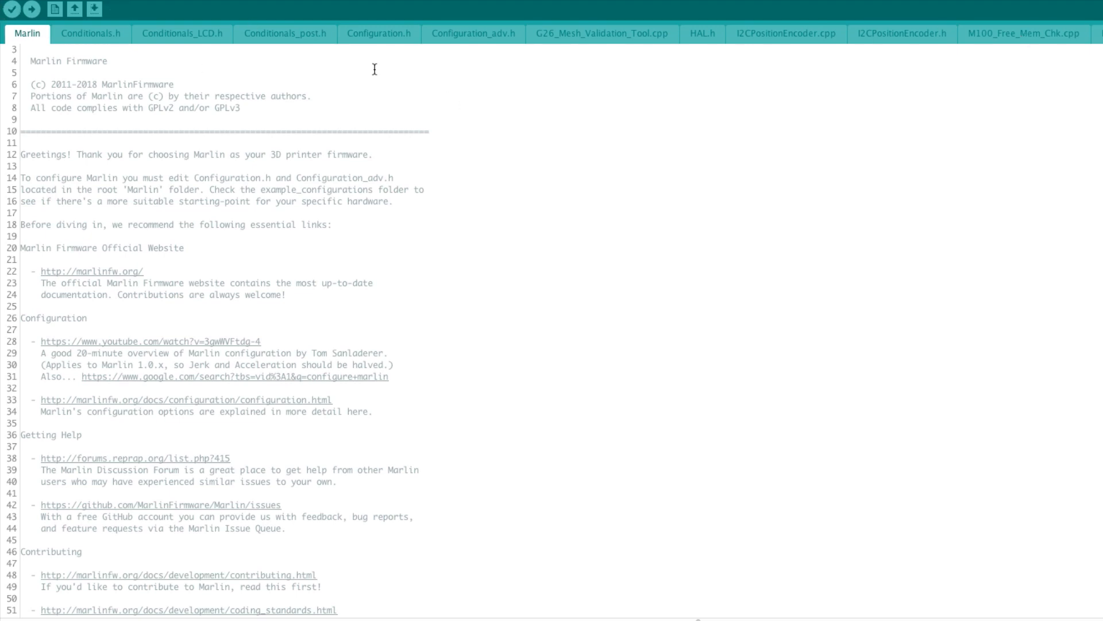
mouse_move(382, 74)
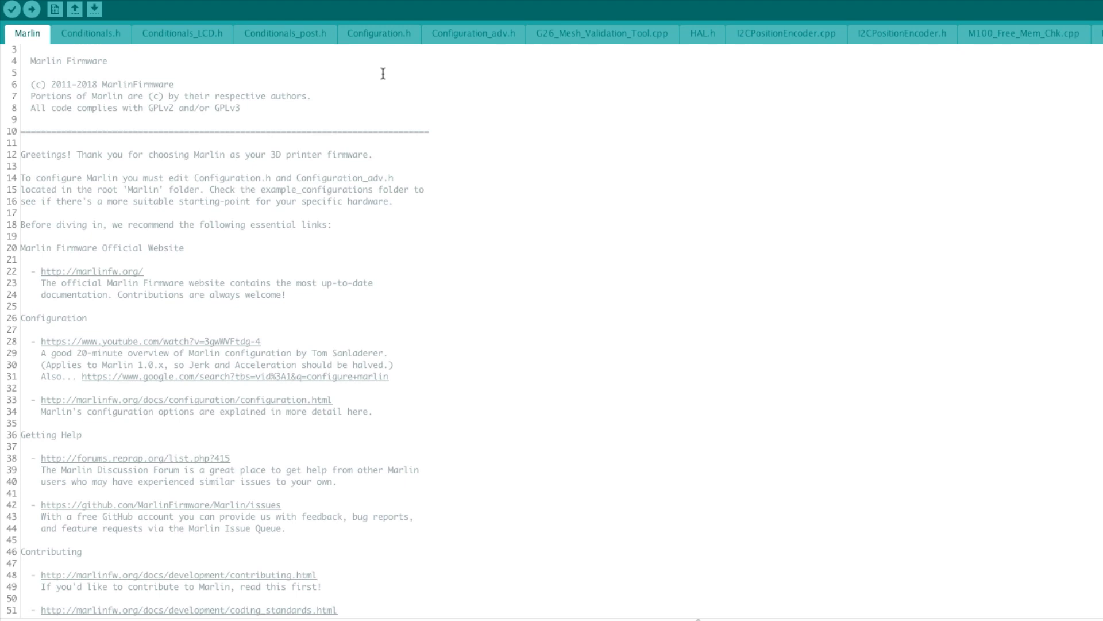
mouse_move(242, 83)
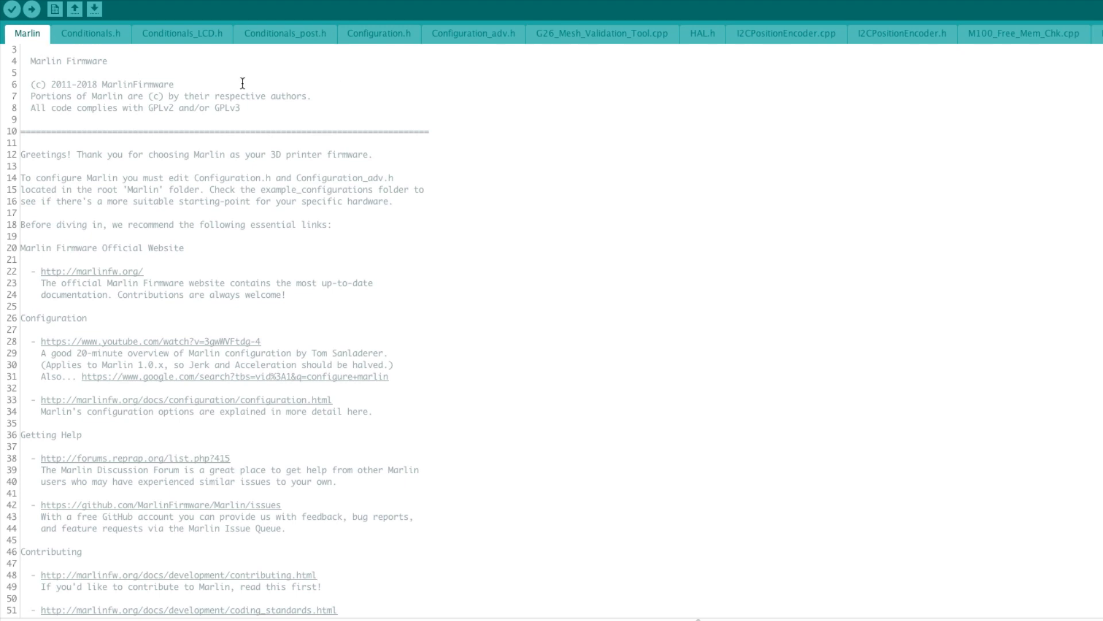
mouse_move(364, 83)
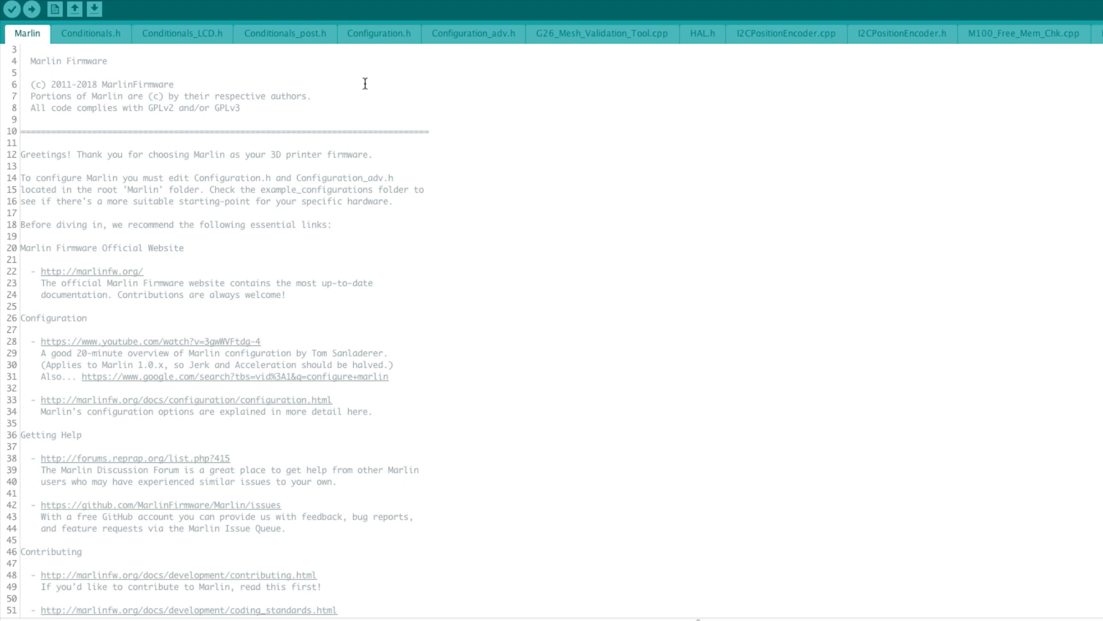
- Review the top of Configuration.h and highlight the A-MAKE-DESIGNS comment on line 79
click(378, 33)
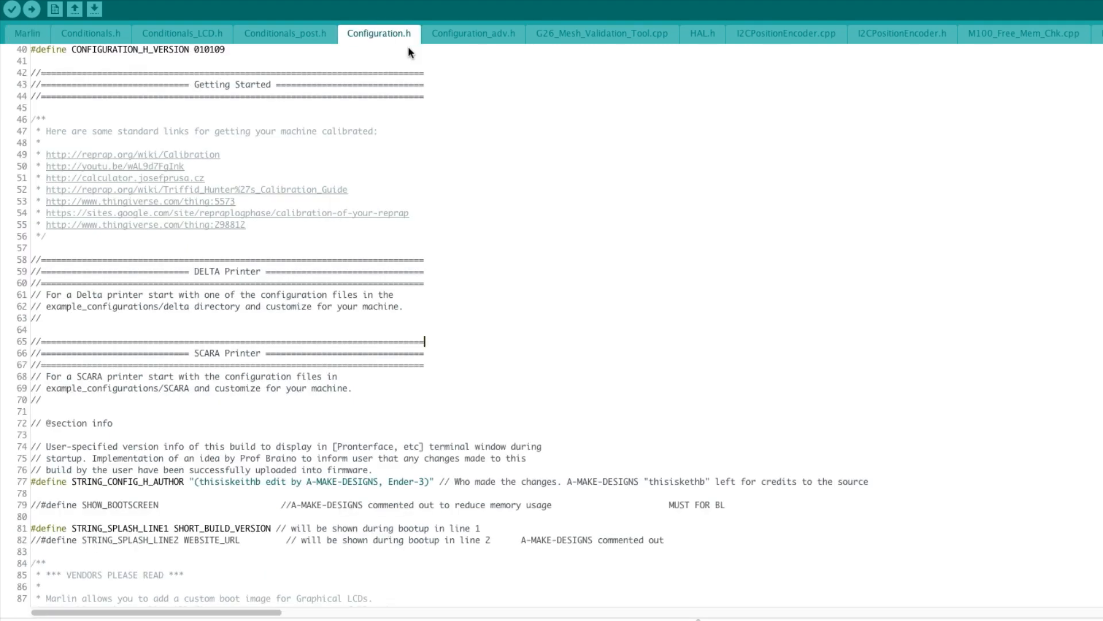
mouse_move(469, 80)
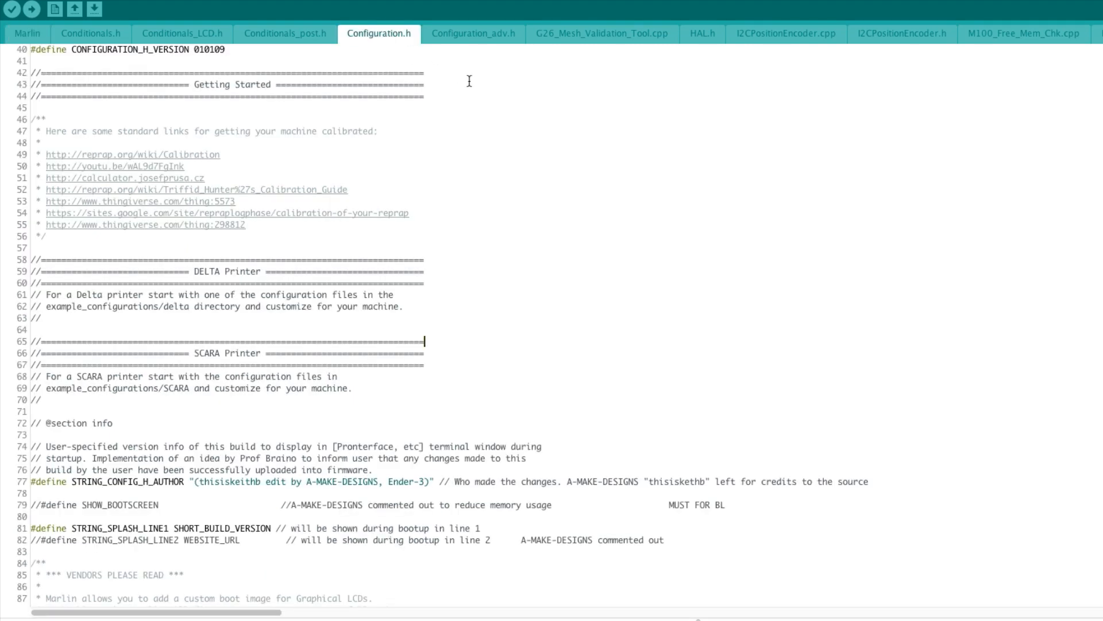
scroll(up, 3)
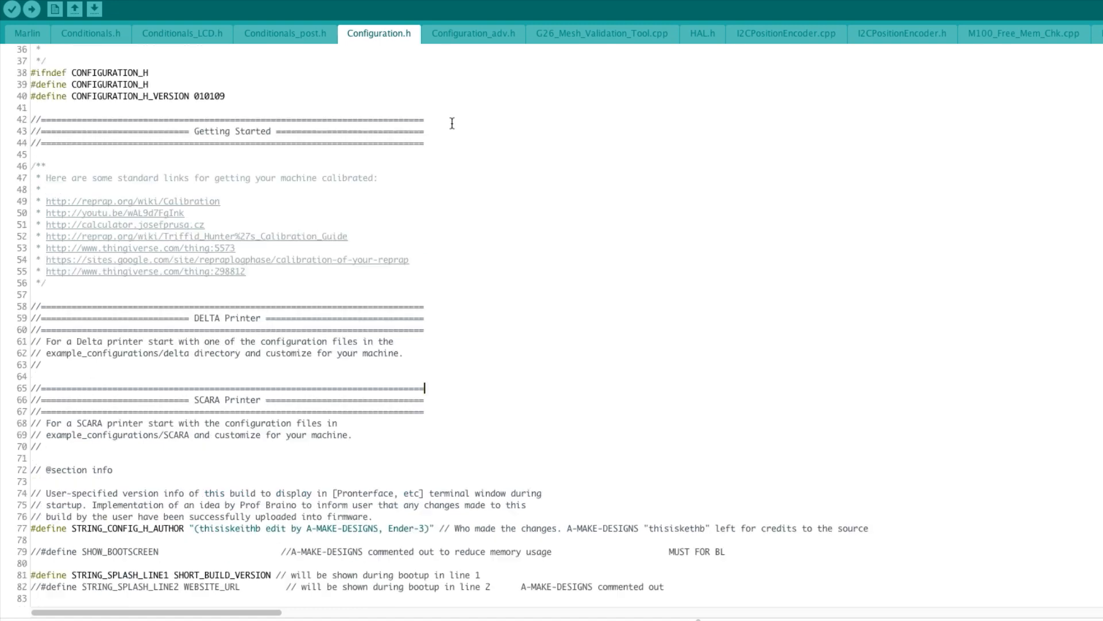
scroll(down, 3)
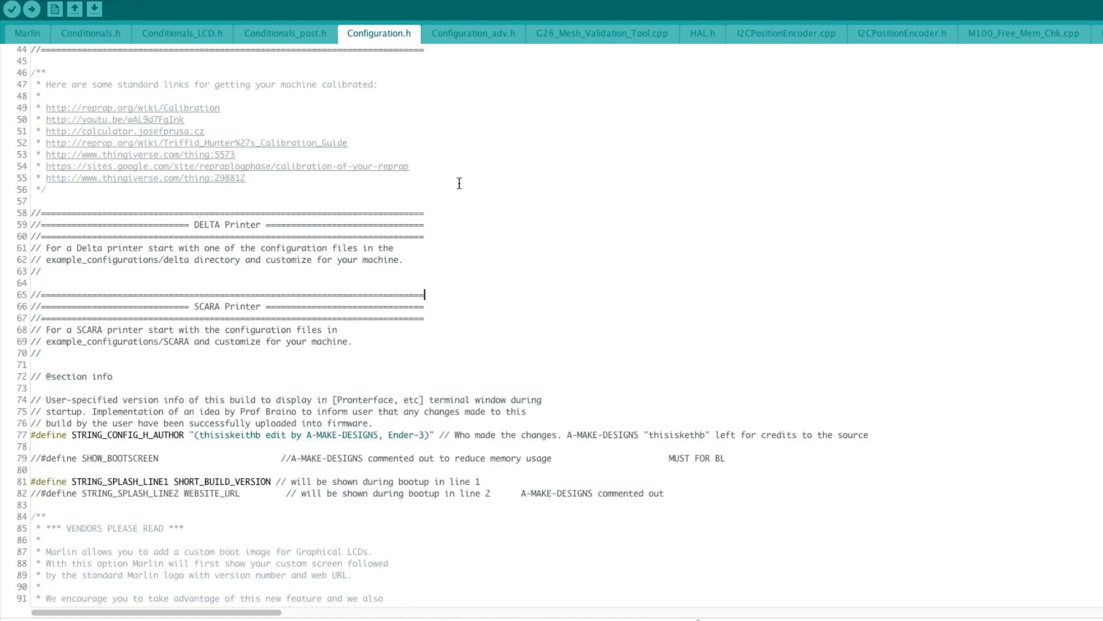
scroll(up, 3)
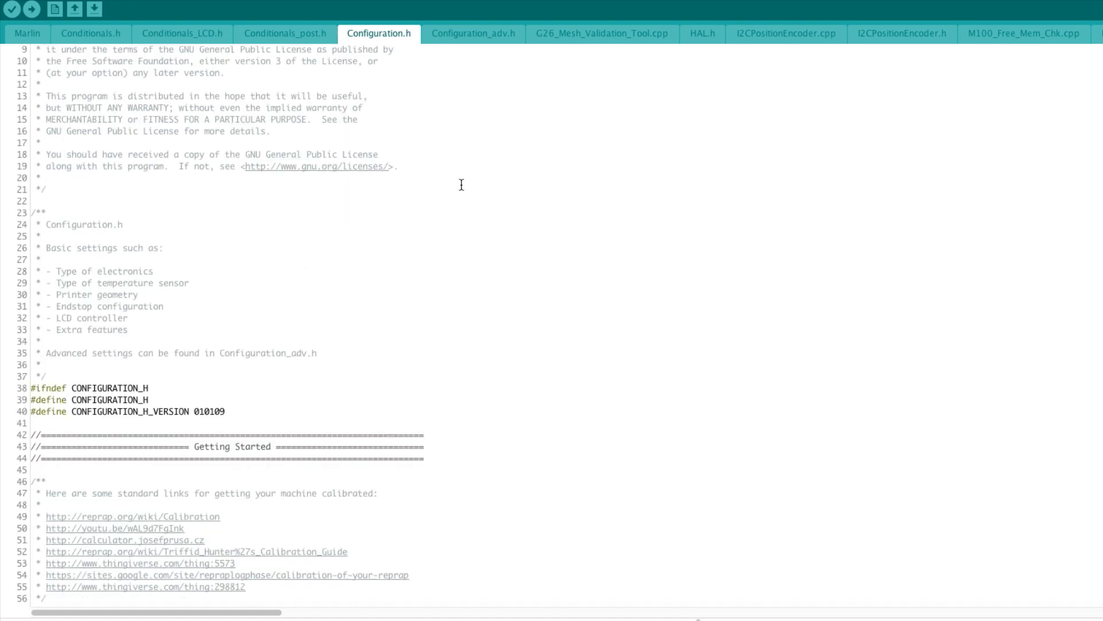
scroll(down, 3)
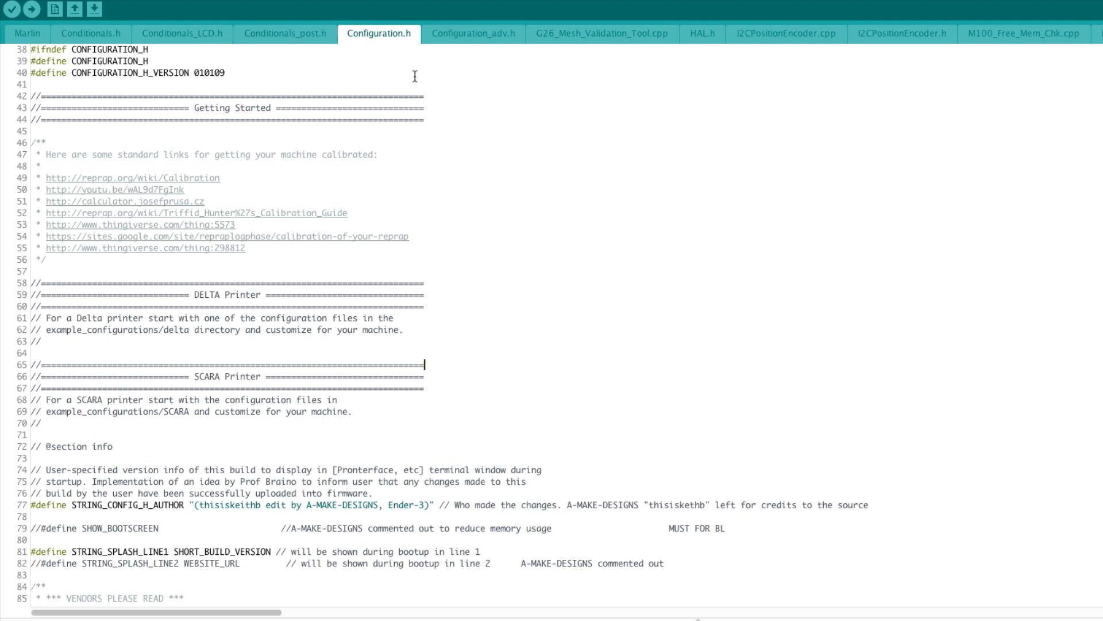
mouse_move(543, 81)
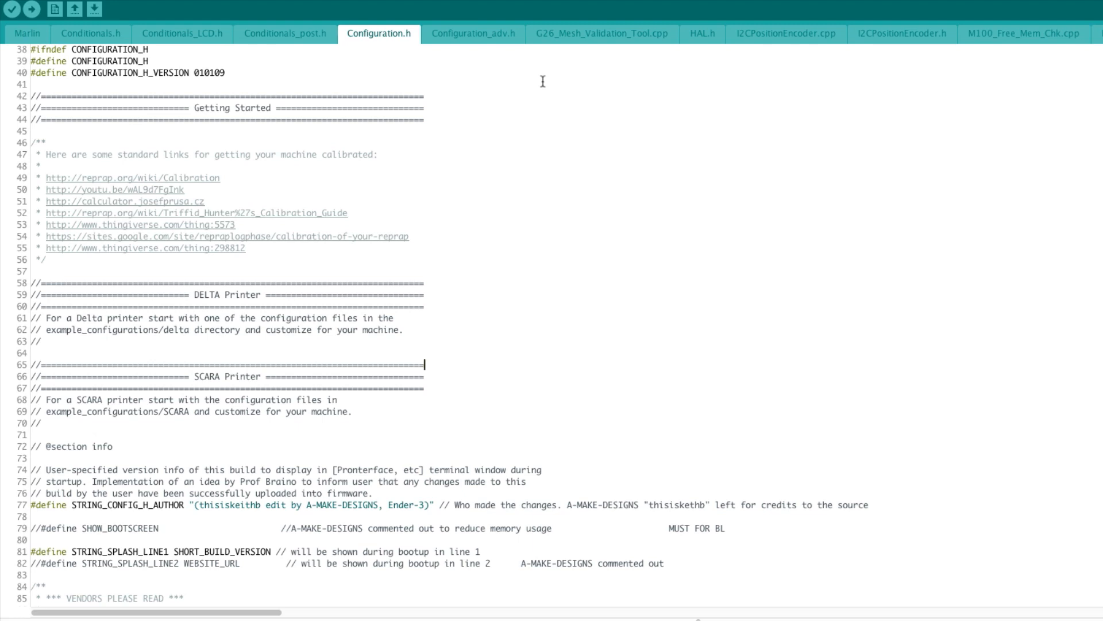
mouse_move(554, 82)
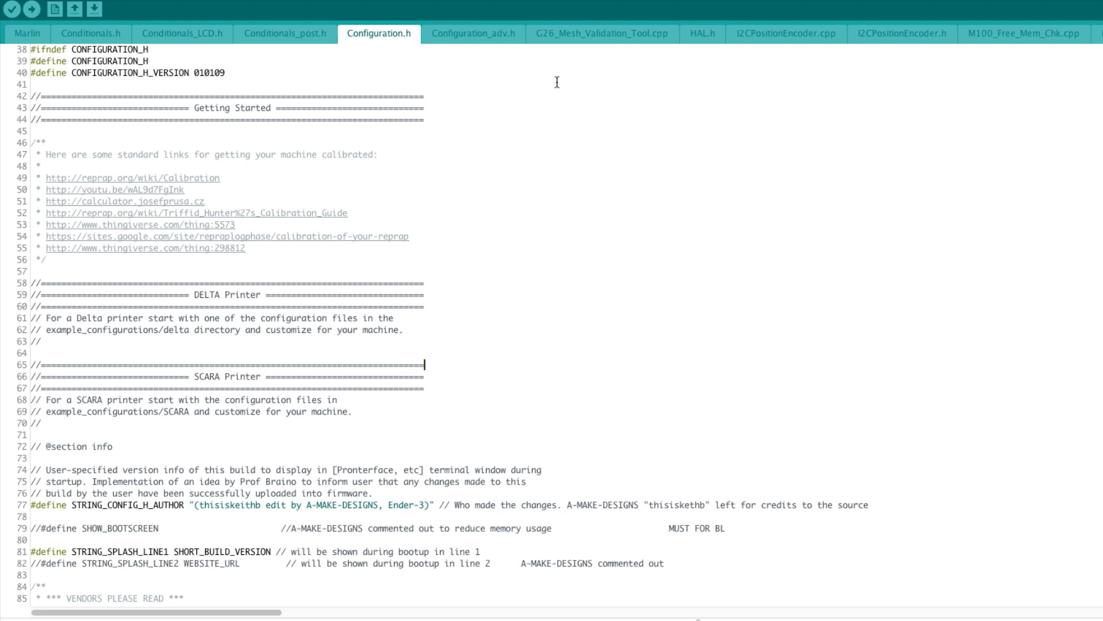
mouse_move(440, 196)
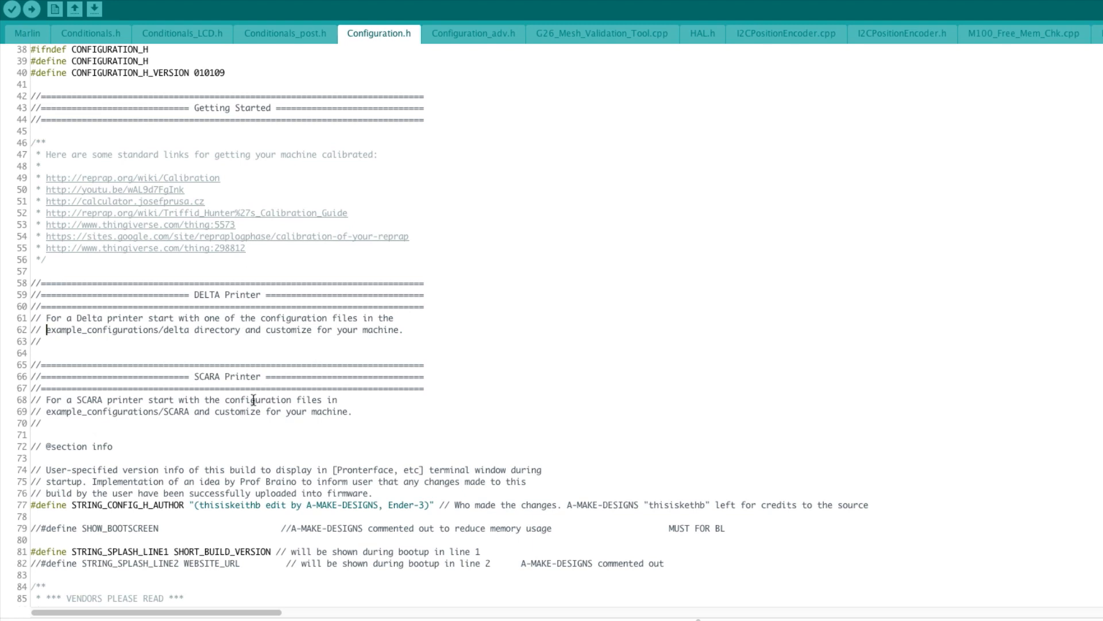
mouse_move(73, 268)
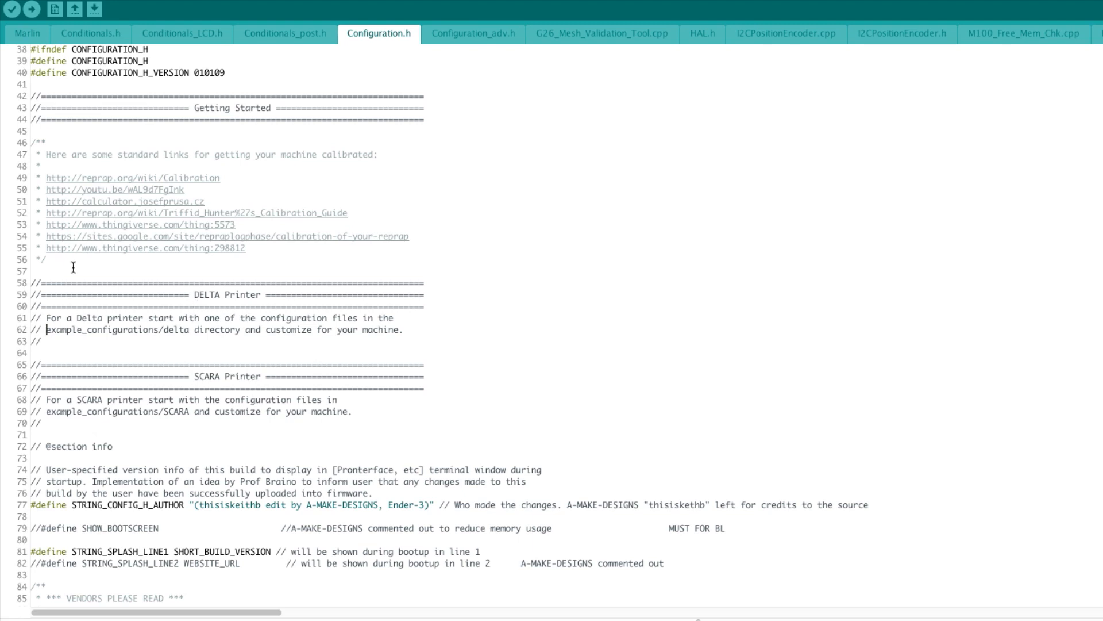
mouse_move(255, 413)
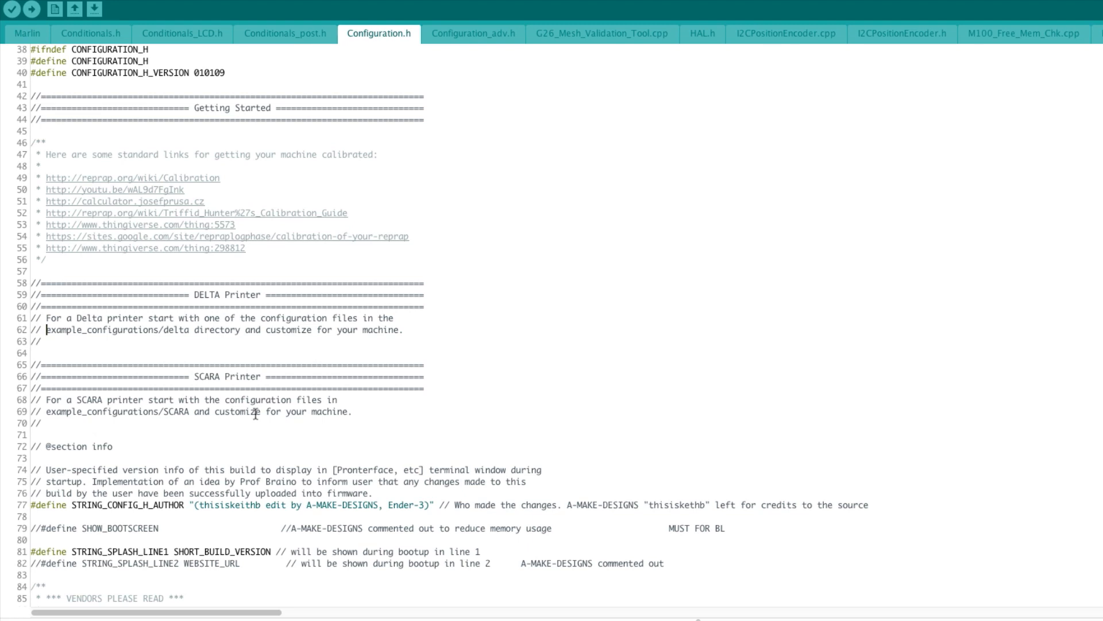
scroll(down, 3)
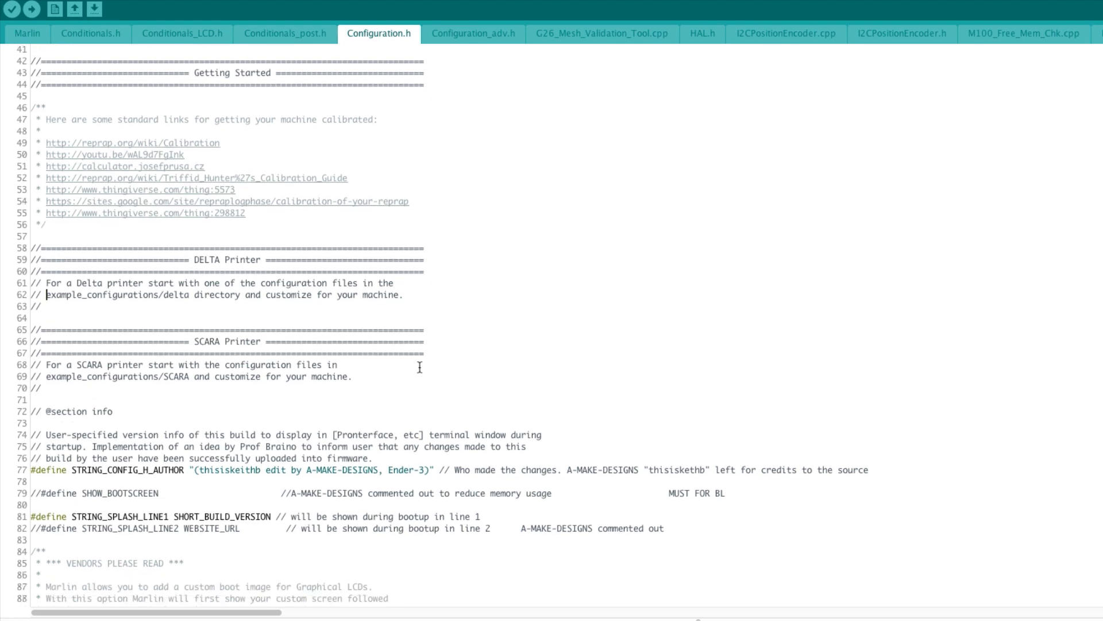
mouse_move(464, 278)
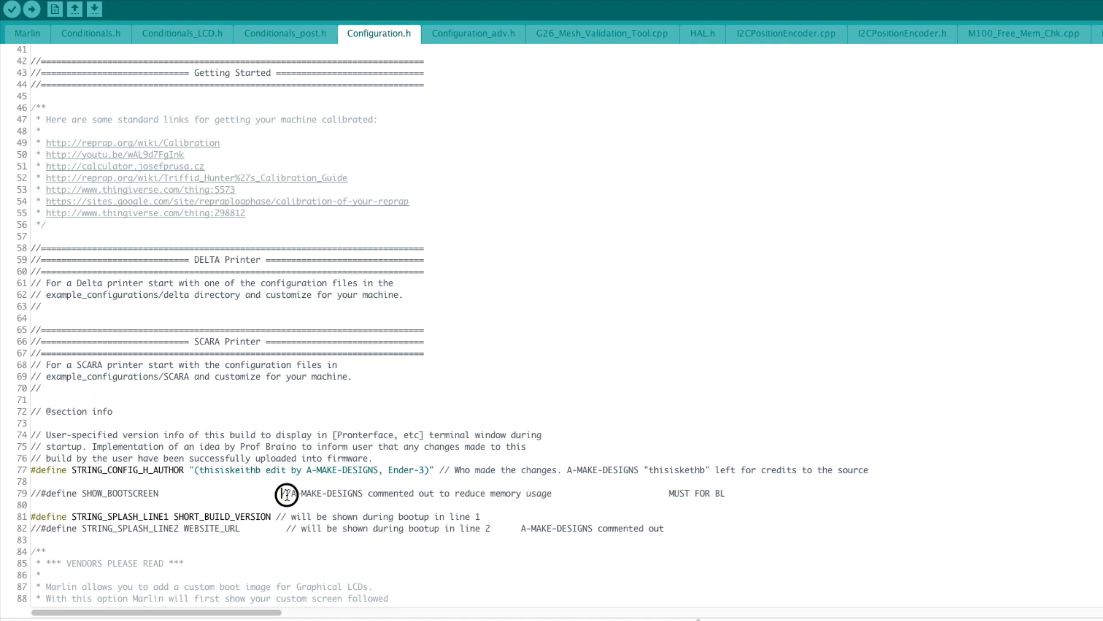
double_click(321, 493)
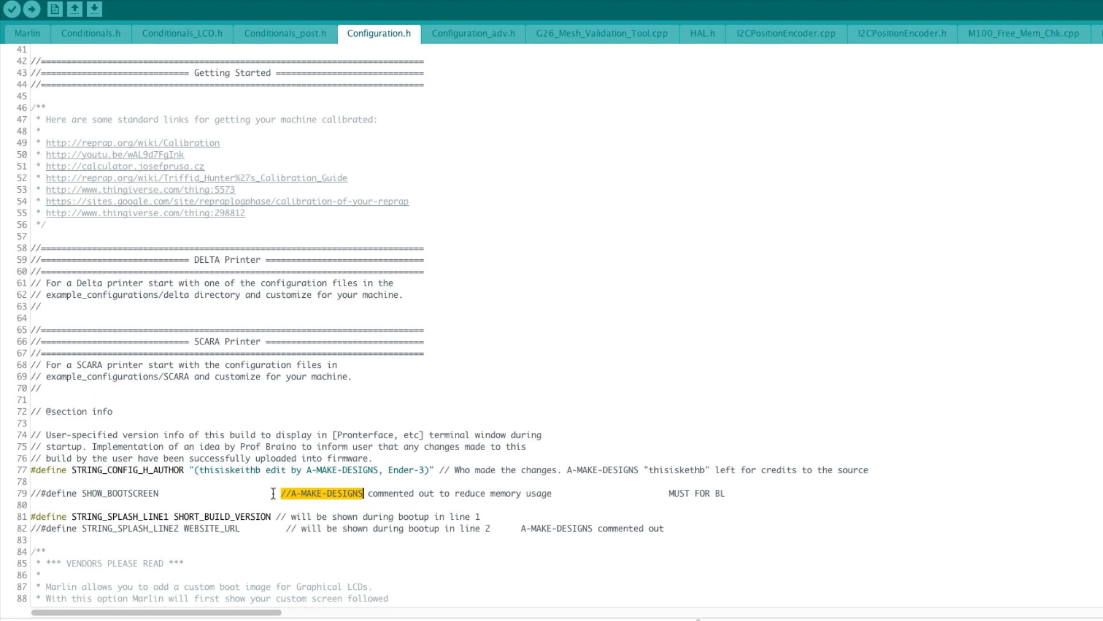
mouse_move(548, 444)
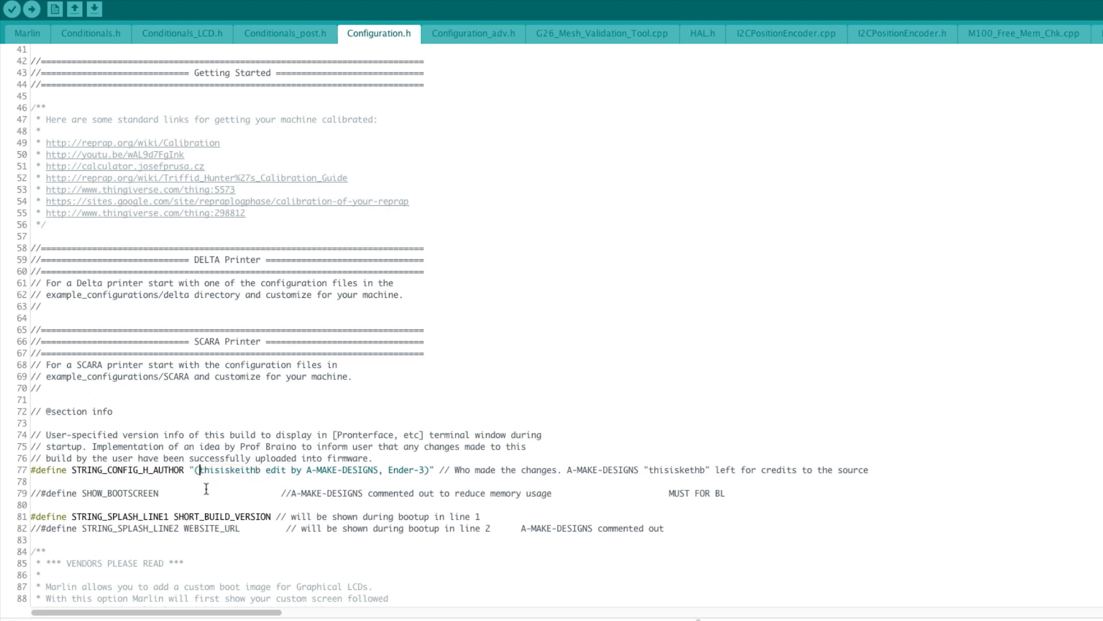
mouse_move(476, 513)
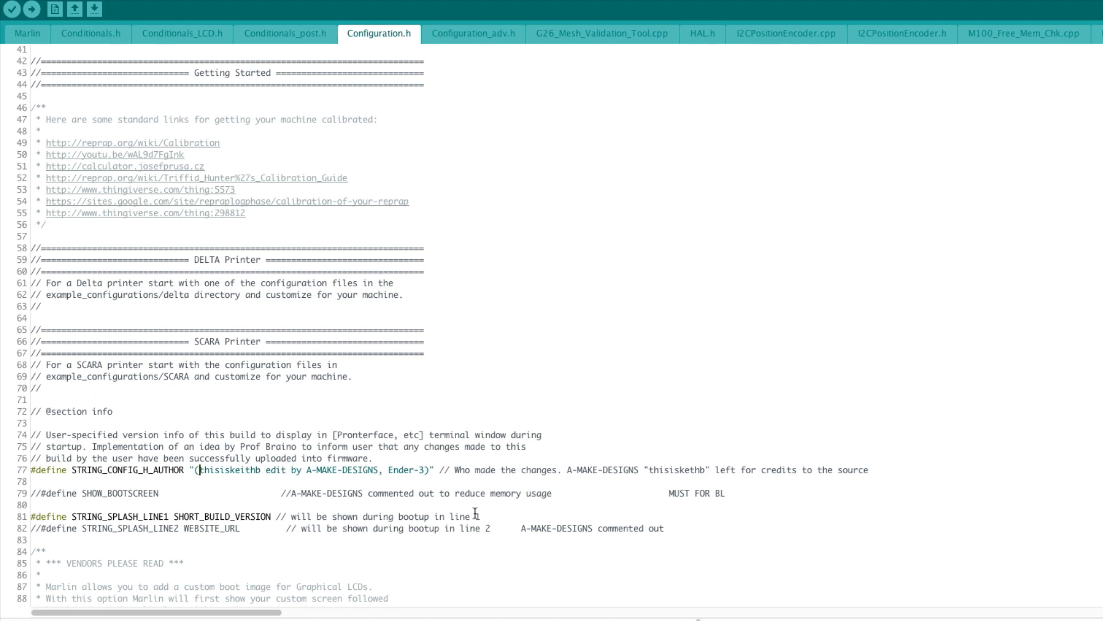
mouse_move(849, 404)
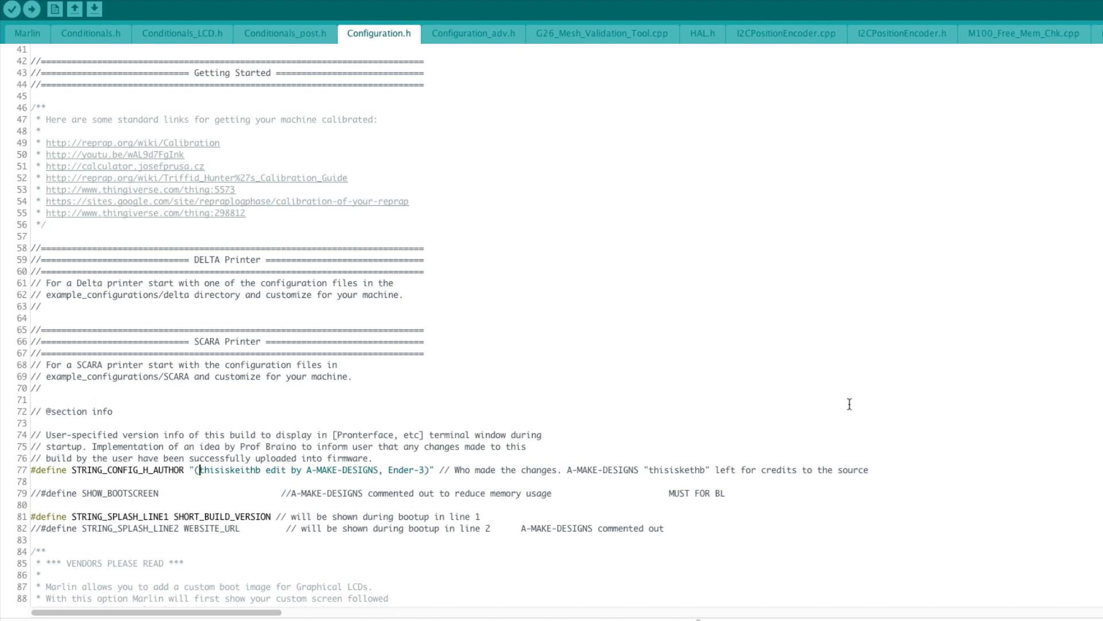
mouse_move(741, 383)
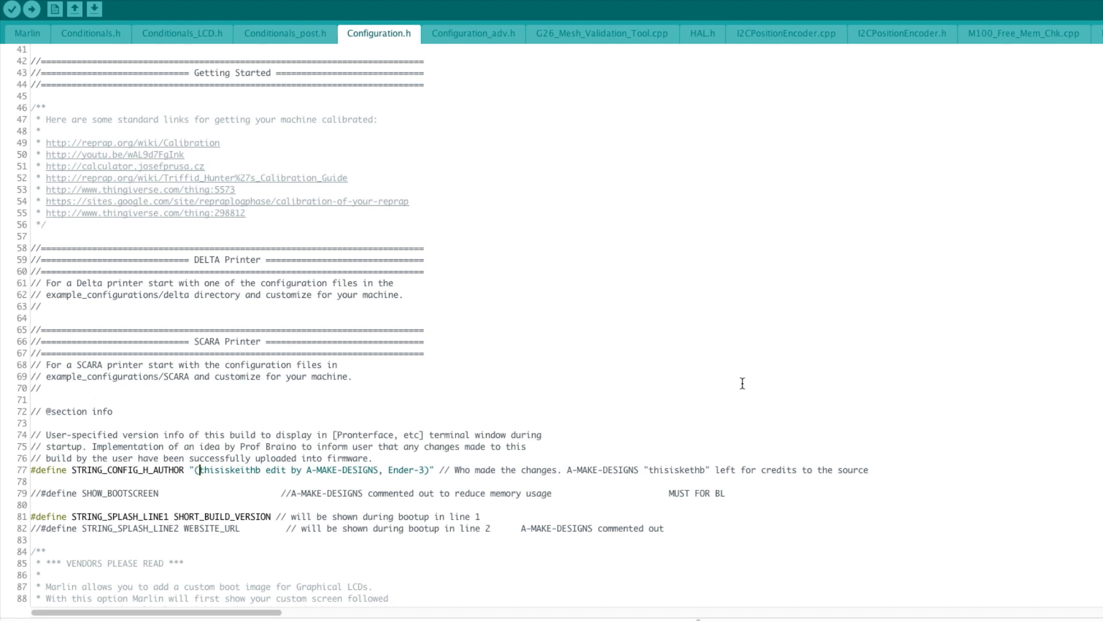
mouse_move(735, 380)
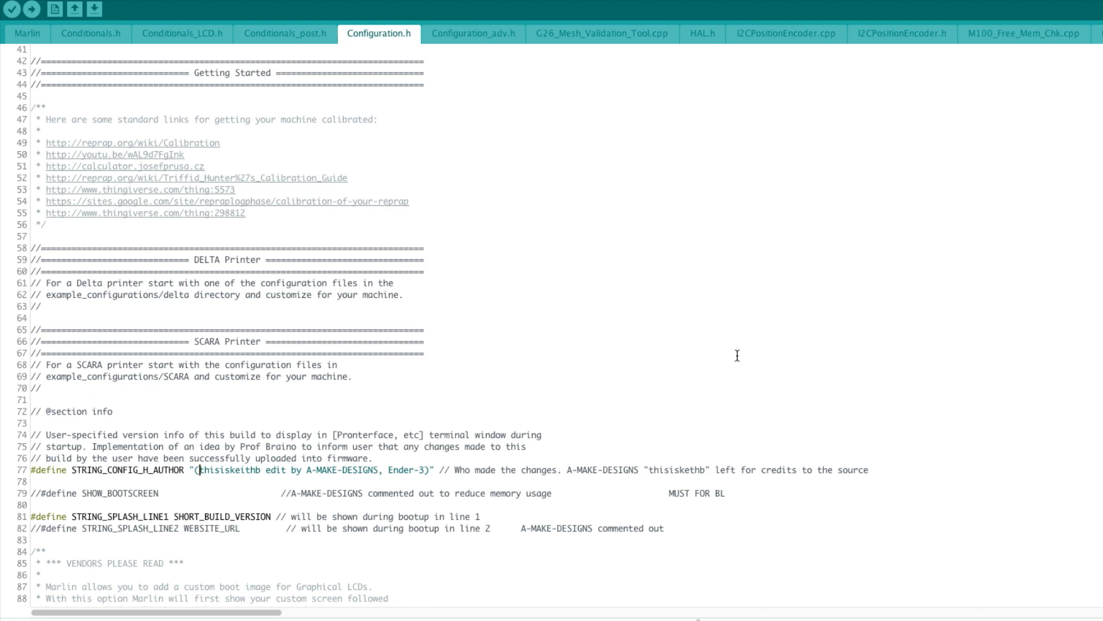
double_click(610, 470)
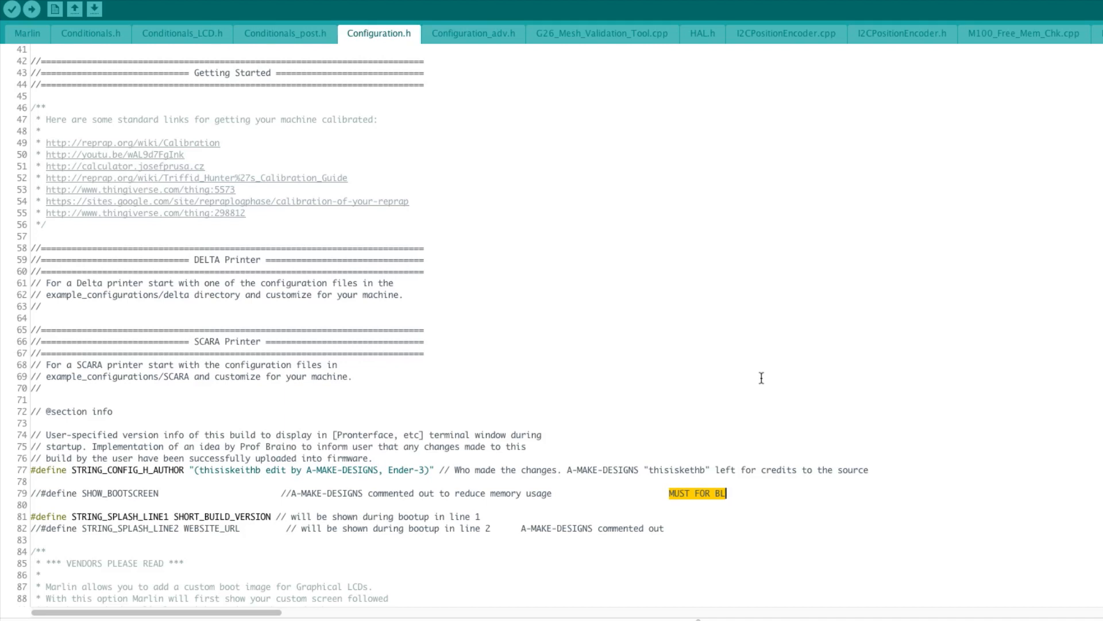
mouse_move(667, 396)
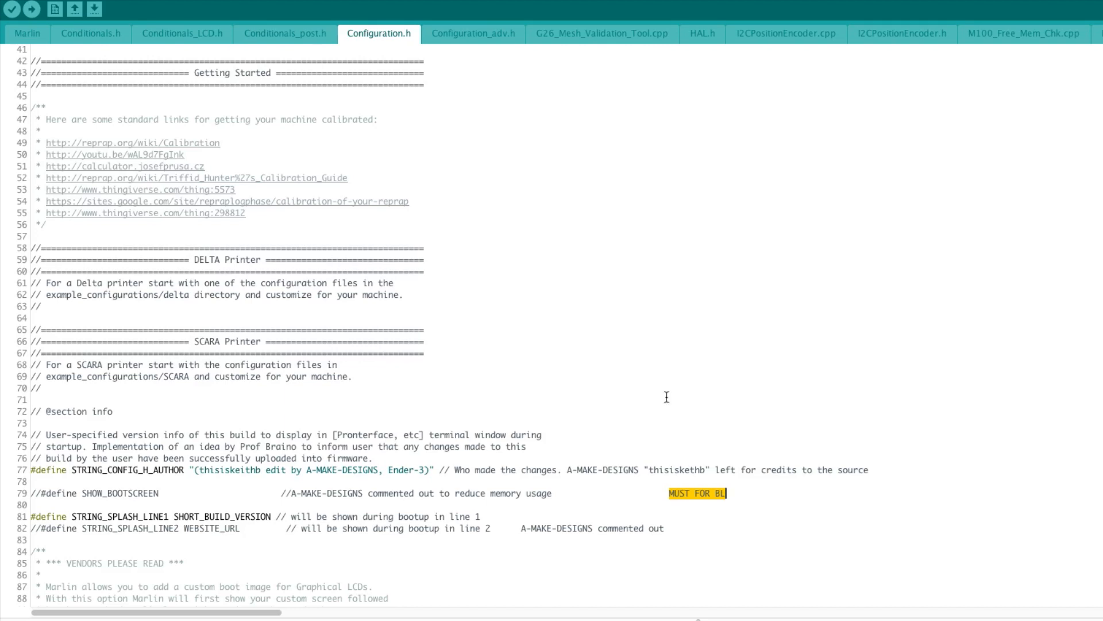
mouse_move(734, 493)
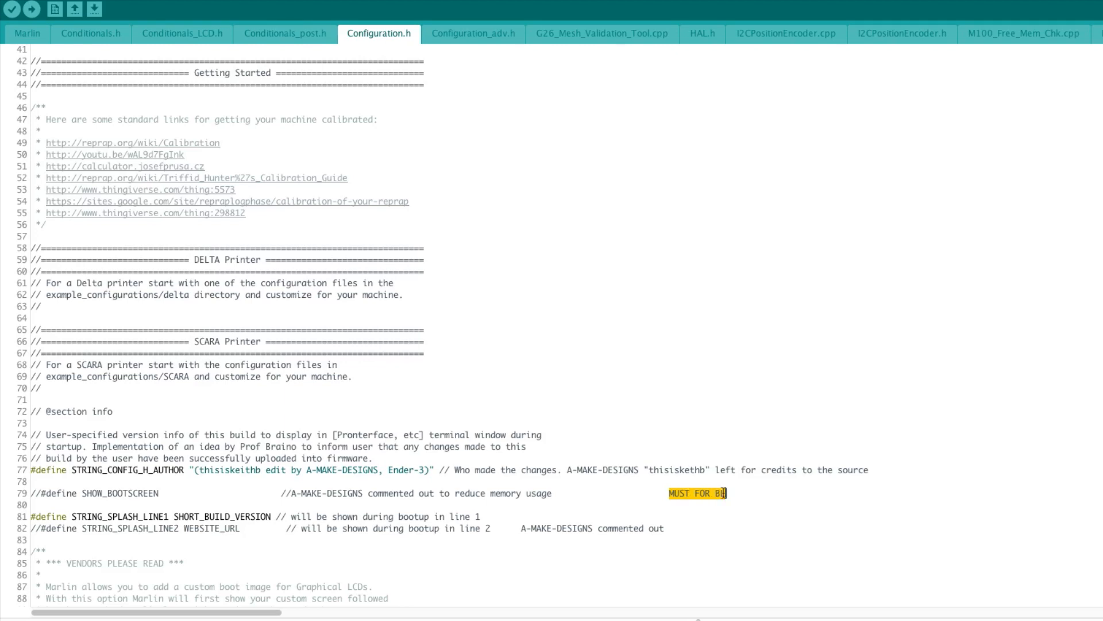
mouse_move(521, 384)
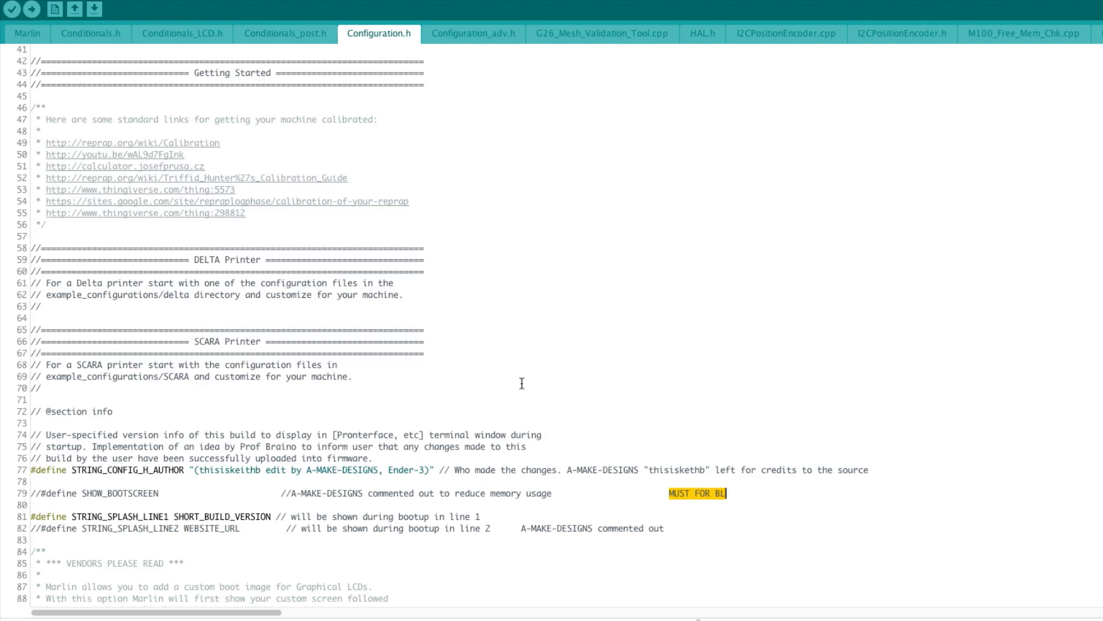
mouse_move(550, 360)
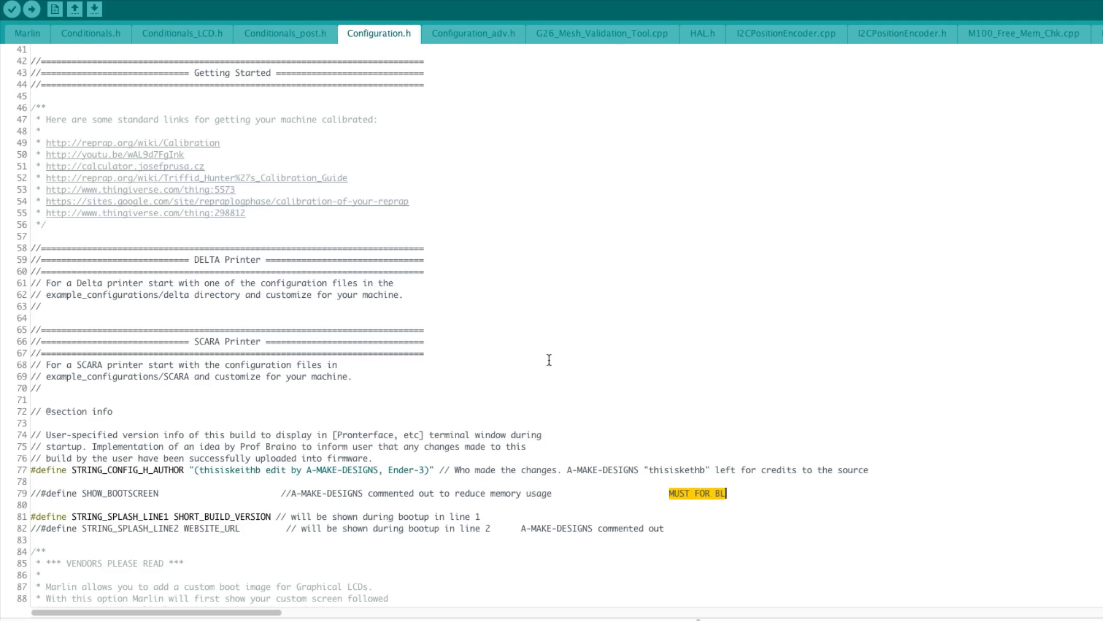
mouse_move(589, 296)
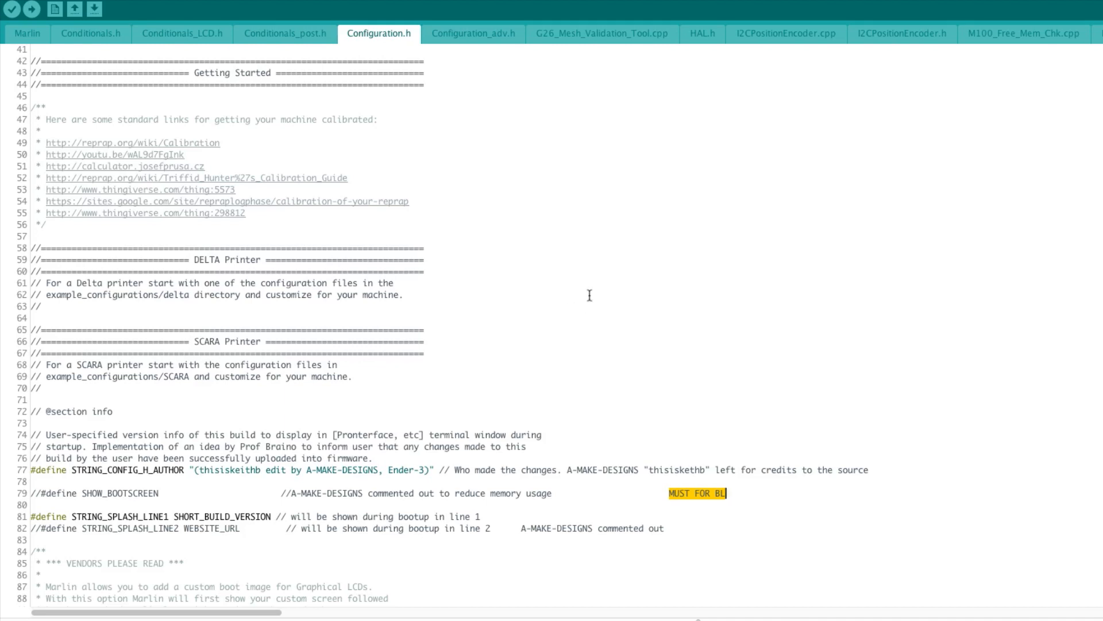
mouse_move(596, 286)
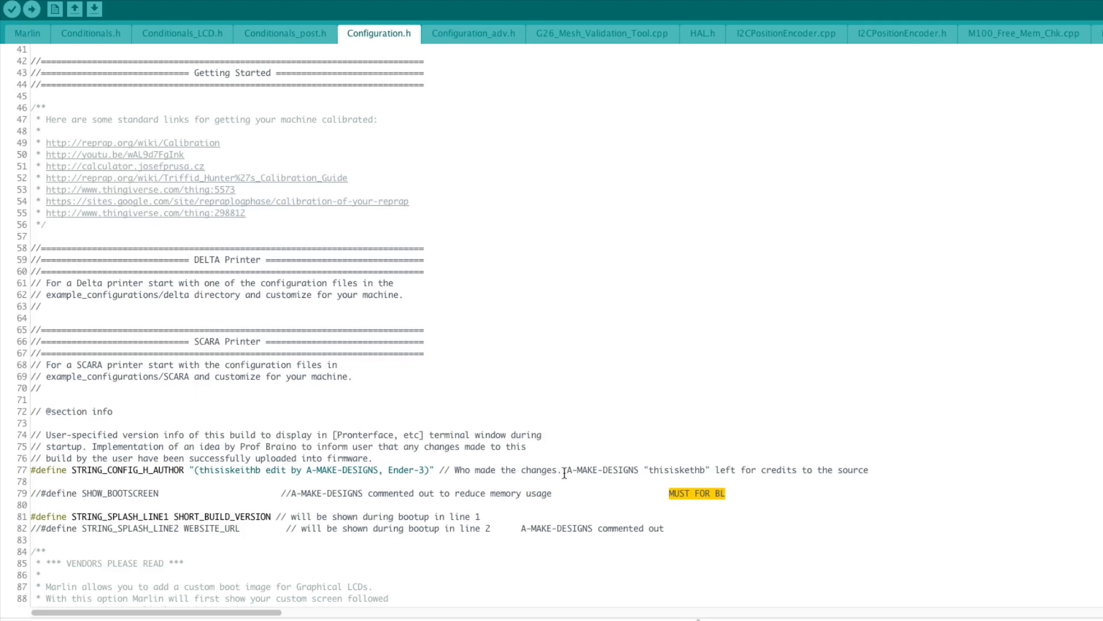
double_click(603, 470)
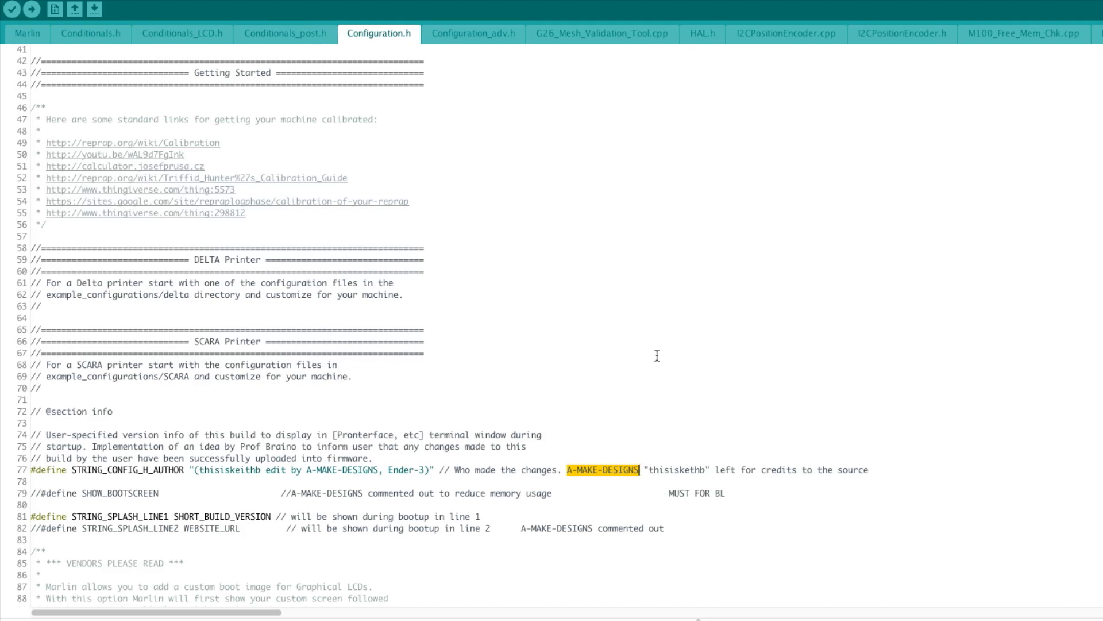
mouse_move(608, 420)
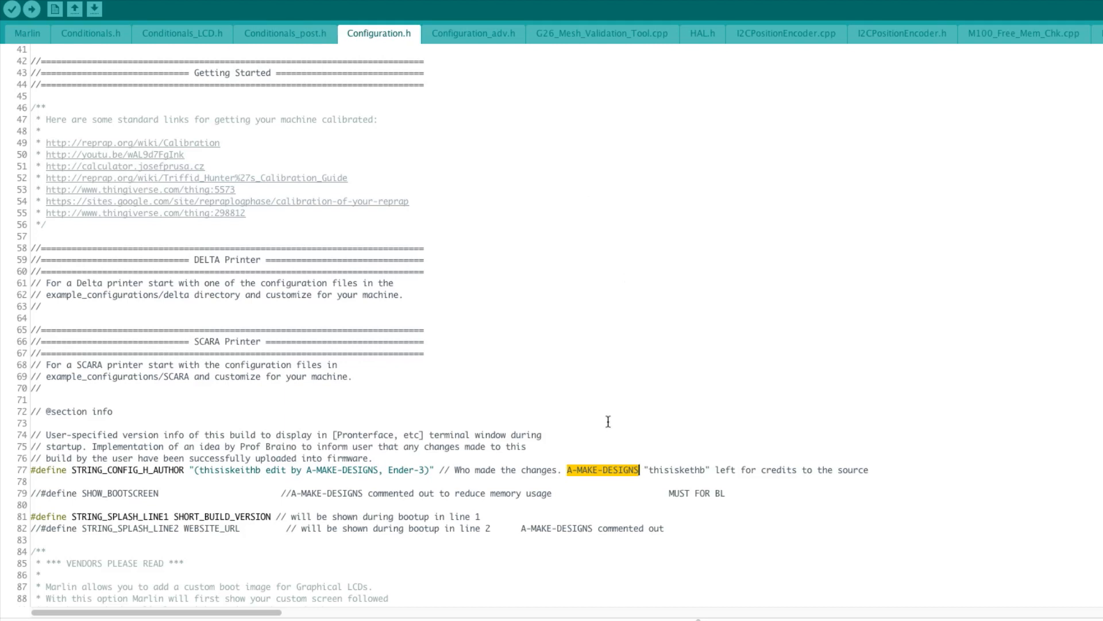
mouse_move(665, 358)
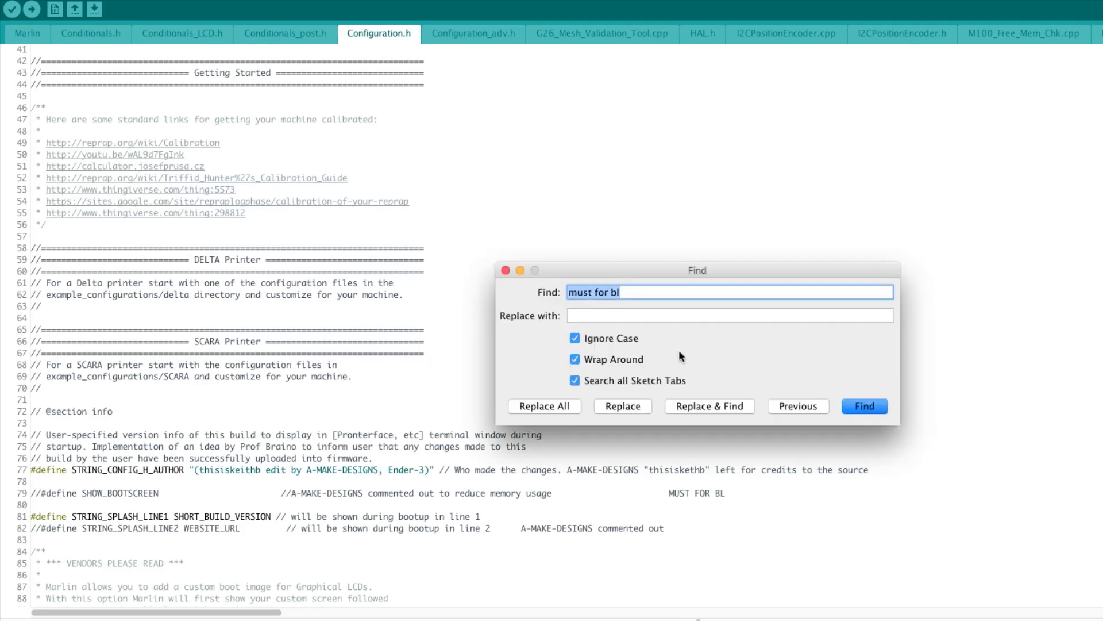
mouse_move(847, 400)
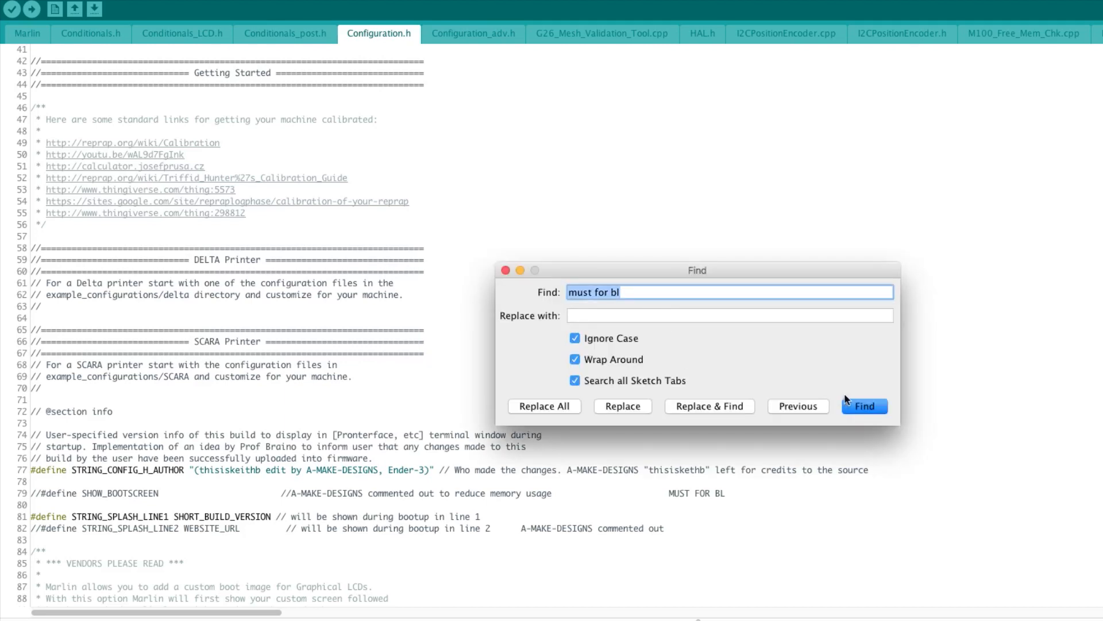
- Find 'must for bl' matches through SHOW_CUSTOM_BOOTSCREEN to the CUSTOM_STATUS_SCREEN_IMAGE line
click(863, 405)
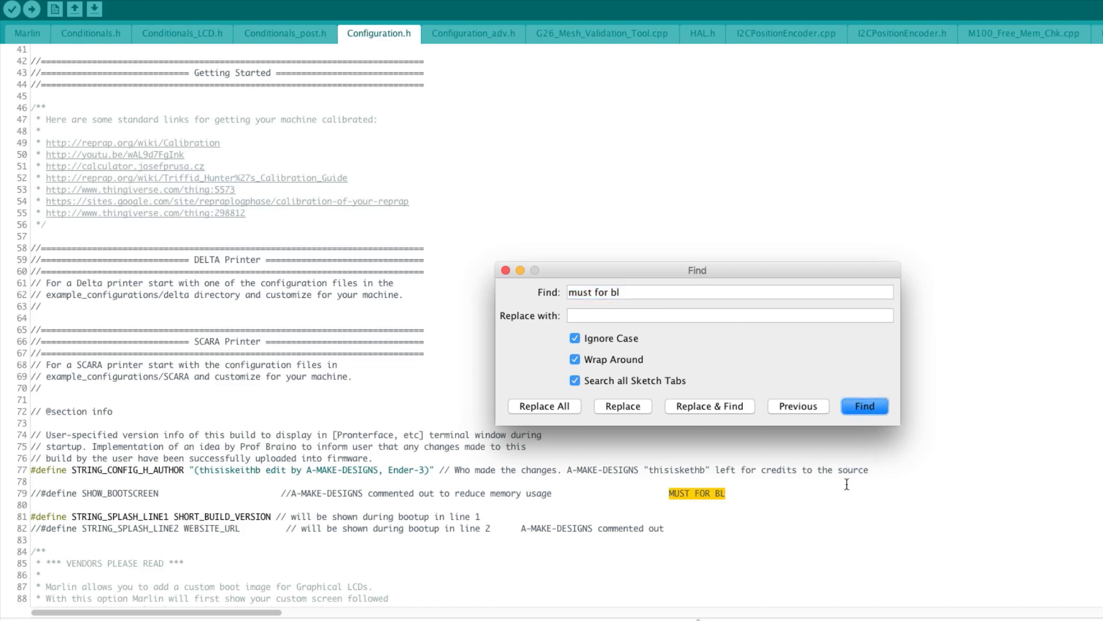
mouse_move(788, 335)
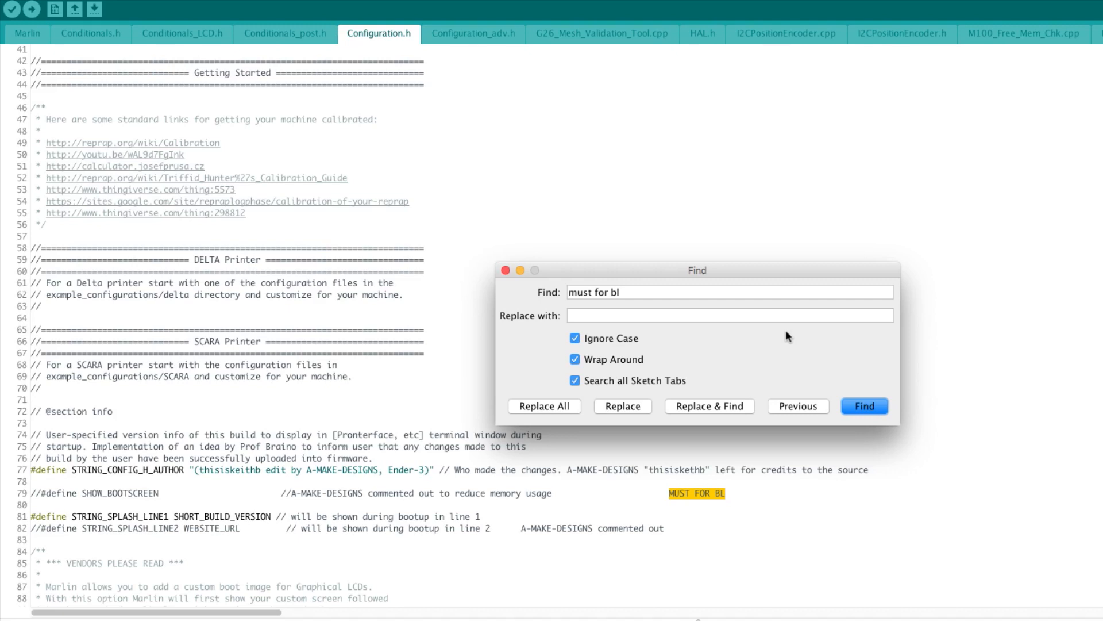
mouse_move(380, 437)
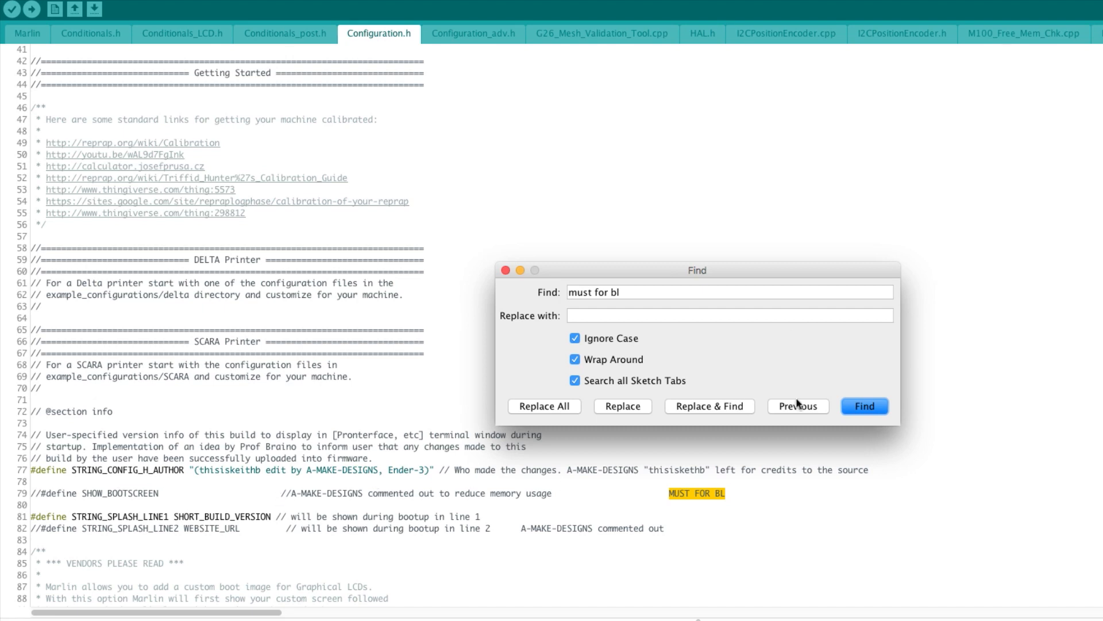
click(864, 406)
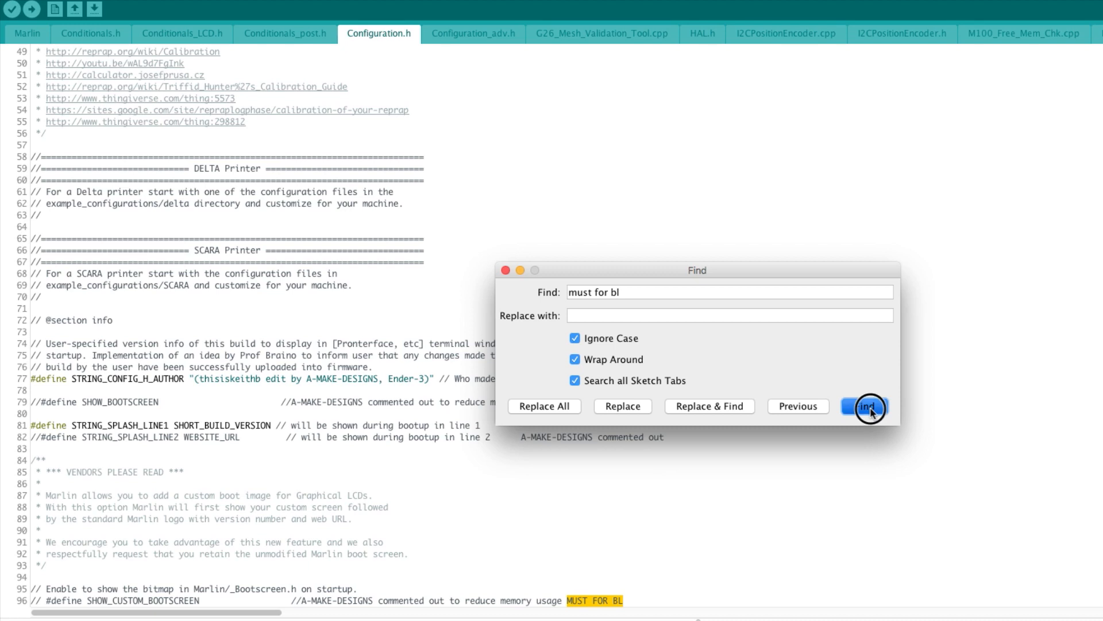
click(864, 406)
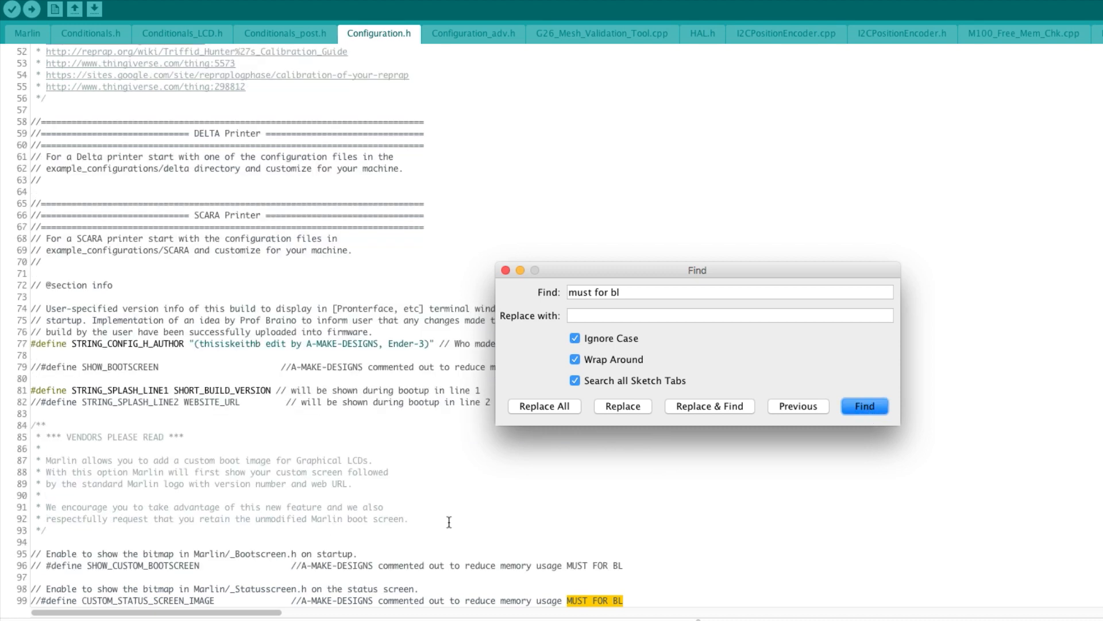
mouse_move(457, 515)
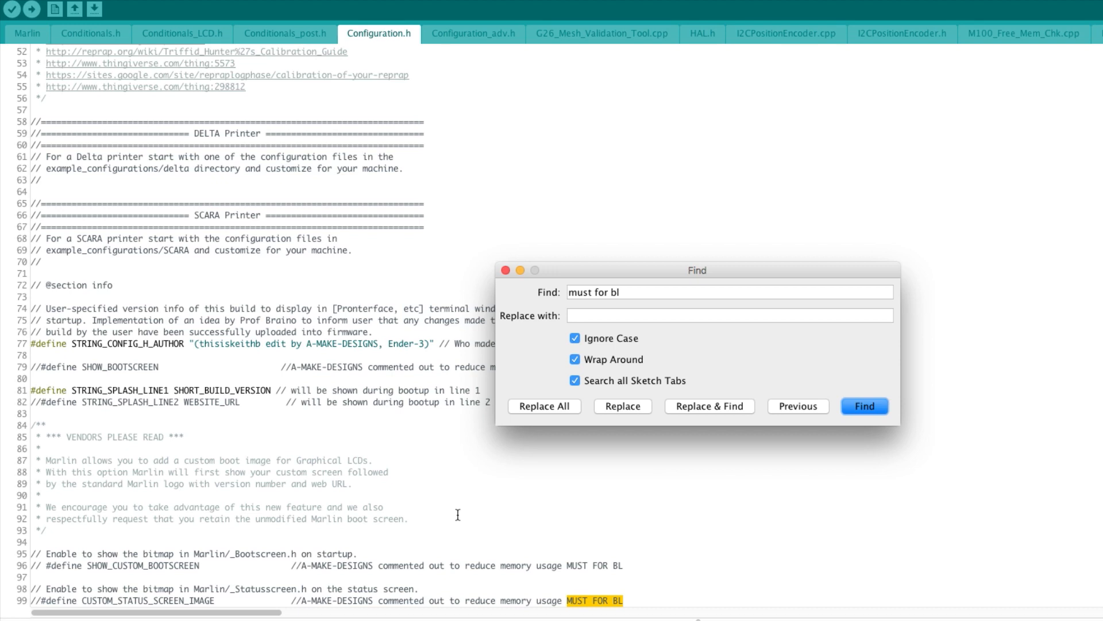
- Reach the Z_MIN_ENDSTOP_INVERTING true match and read the endstop lines
click(864, 406)
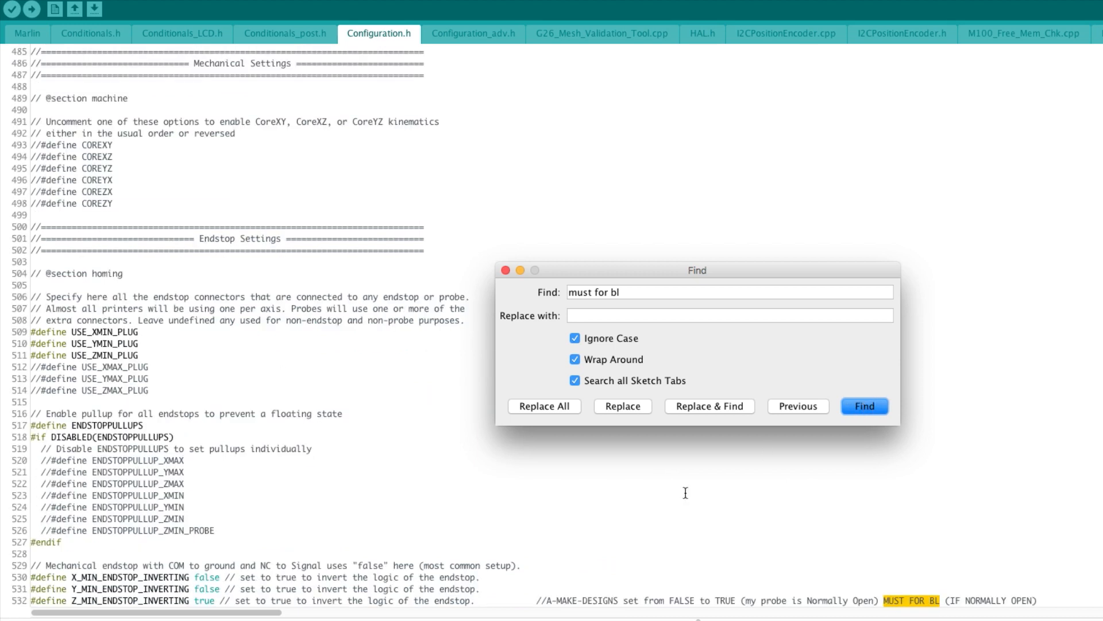
scroll(down, 3)
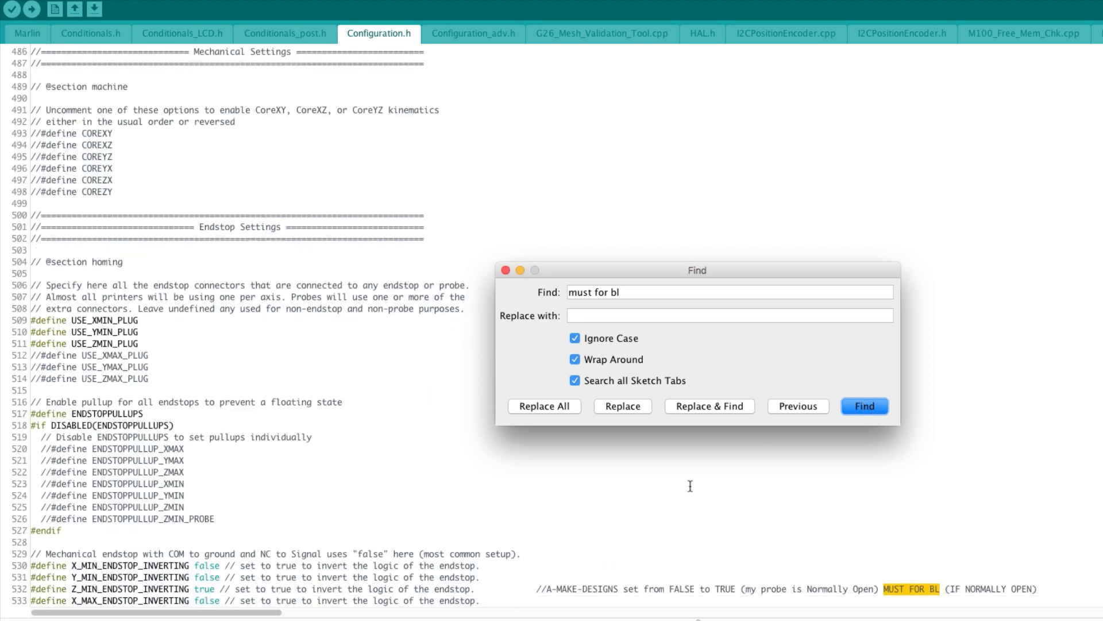
click(864, 406)
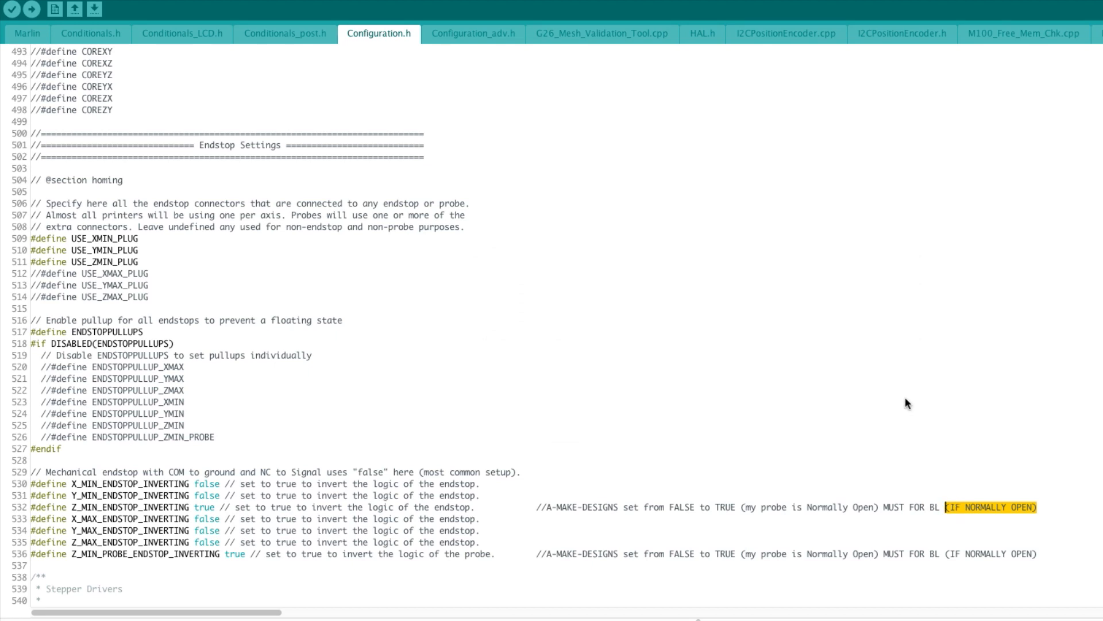
mouse_move(885, 400)
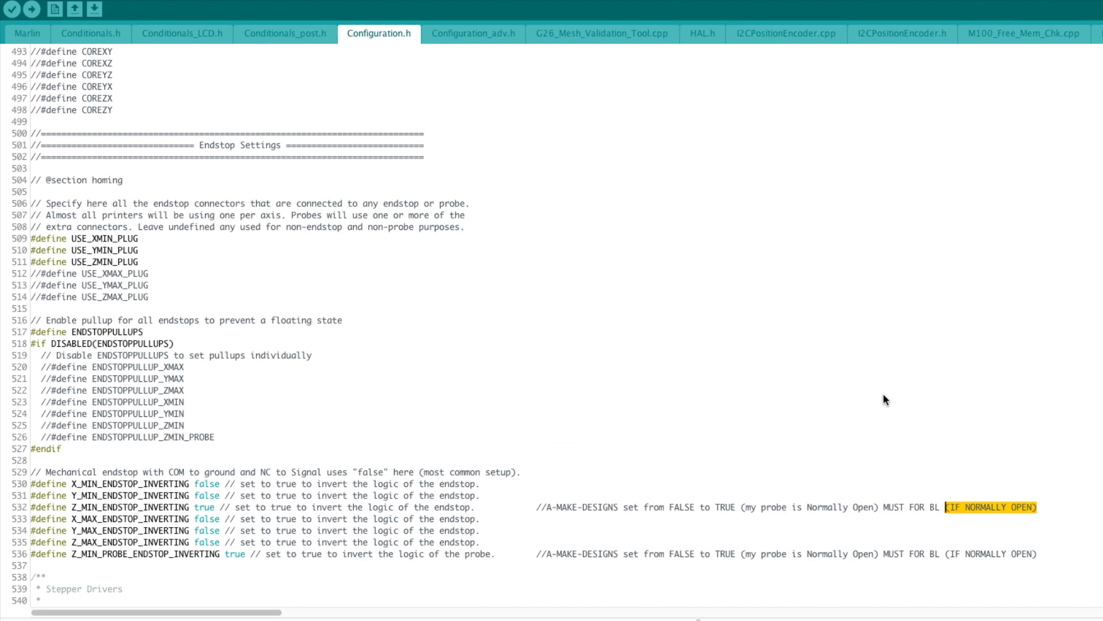
mouse_move(222, 580)
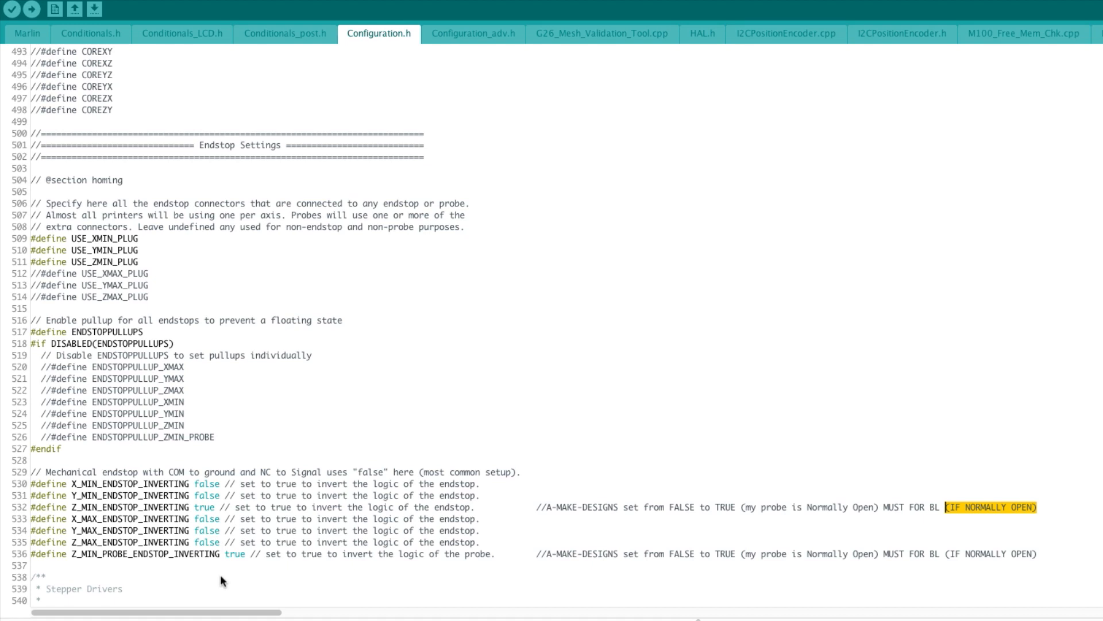
mouse_move(692, 444)
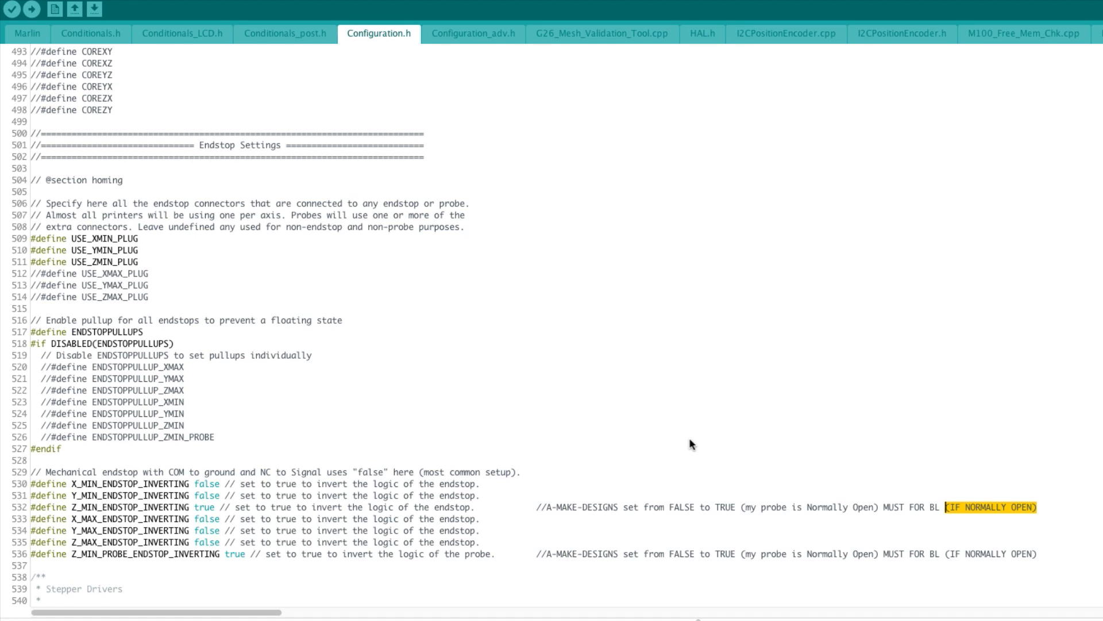
mouse_move(945, 515)
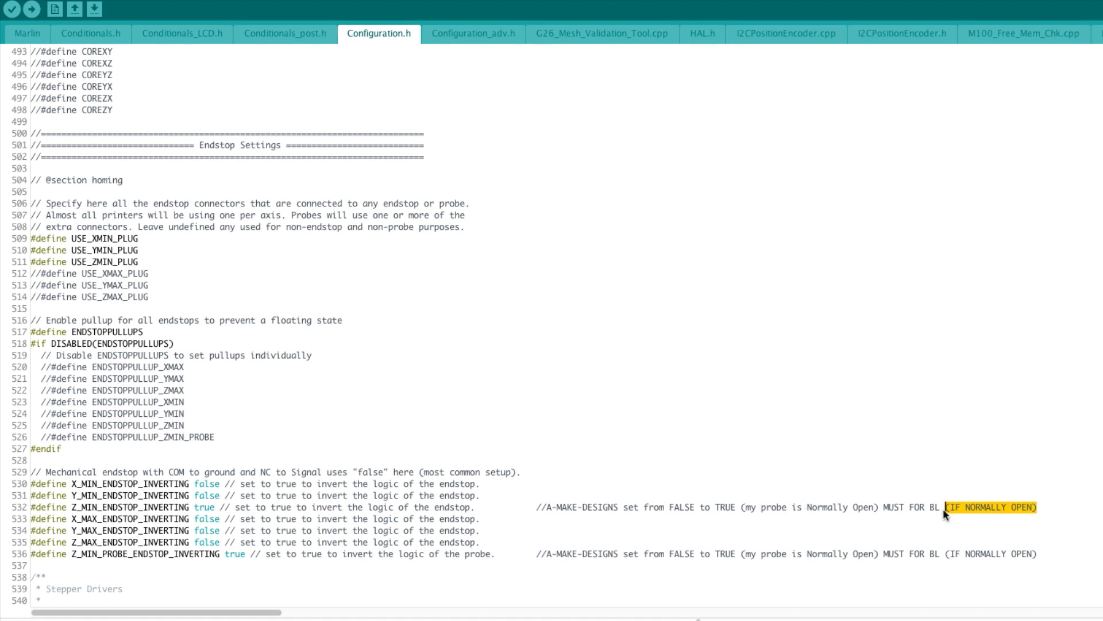
mouse_move(1016, 529)
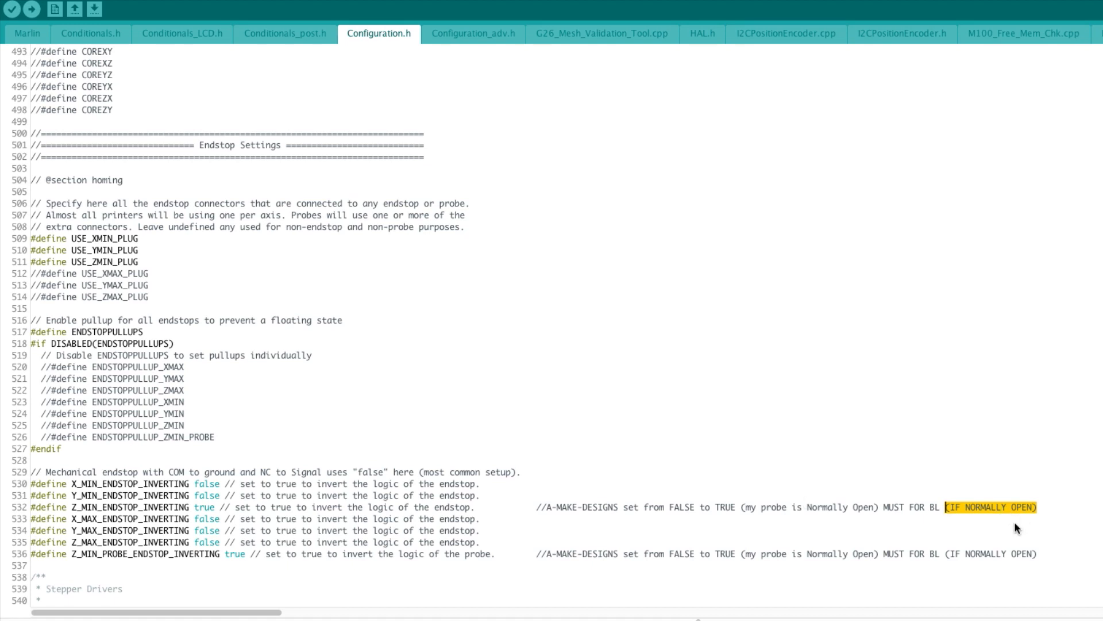
mouse_move(527, 511)
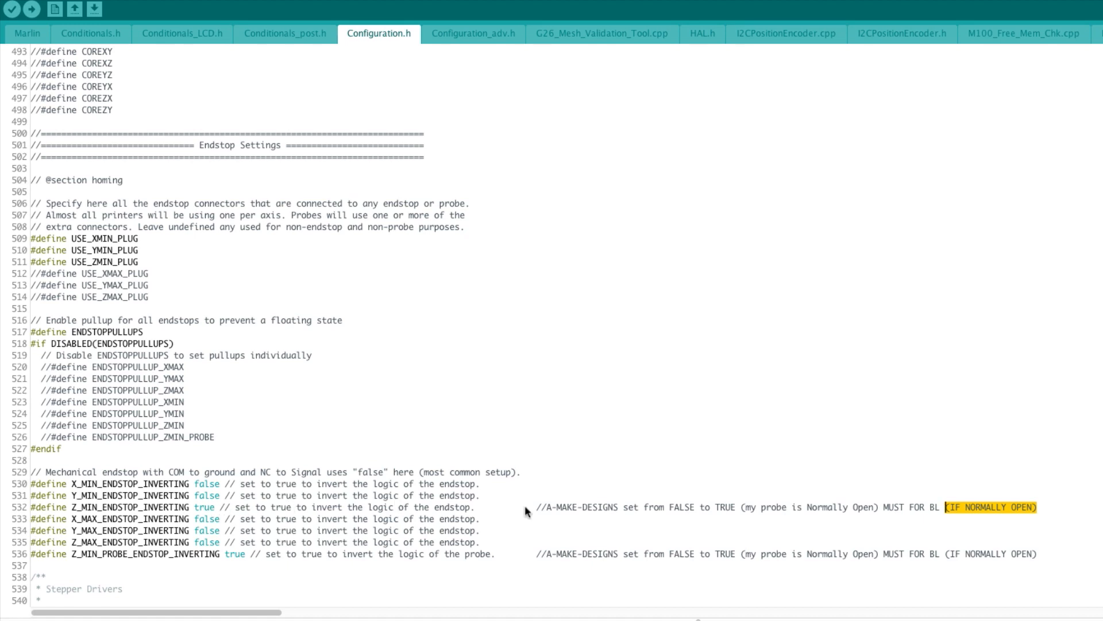
mouse_move(786, 440)
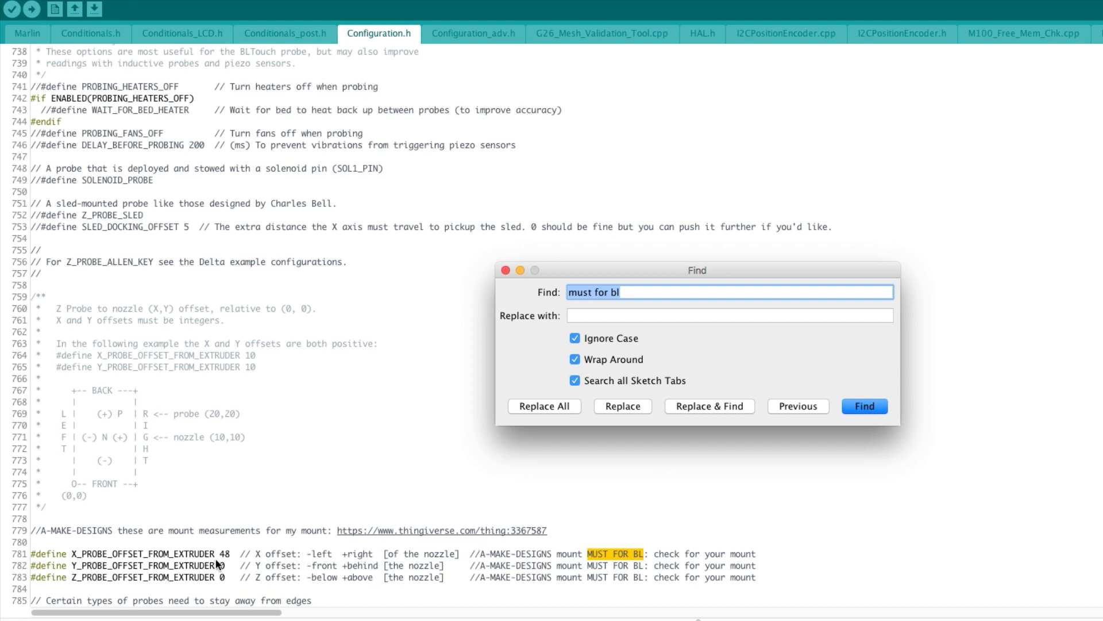
mouse_move(340, 537)
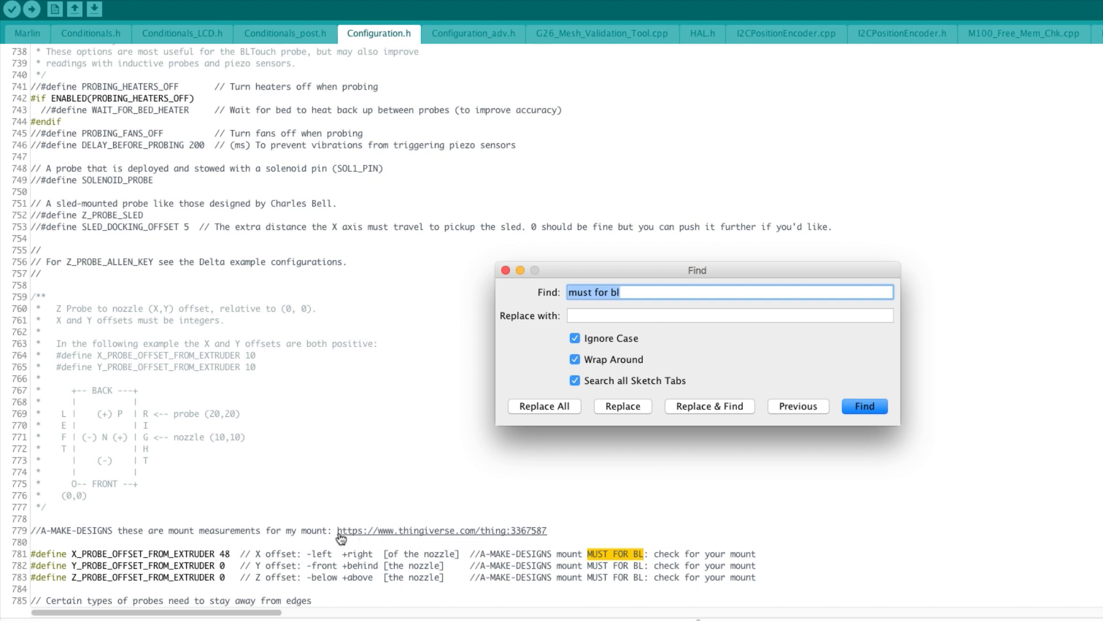
mouse_move(547, 532)
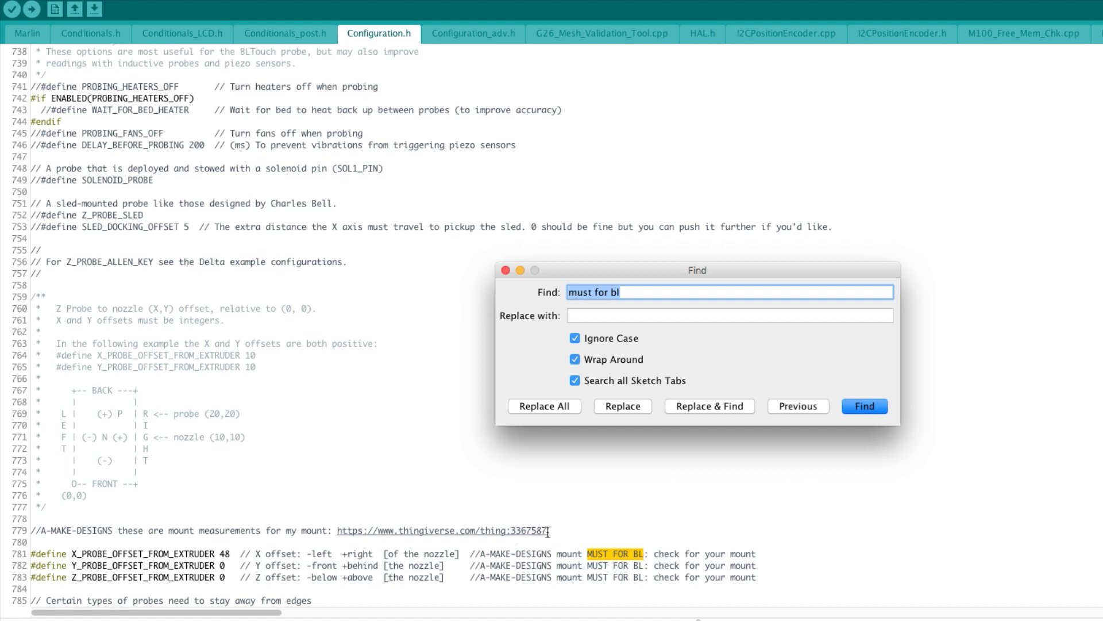
mouse_move(599, 523)
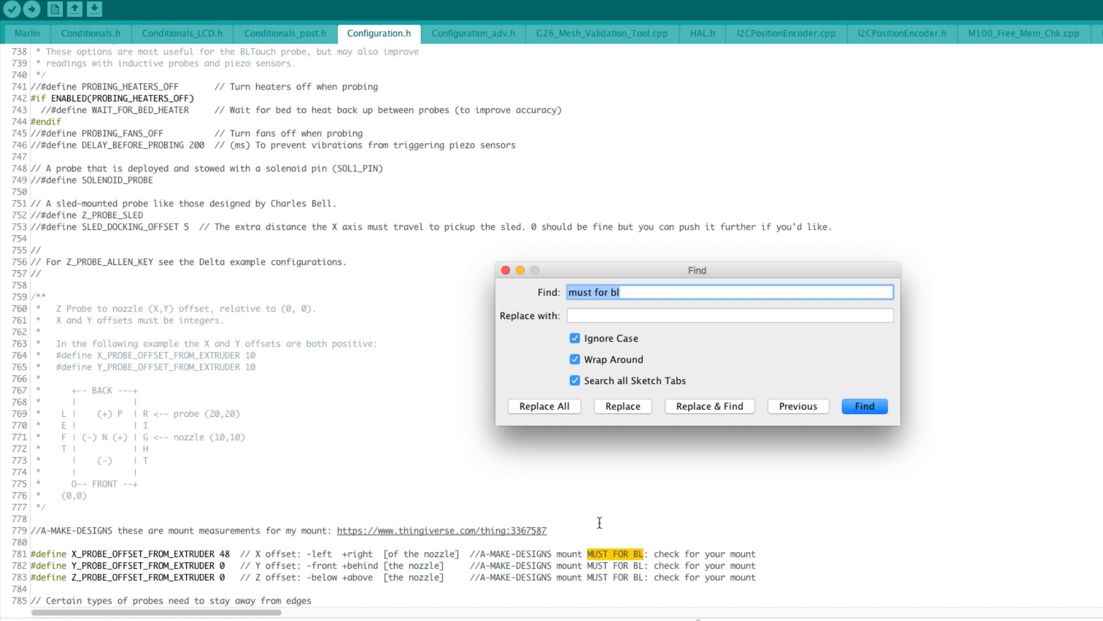
mouse_move(648, 498)
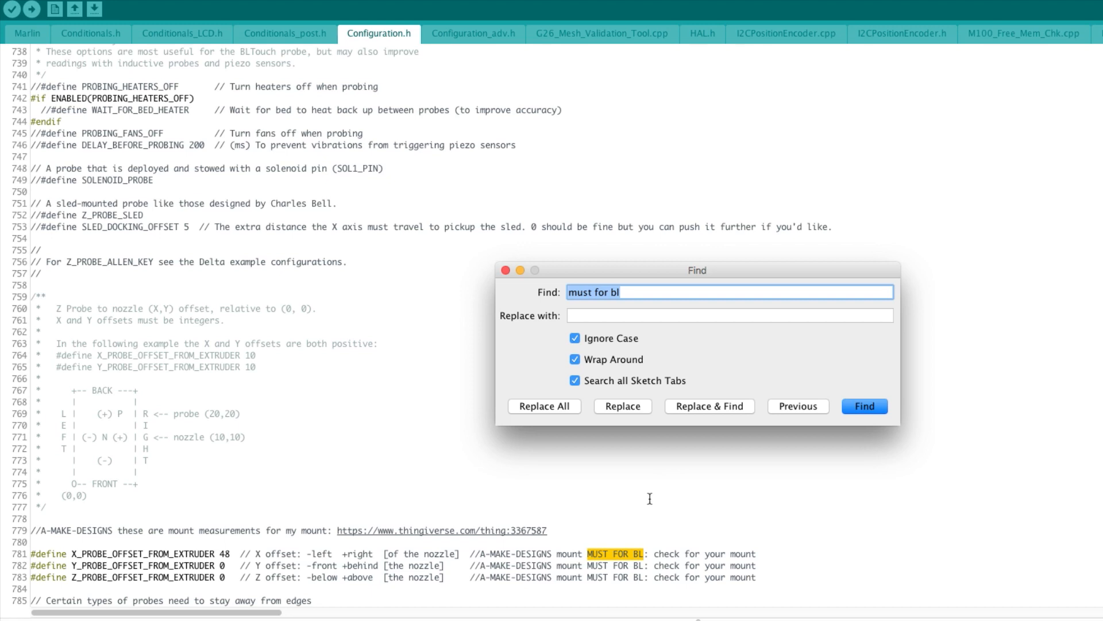
- Advance past the probe offset matches to MULTIPLE_PROBING 2 on line 800
scroll(down, 3)
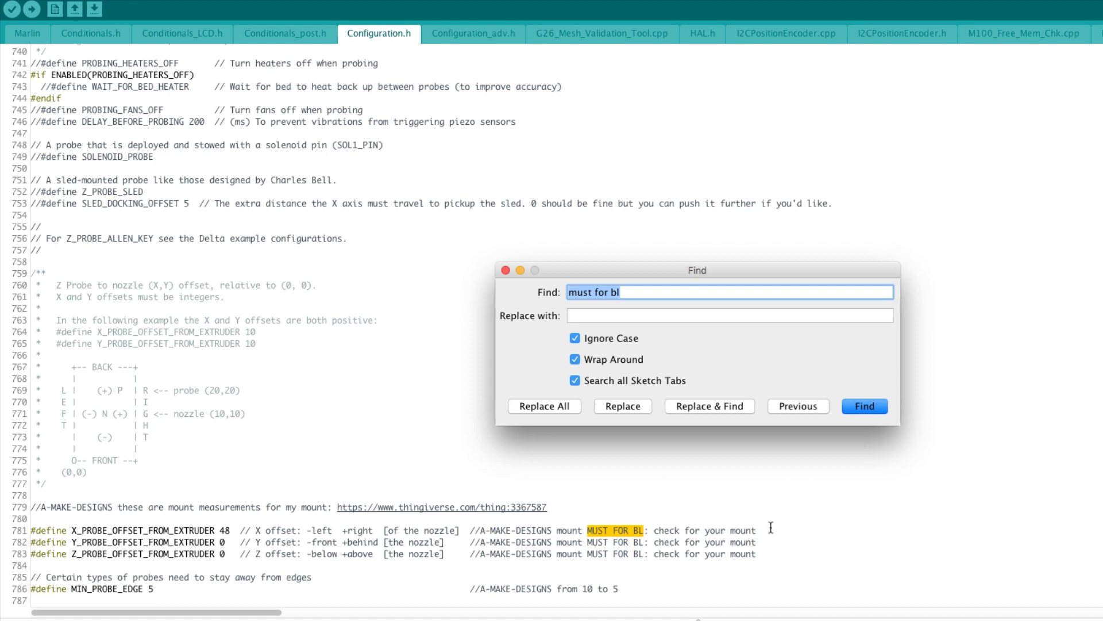
mouse_move(793, 441)
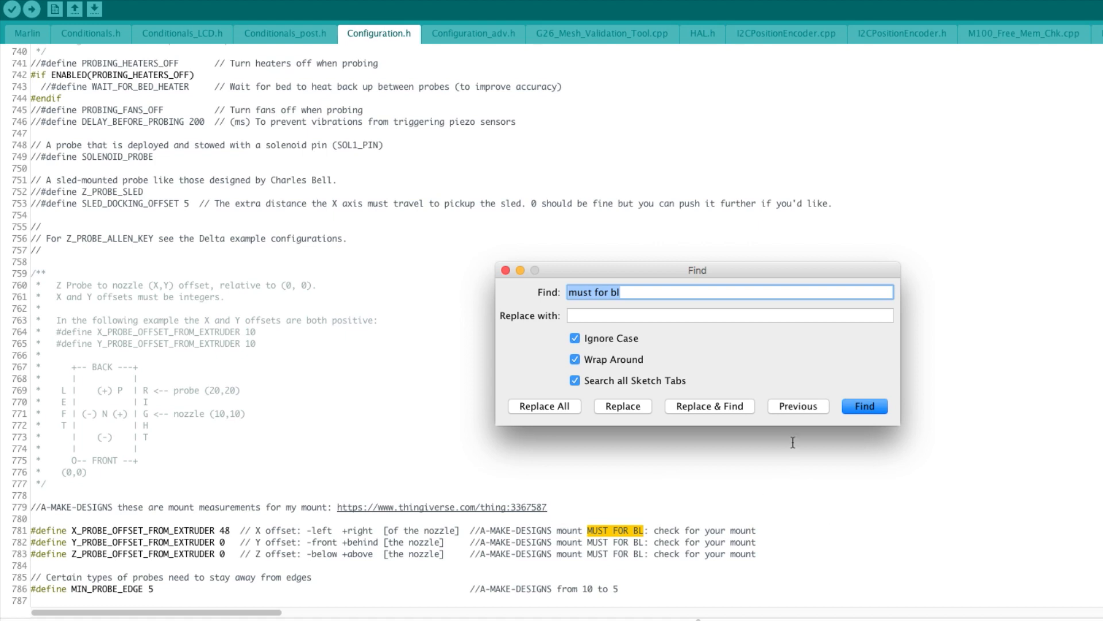
mouse_move(859, 369)
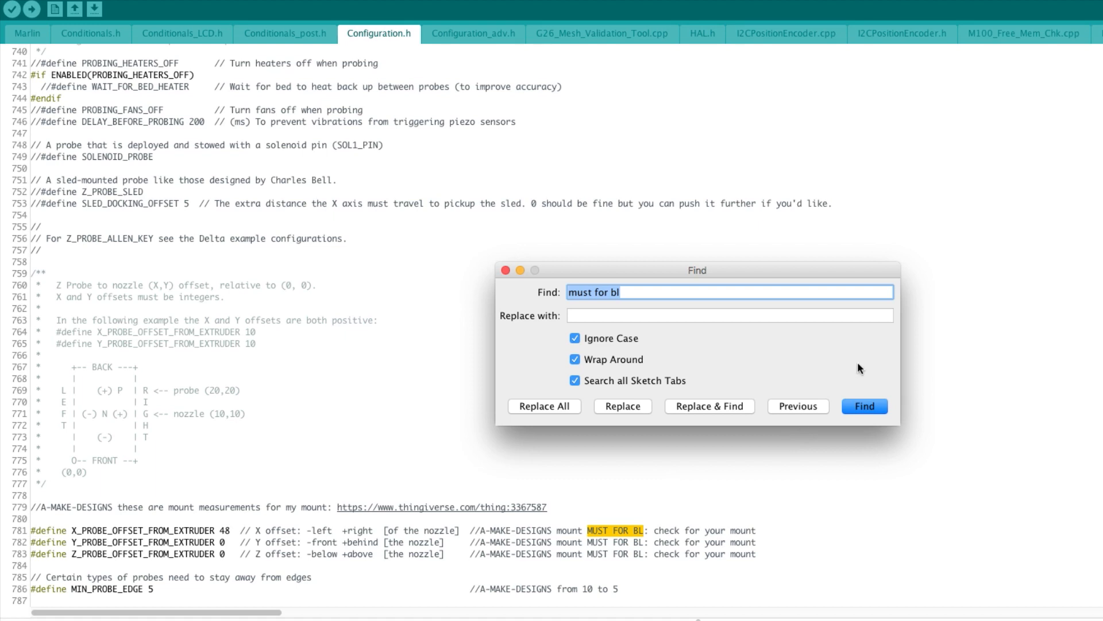
click(864, 405)
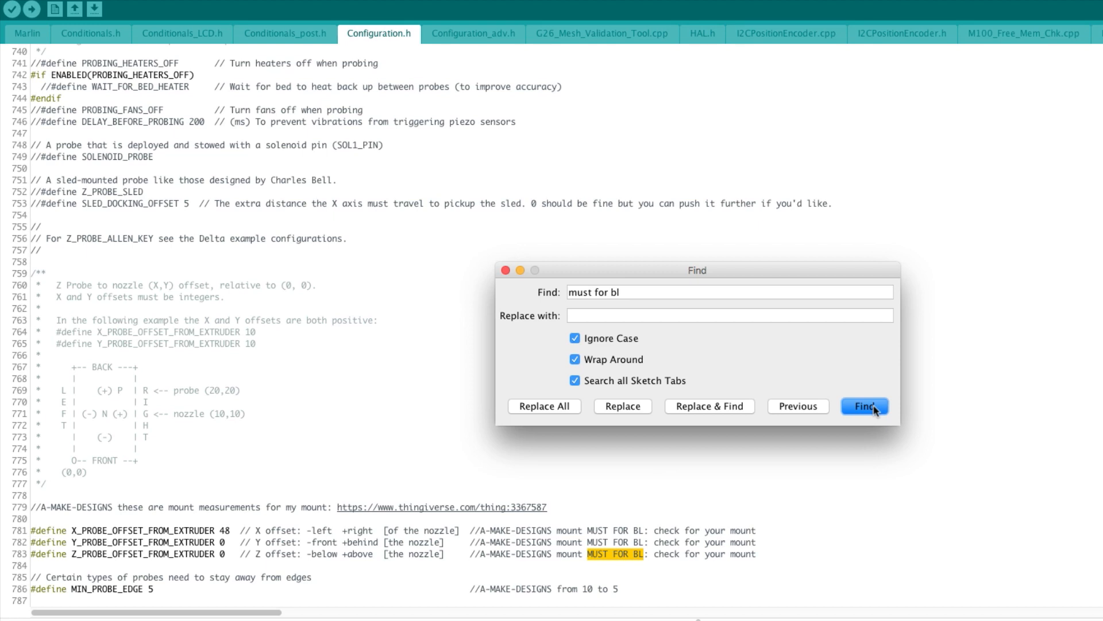
click(864, 405)
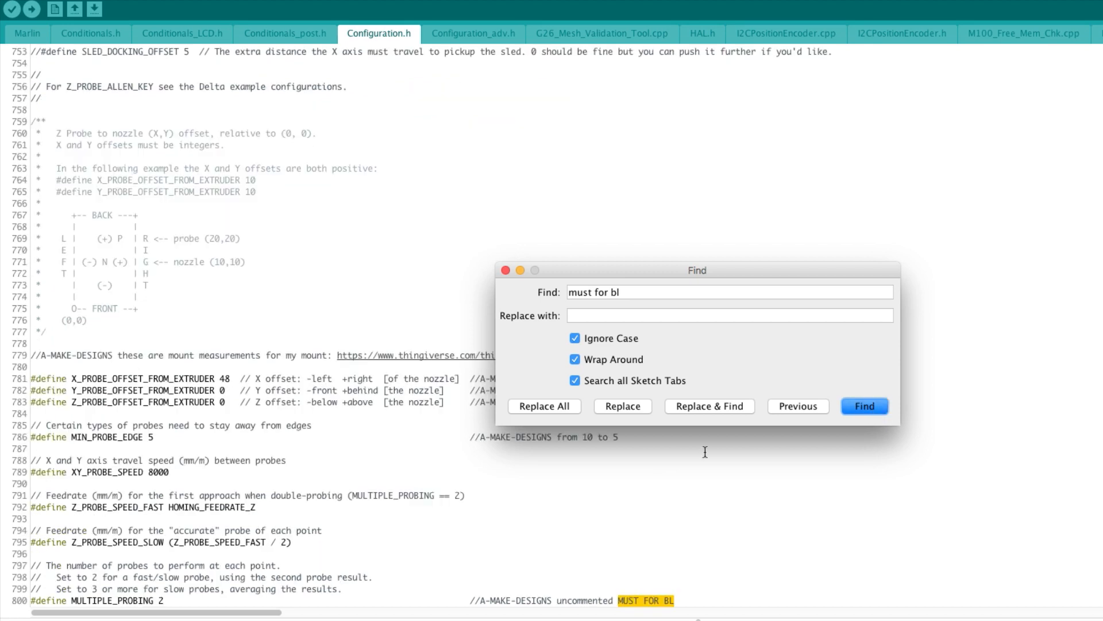
scroll(down, 3)
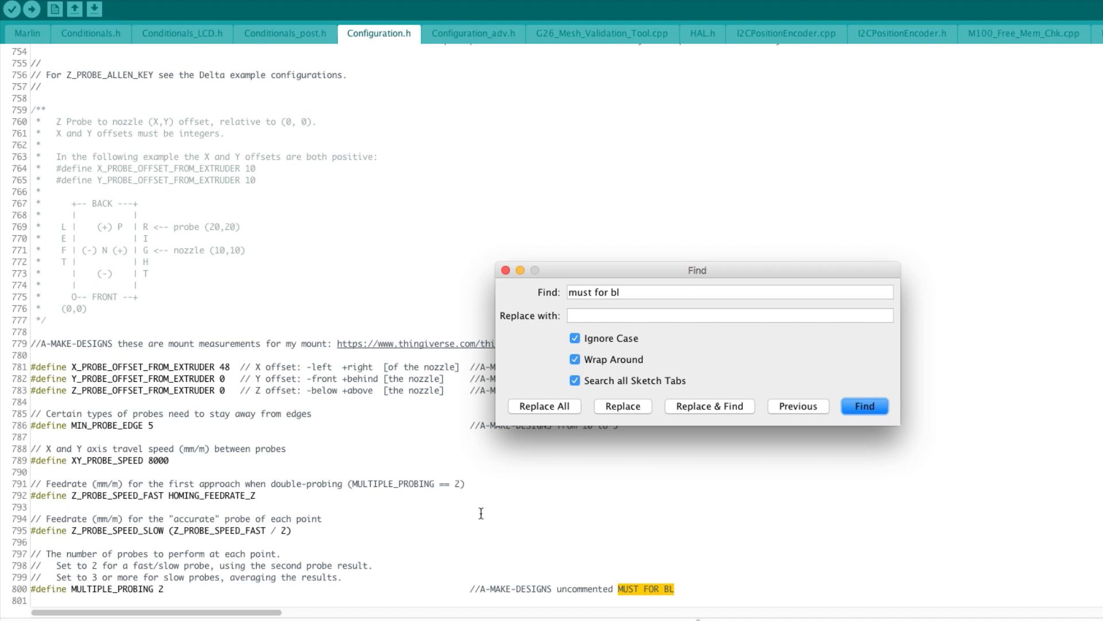
mouse_move(70, 588)
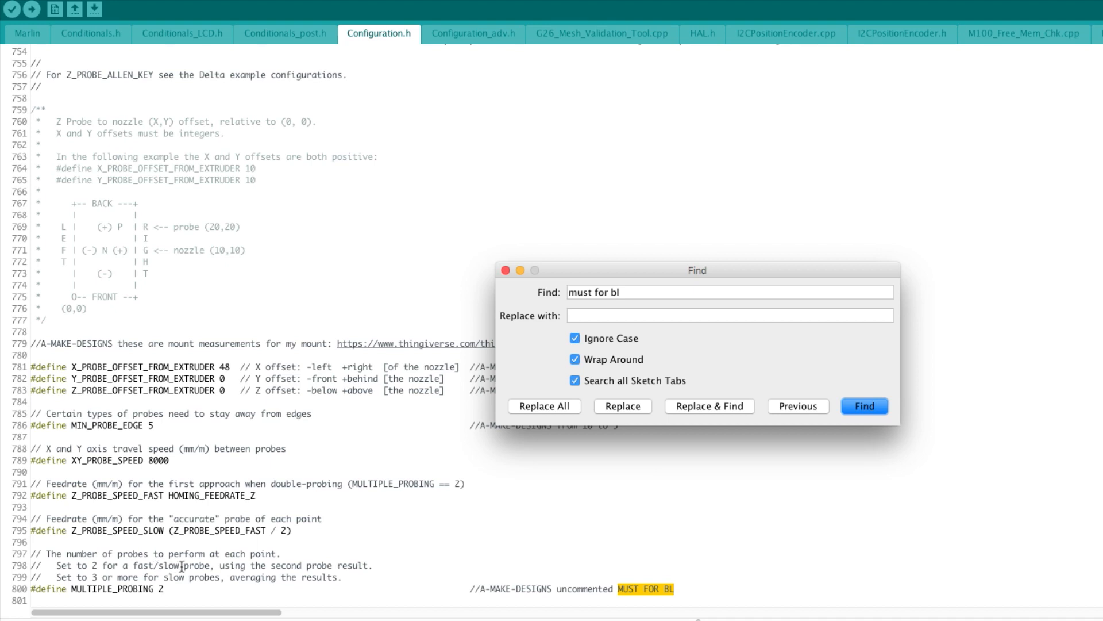
mouse_move(648, 495)
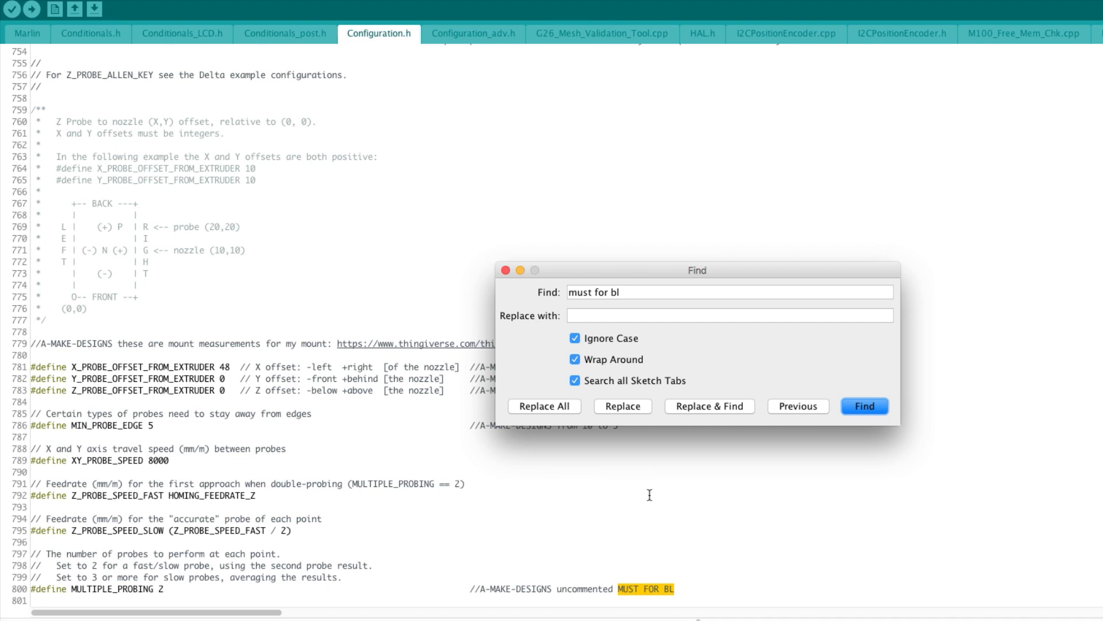
- Advance past AUTO_BED_LEVELING_BILINEAR to RESTORE_LEVELING_AFTER_G28 on line 988
click(864, 406)
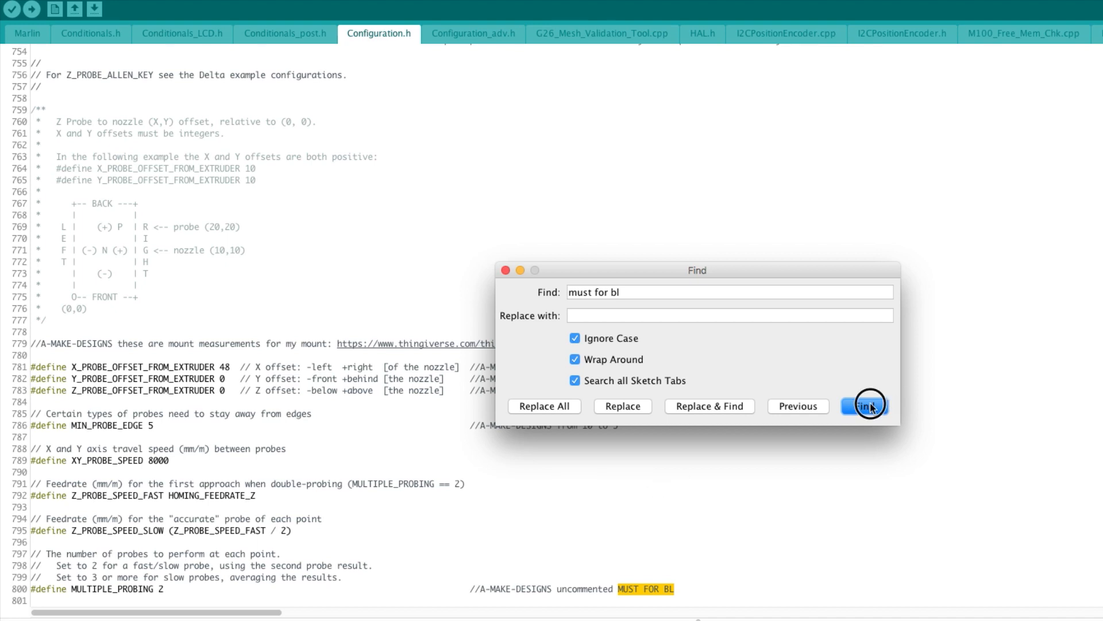
click(864, 406)
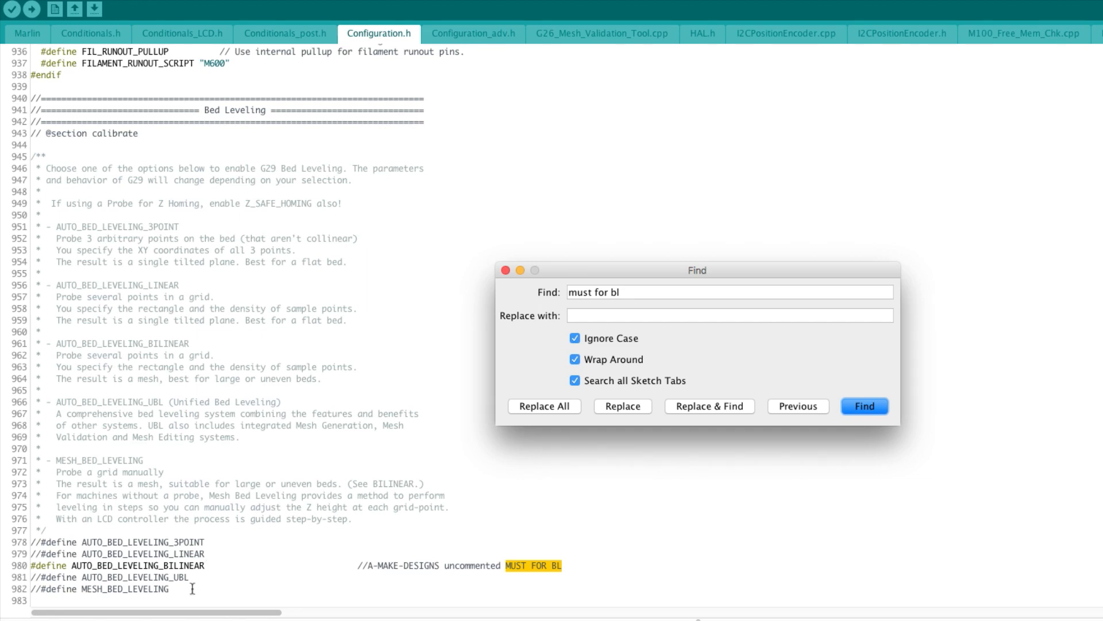
mouse_move(269, 568)
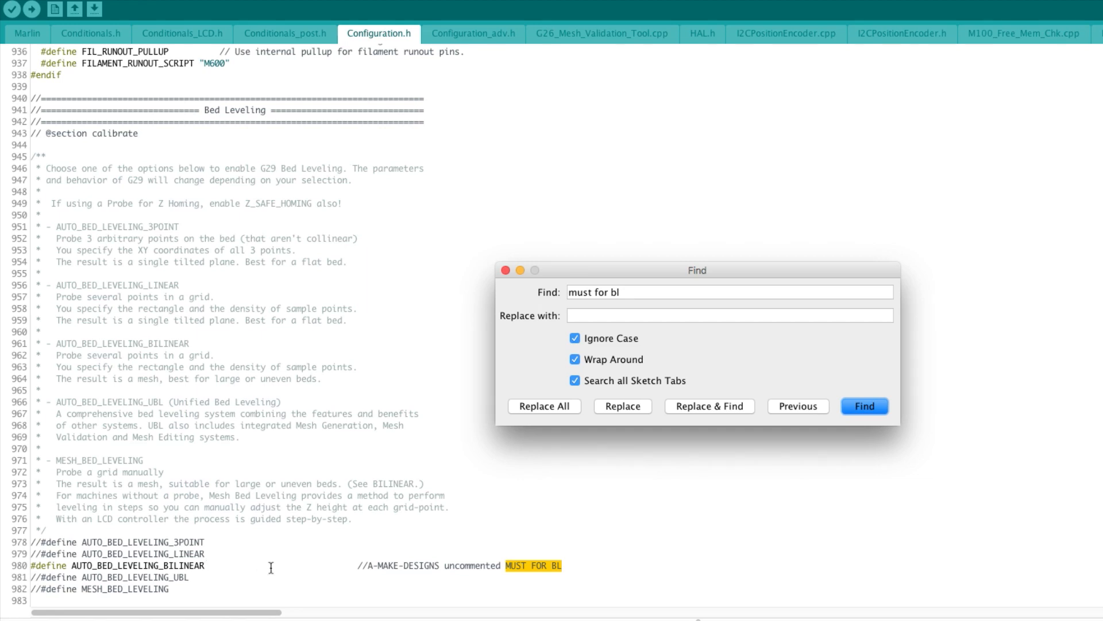
mouse_move(651, 513)
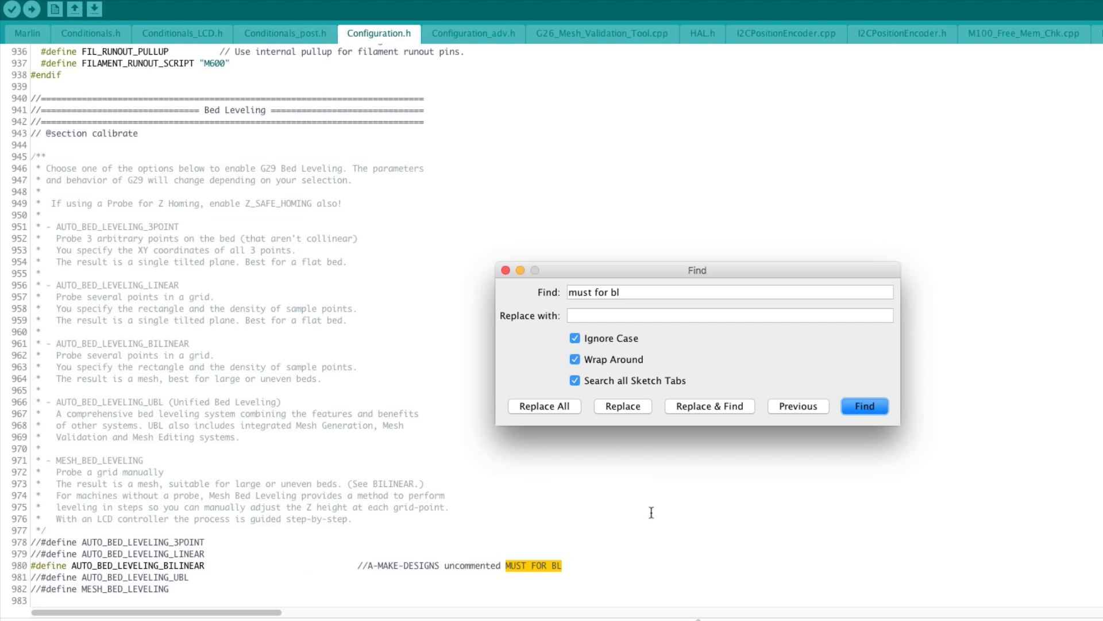
click(865, 406)
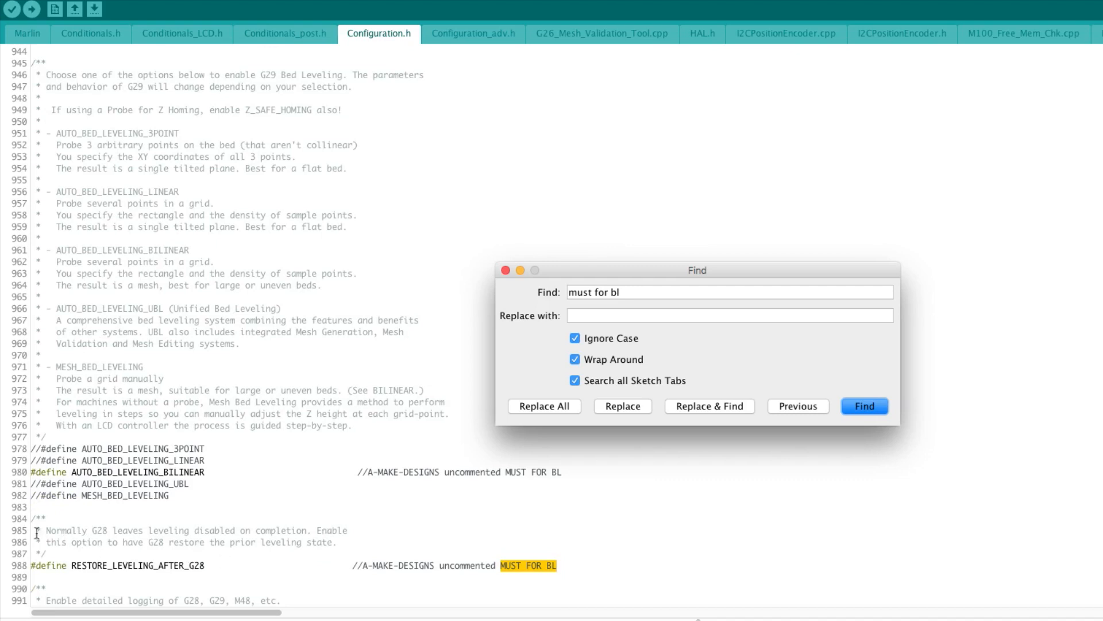
mouse_move(268, 532)
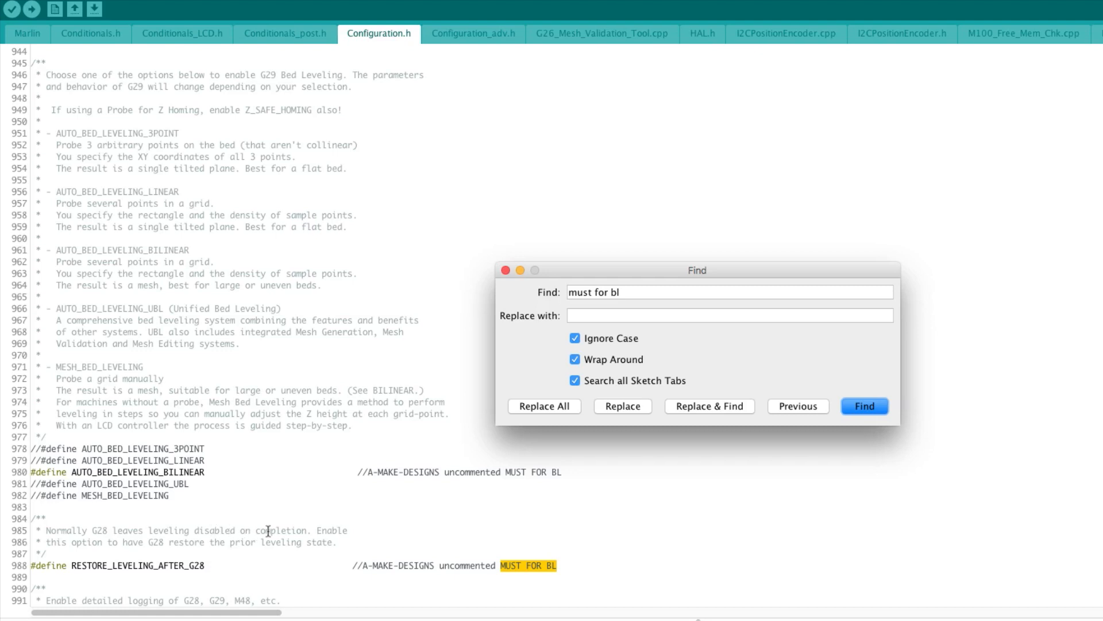
mouse_move(54, 539)
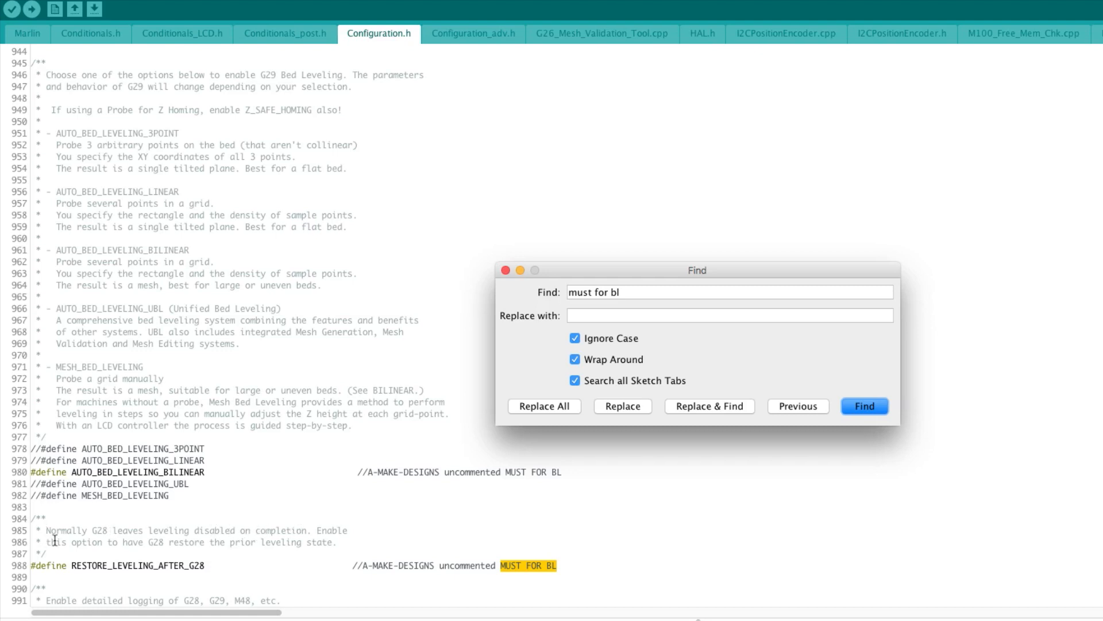
mouse_move(283, 541)
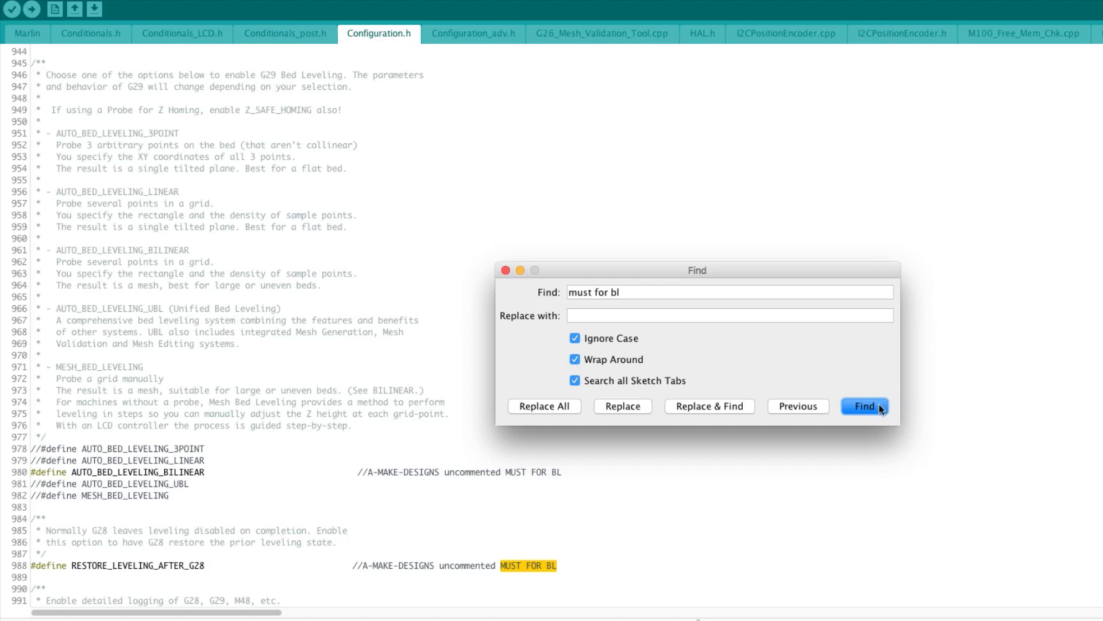
- Jump to the LEFT_PROBE_BED_POSITION 48 match on line 1029
click(864, 406)
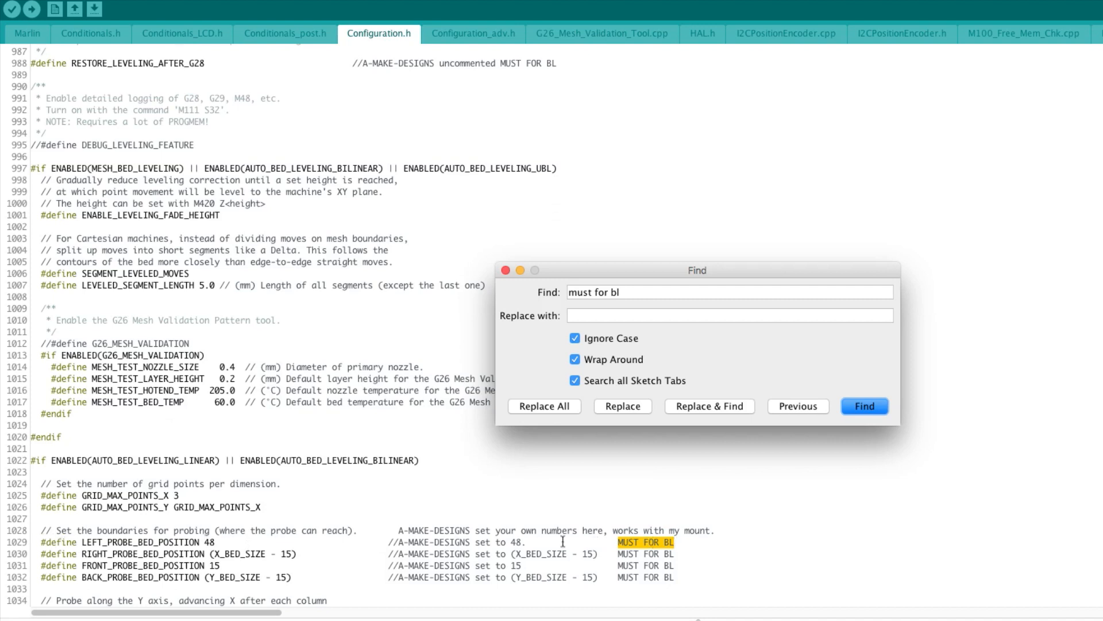
mouse_move(53, 541)
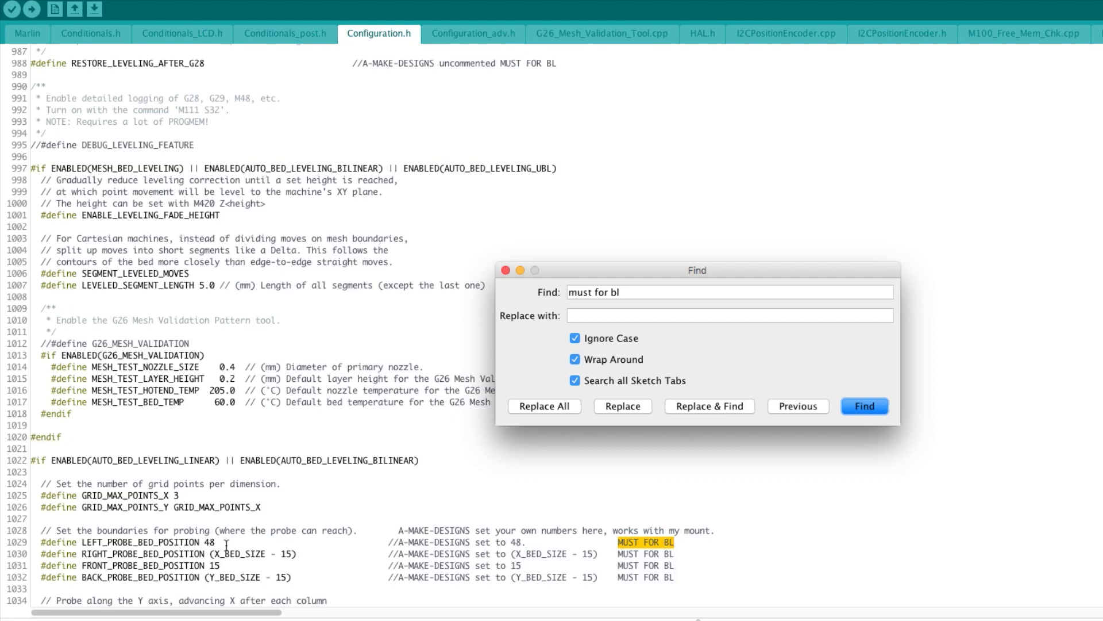
mouse_move(226, 553)
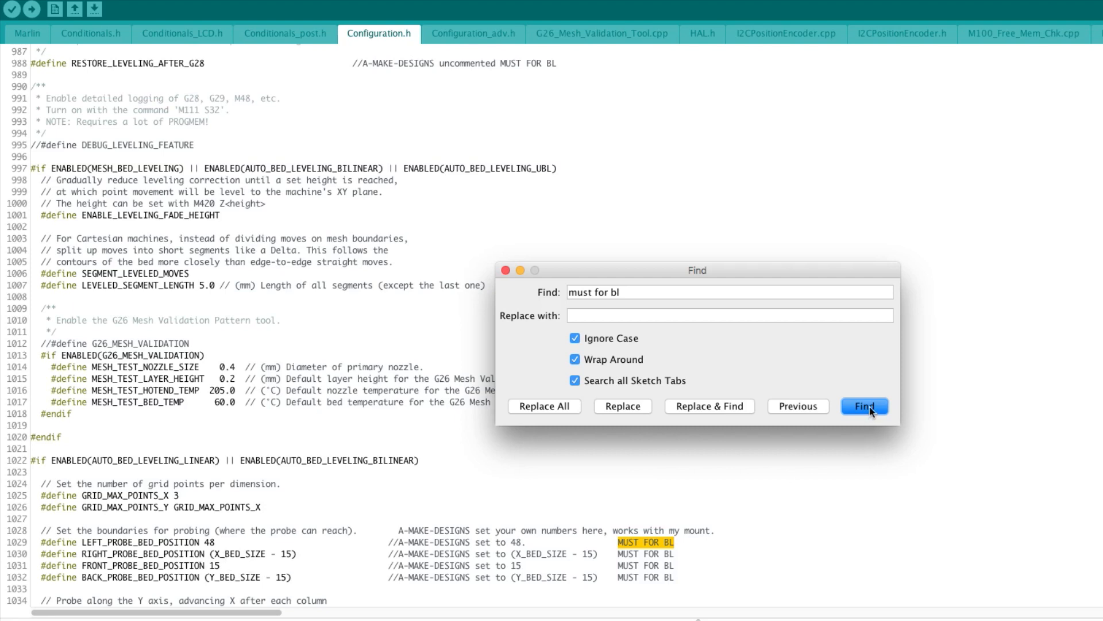
- Jump to the EXTRAPOLATE_BEYOND_GRID match on line 1041
click(864, 405)
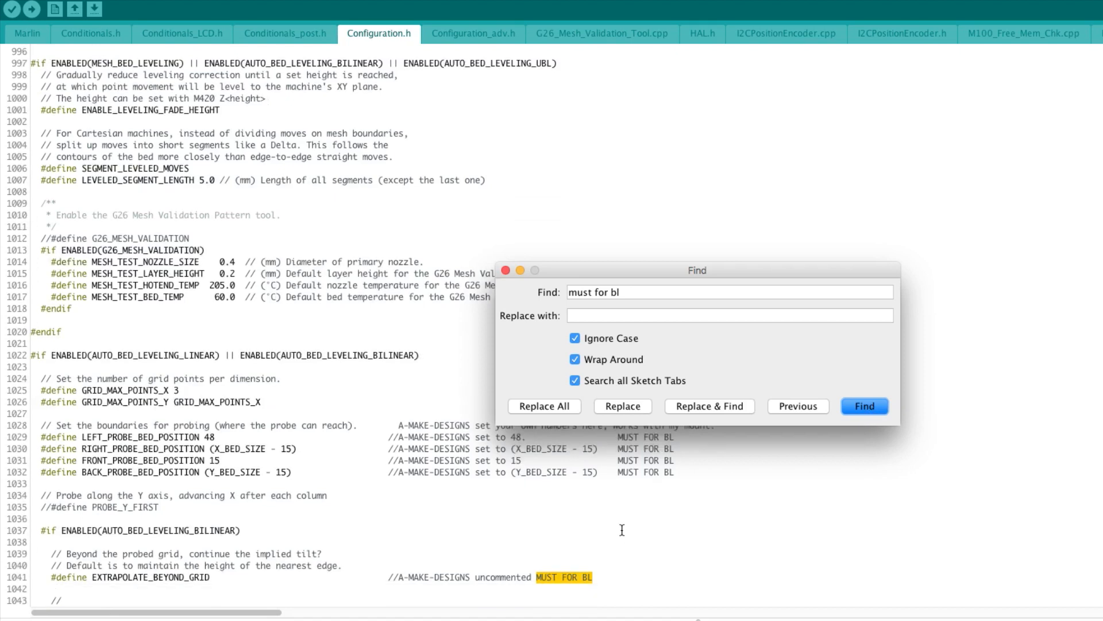
mouse_move(125, 567)
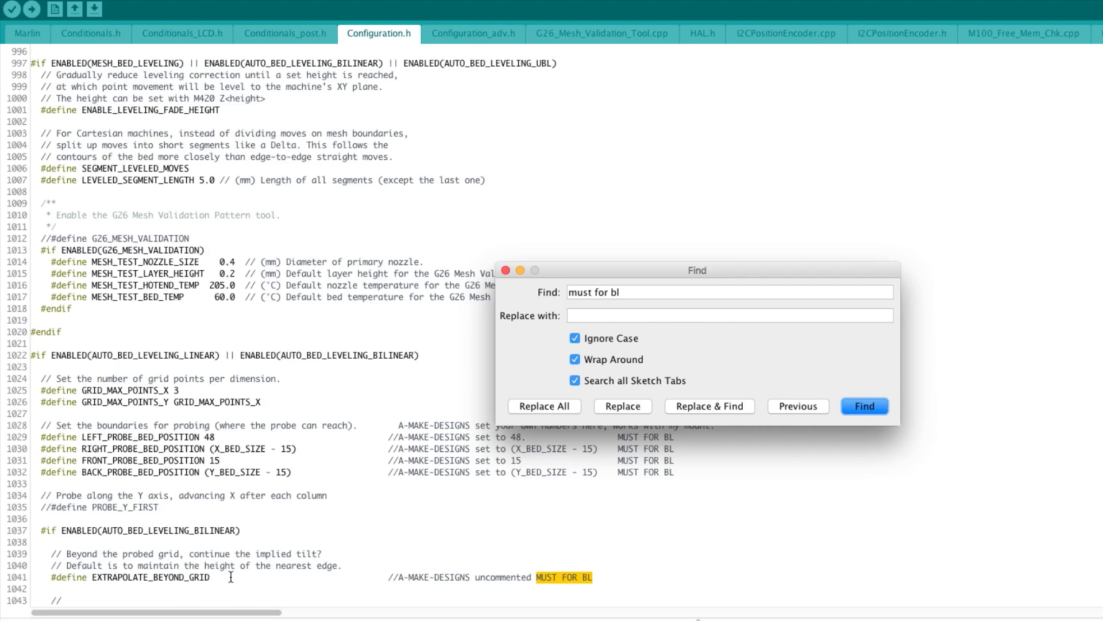
mouse_move(384, 575)
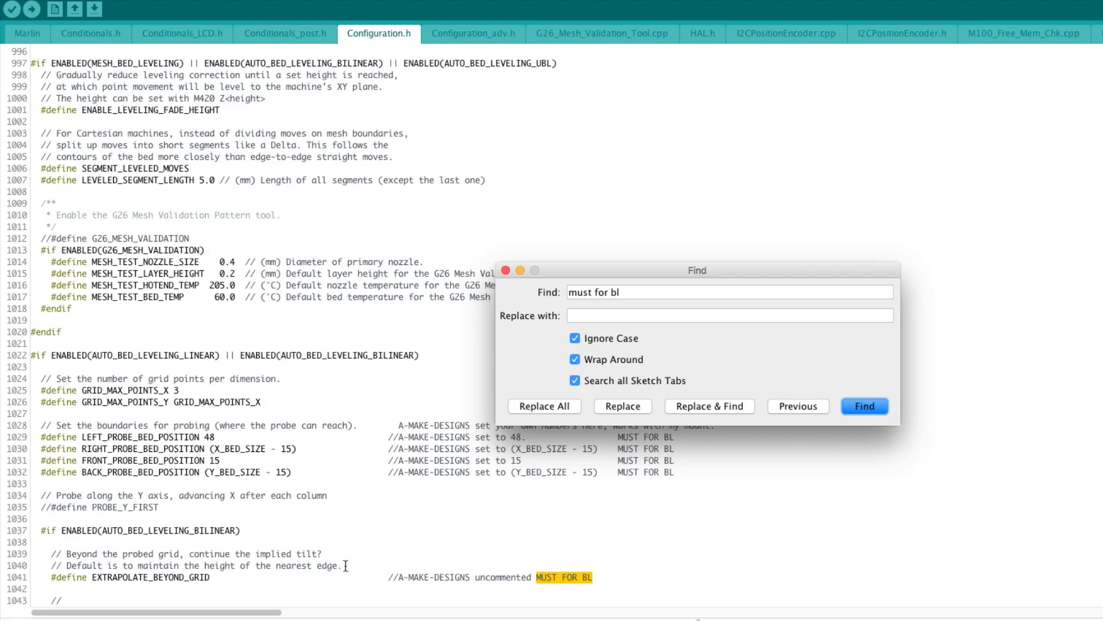
mouse_move(540, 508)
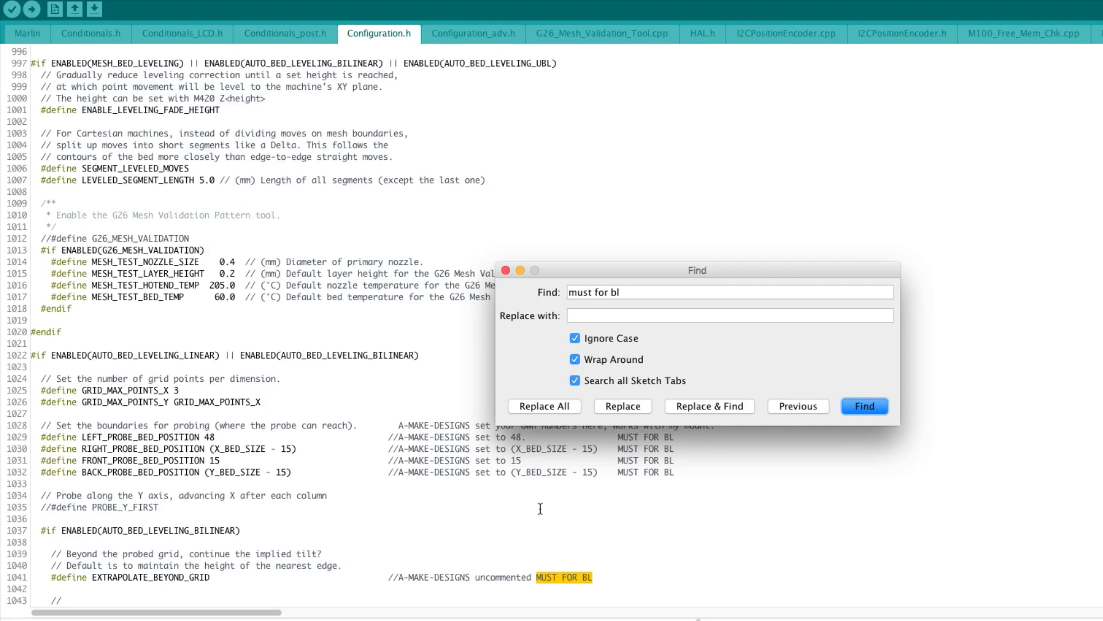
mouse_move(644, 506)
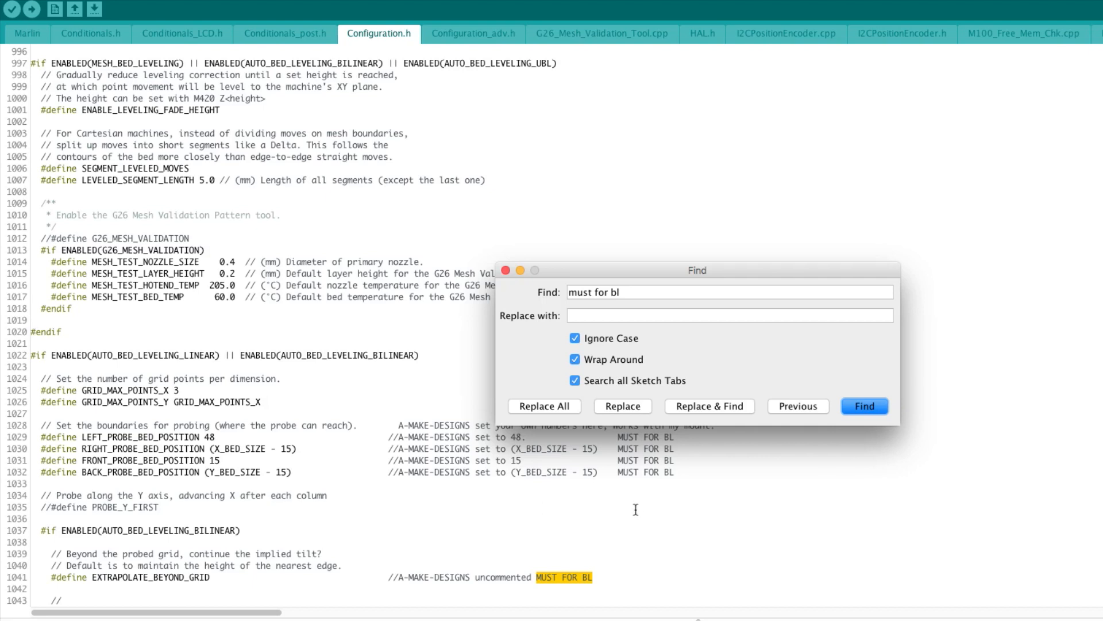
mouse_move(346, 571)
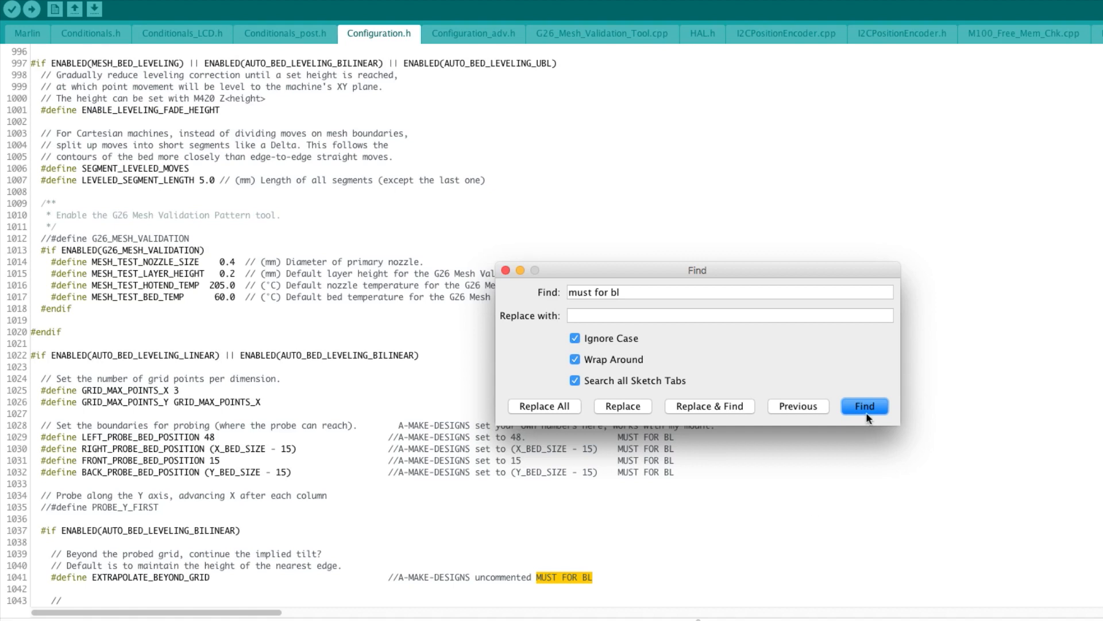
- Land the 'must for bl' search on the Z_SAFE_HOMING line in Configuration.h
click(865, 405)
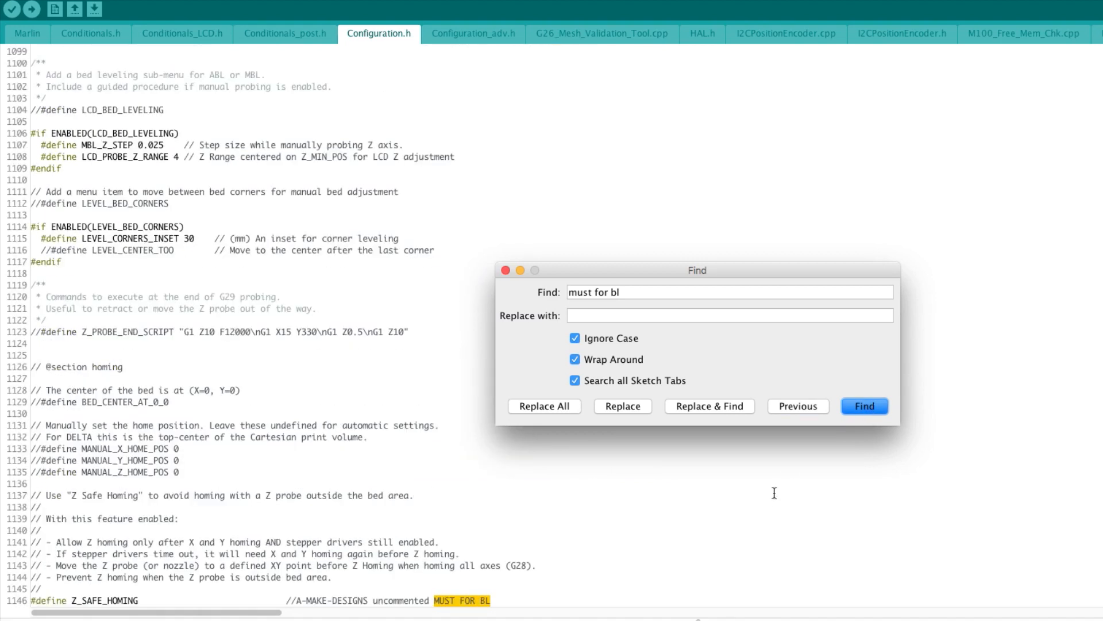
mouse_move(491, 514)
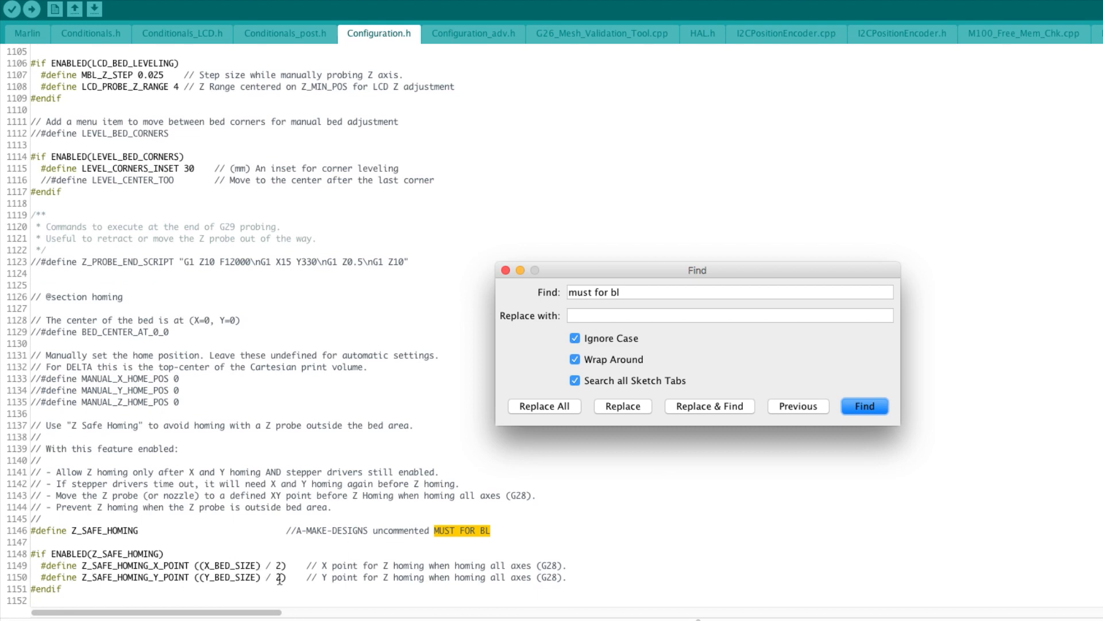
mouse_move(412, 554)
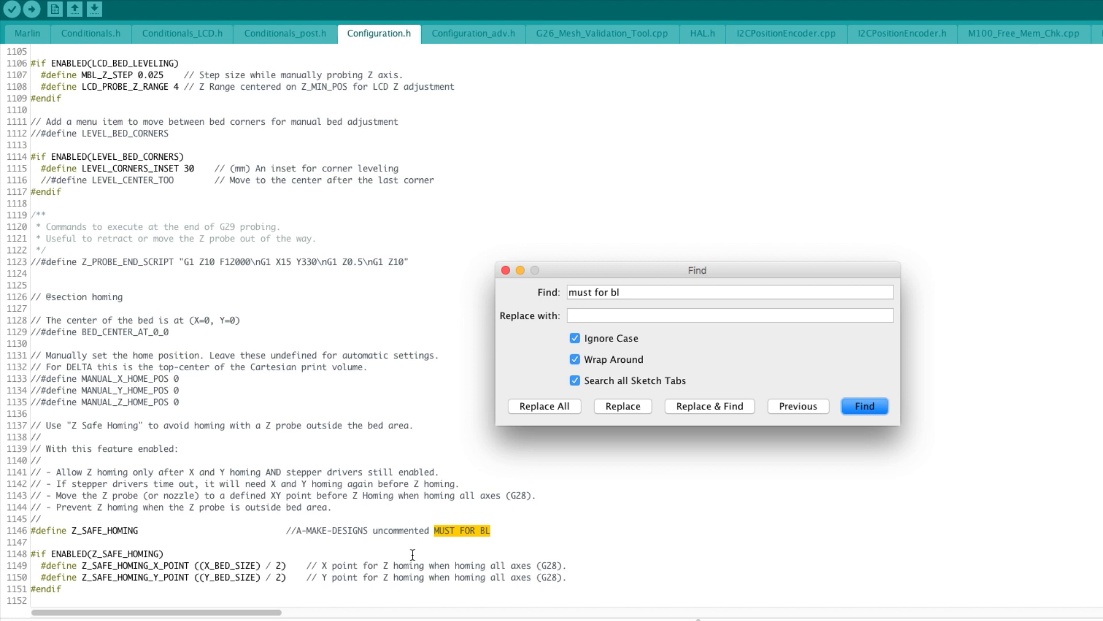
mouse_move(492, 514)
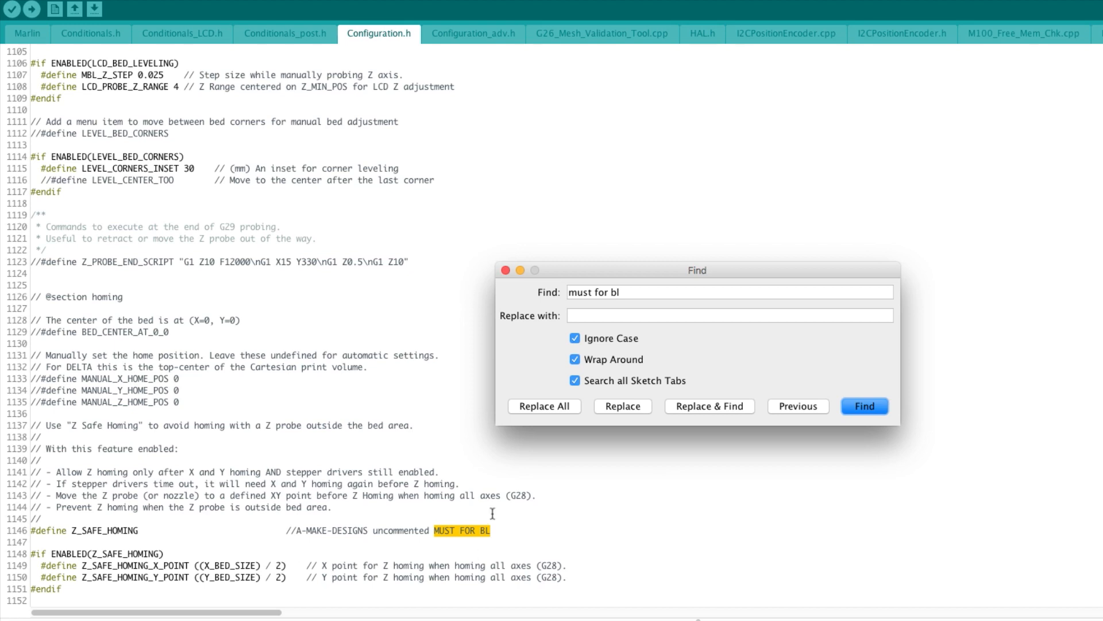
mouse_move(284, 549)
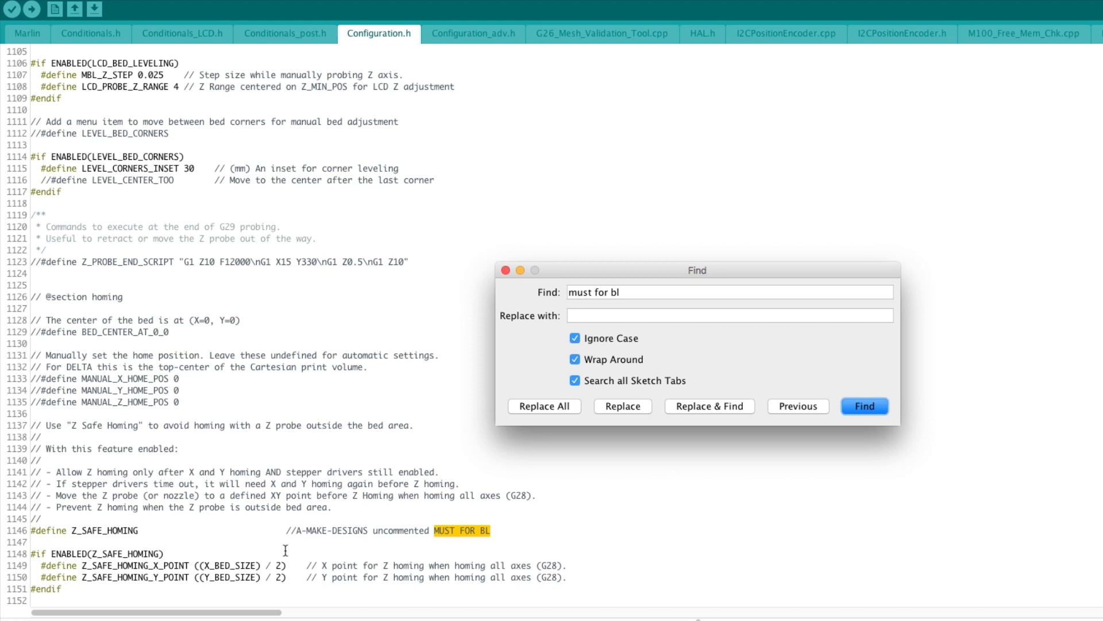
mouse_move(378, 453)
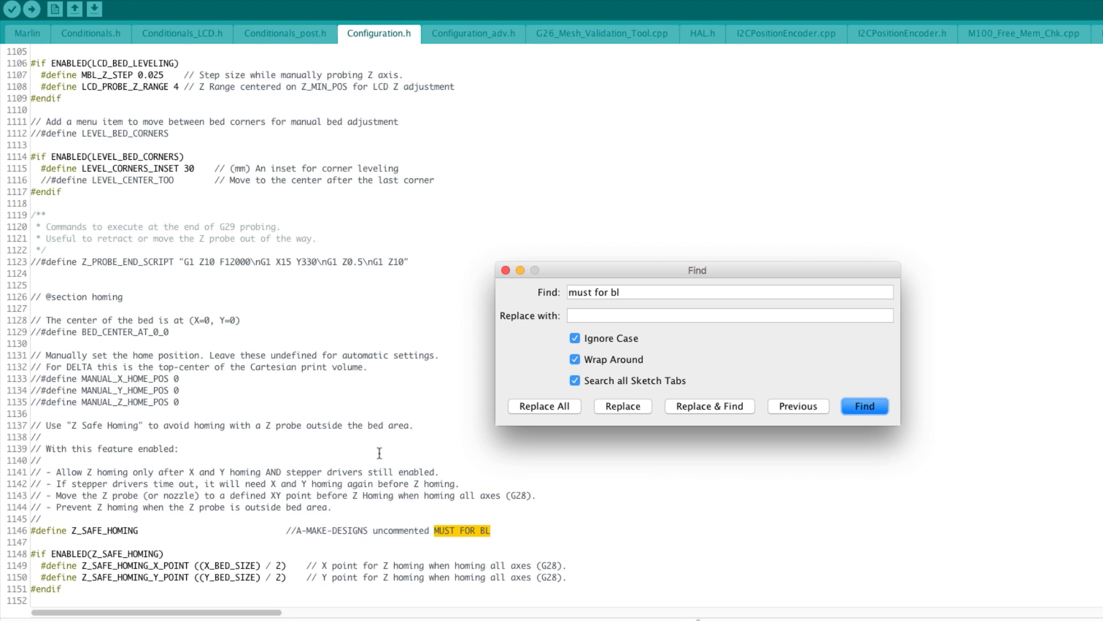
mouse_move(378, 524)
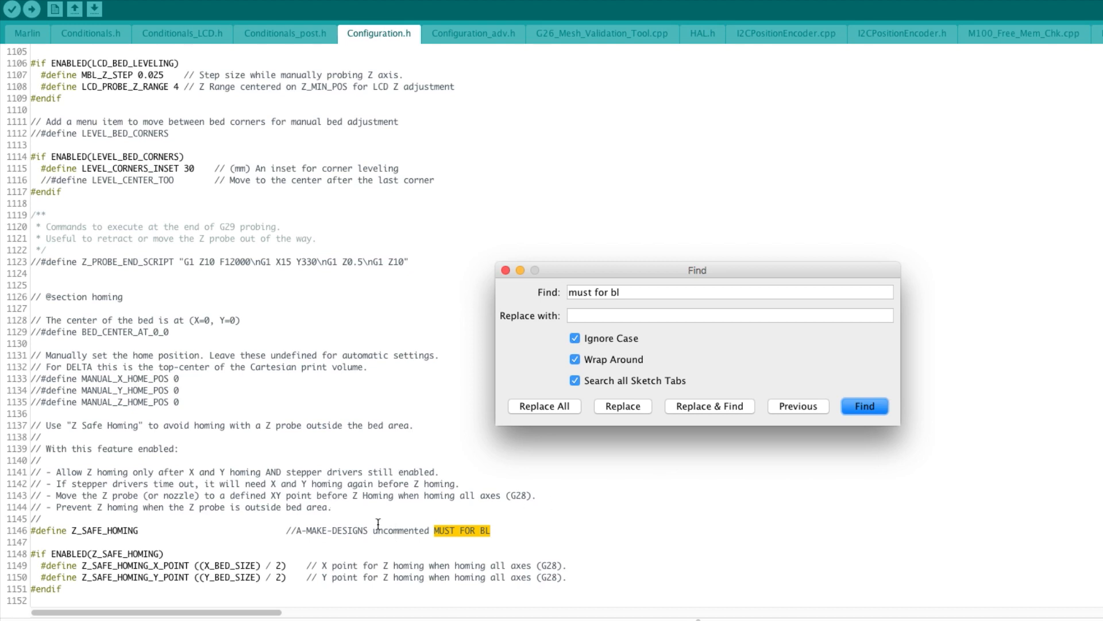
mouse_move(653, 545)
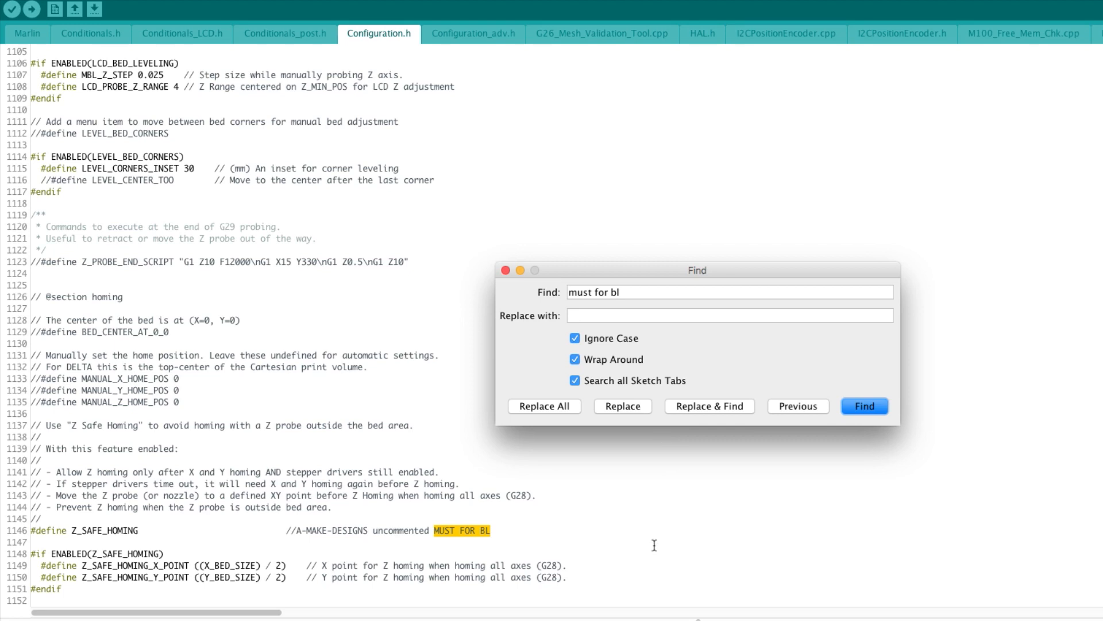
- Reach the next 'must for bl' match at the SLIM_LCD_MENUS setting
click(864, 405)
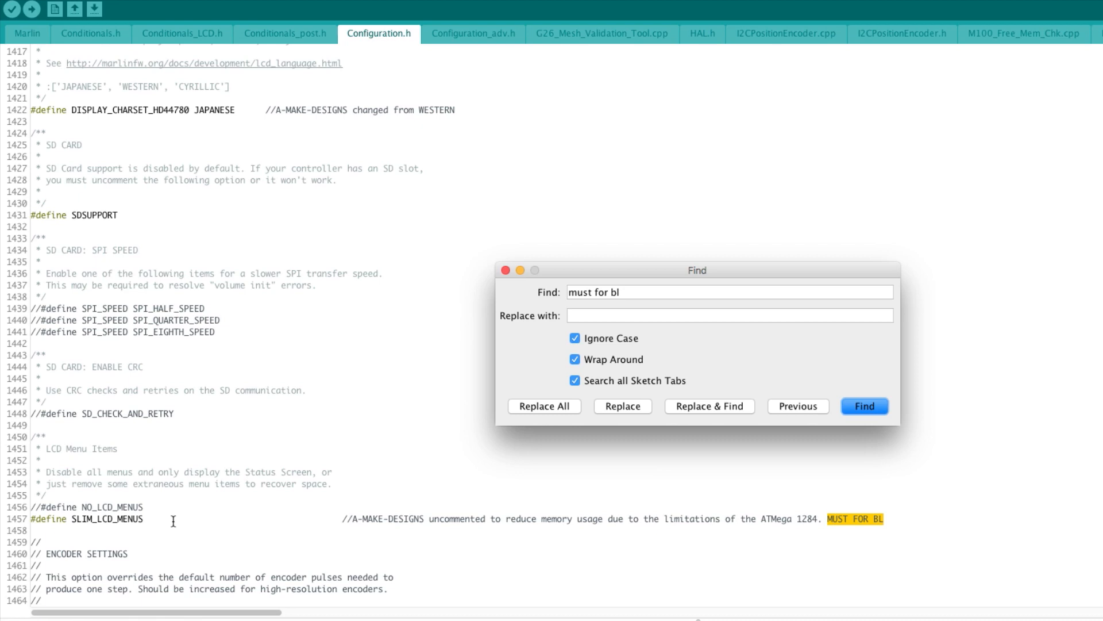
mouse_move(817, 354)
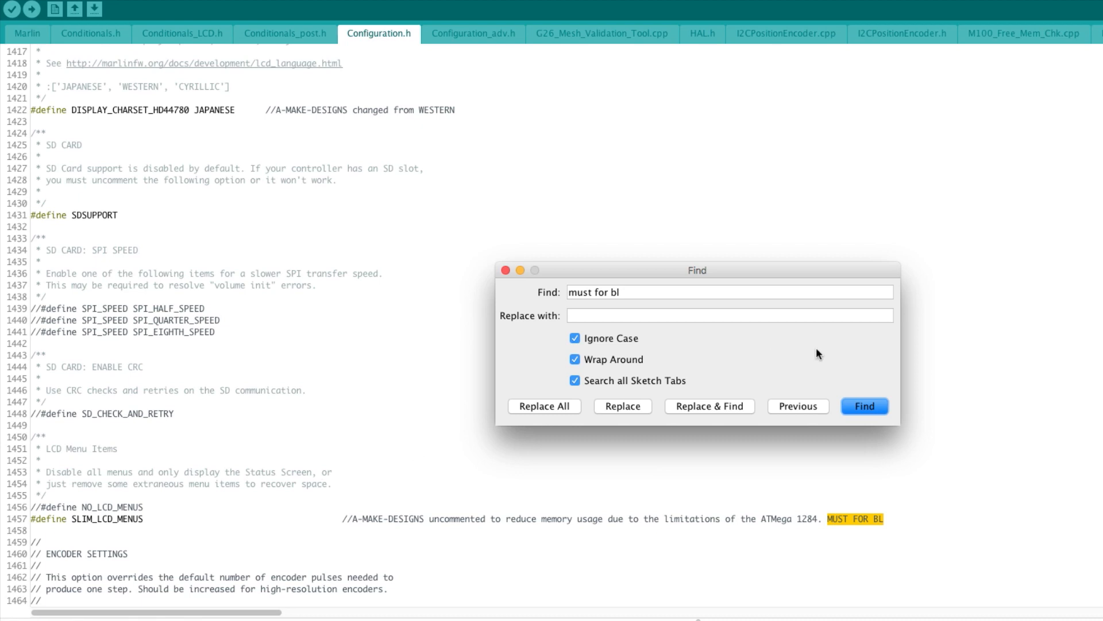
mouse_move(336, 491)
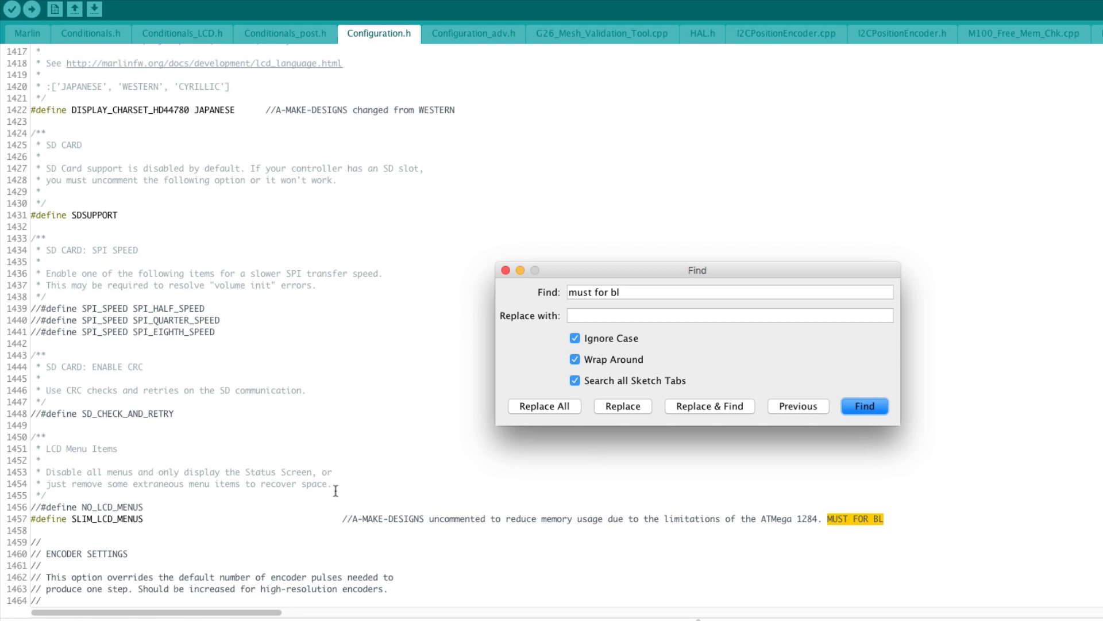
mouse_move(860, 445)
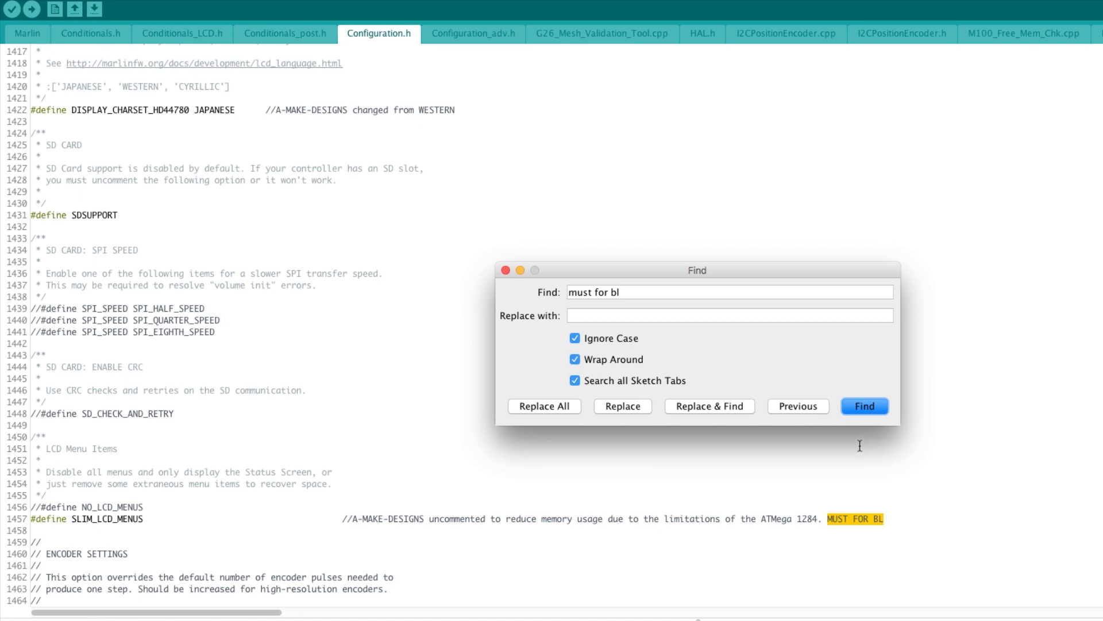
- Reach the next 'must for bl' match at the commented-out SPEAKER line
click(864, 406)
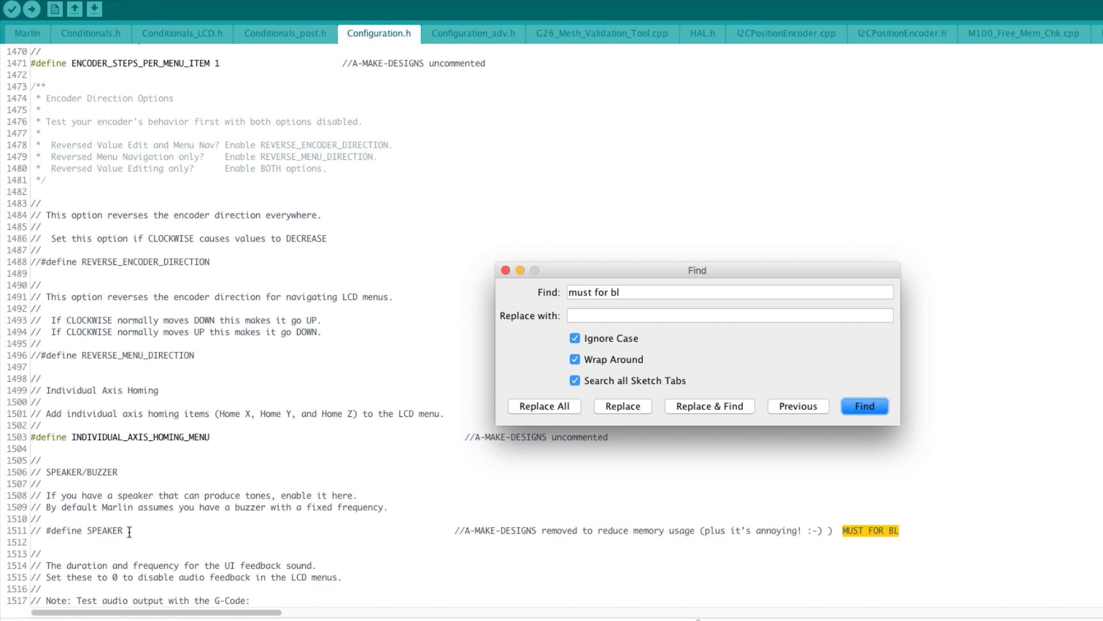
mouse_move(373, 525)
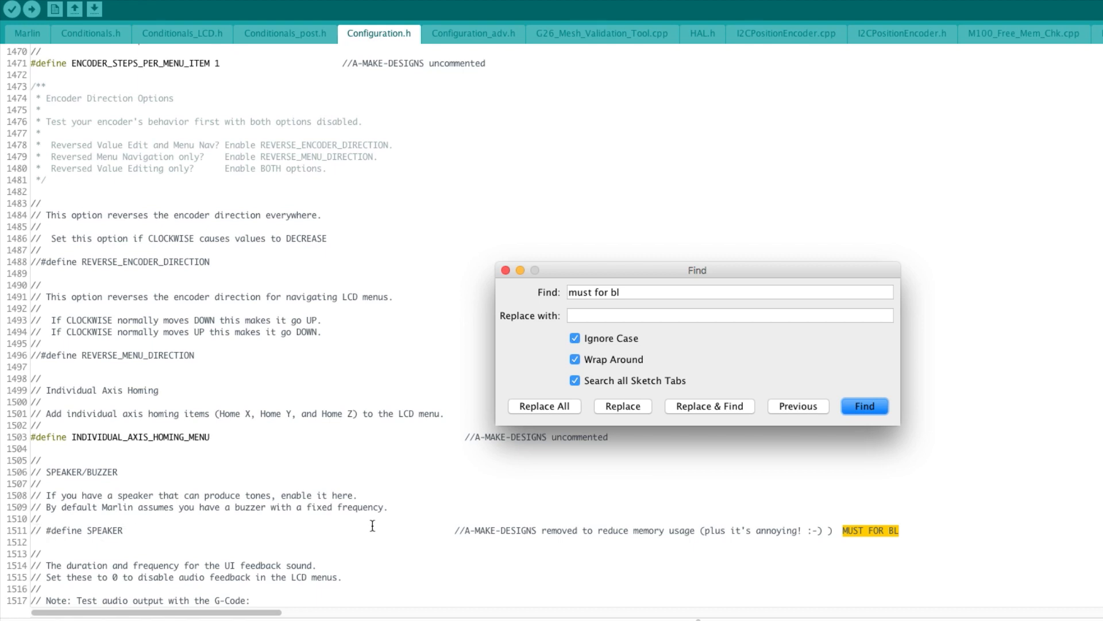
mouse_move(536, 533)
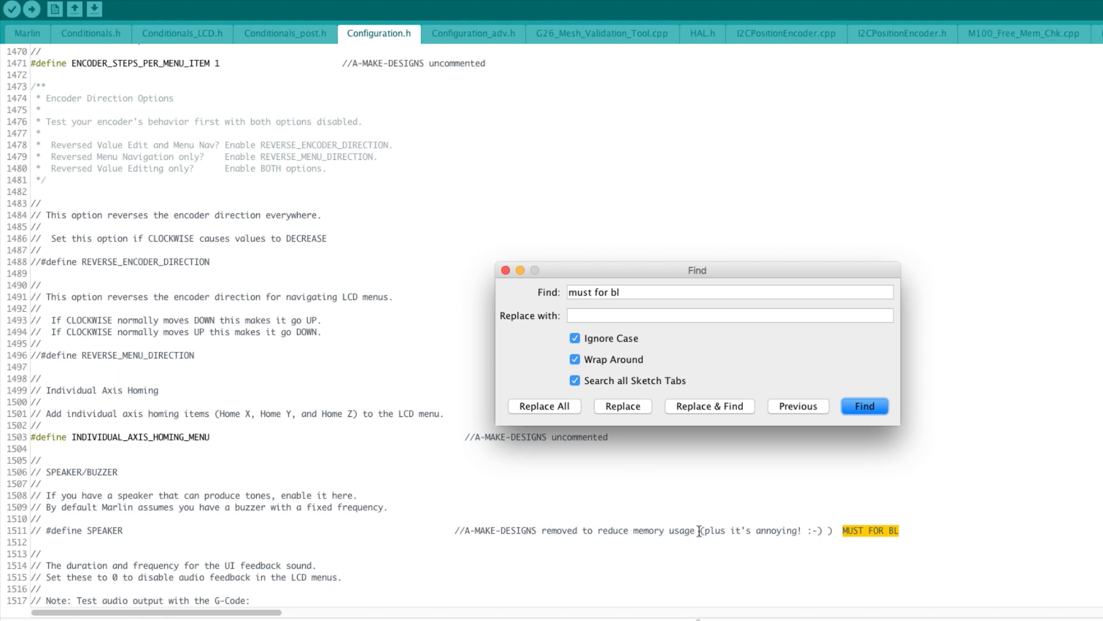
mouse_move(940, 527)
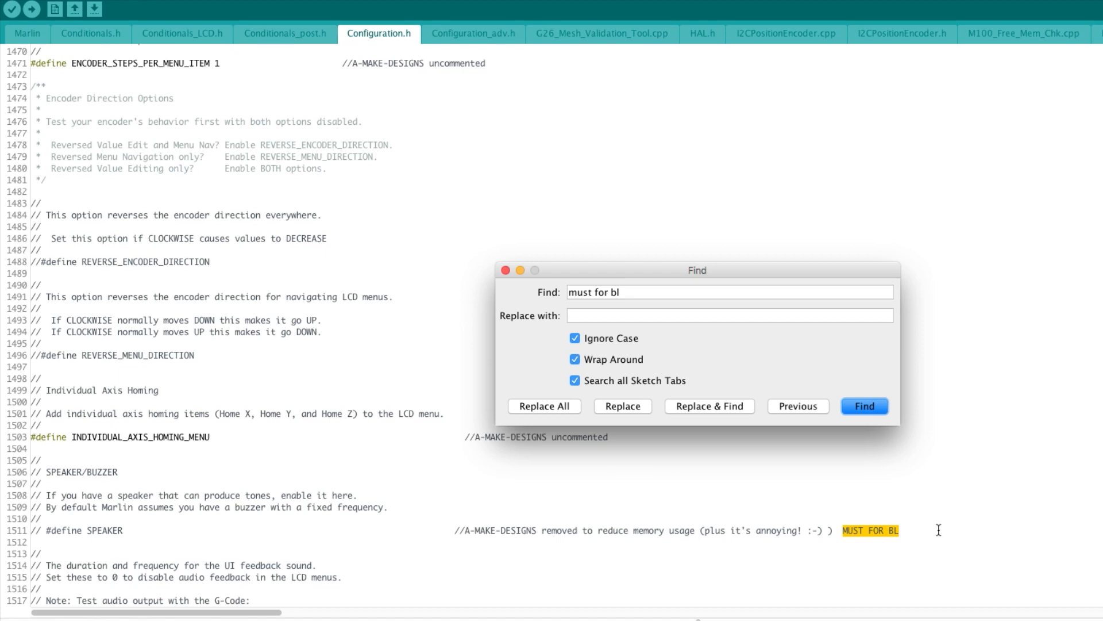
mouse_move(669, 502)
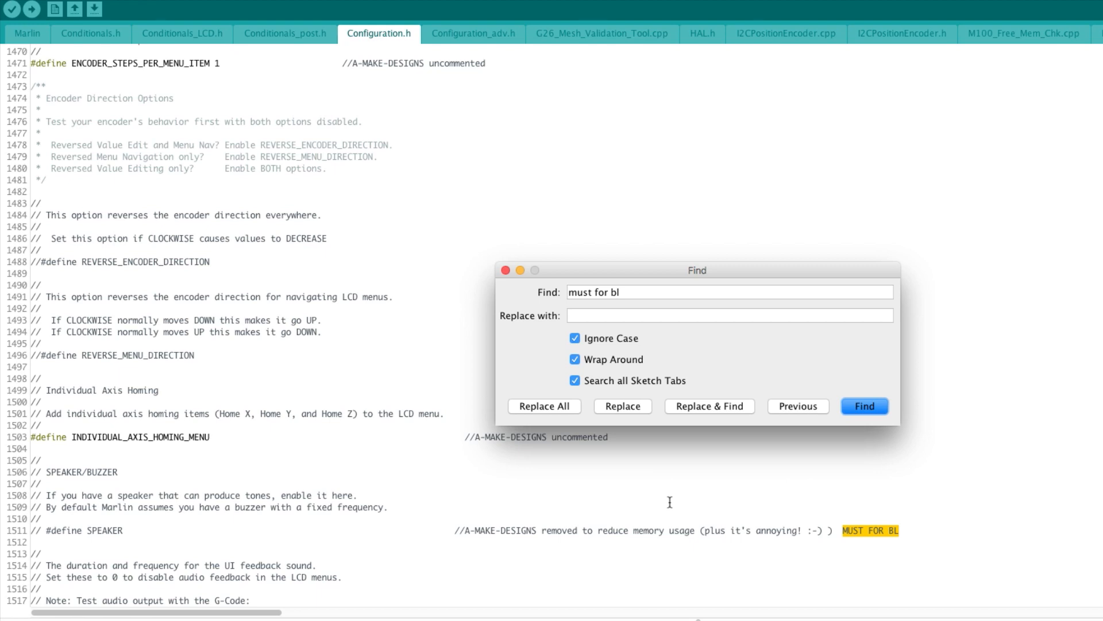
mouse_move(805, 362)
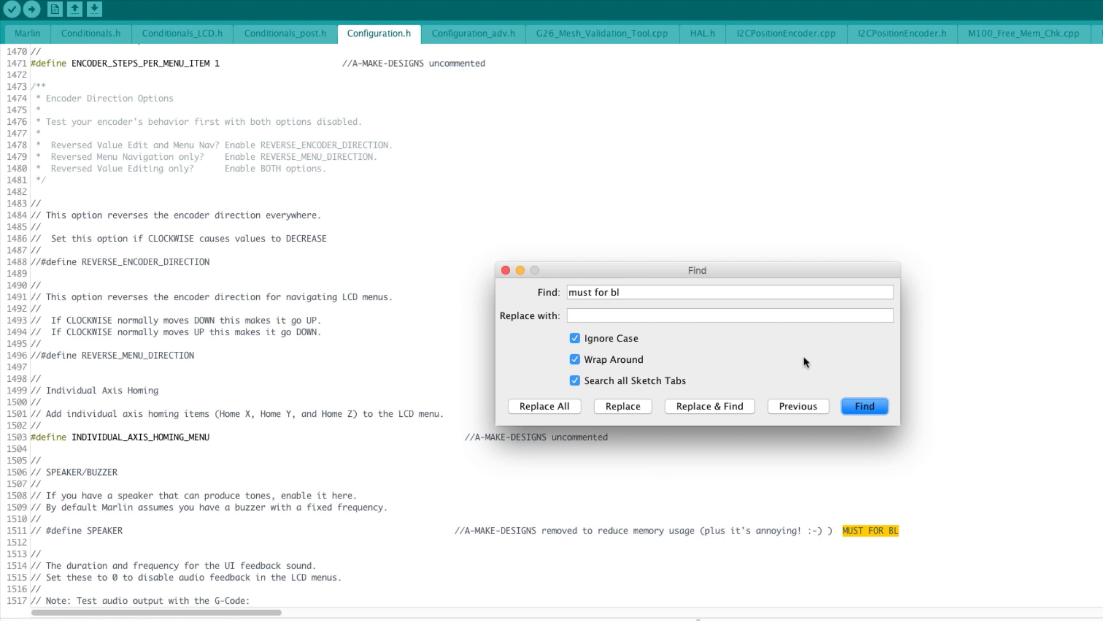
mouse_move(541, 382)
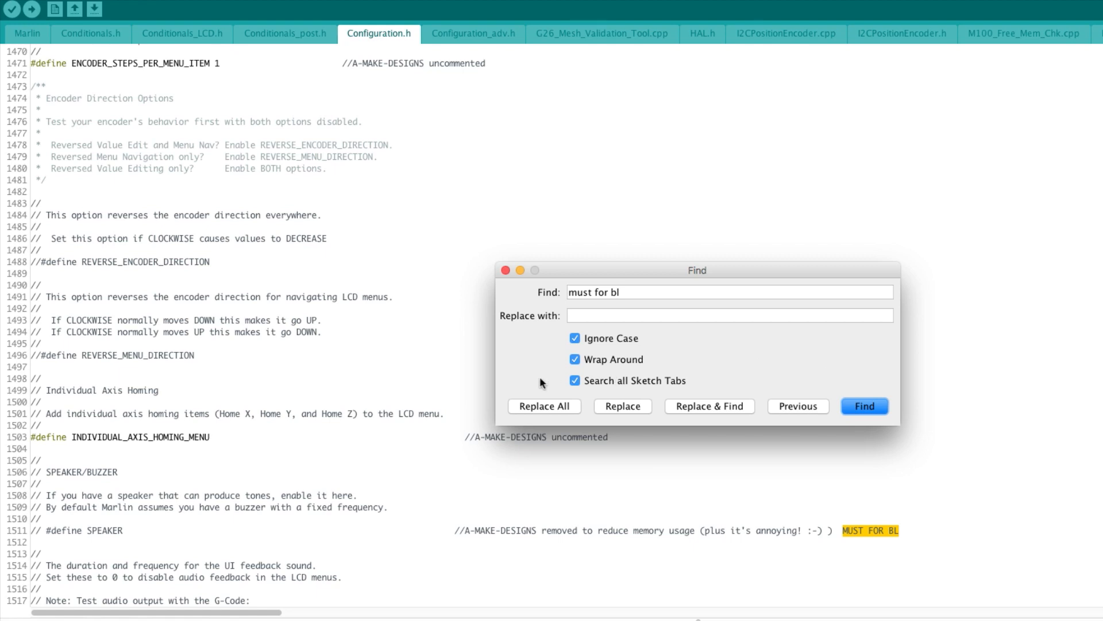
mouse_move(580, 393)
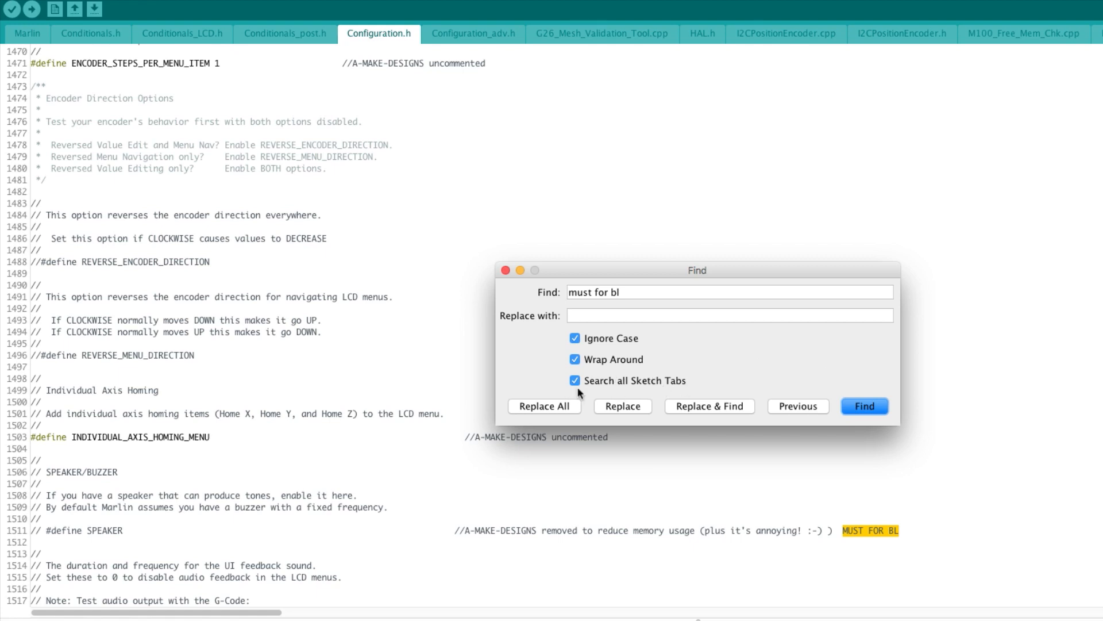
- Follow the search into Configuration_adv.h at the removed ARC_SUPPORT section
click(864, 406)
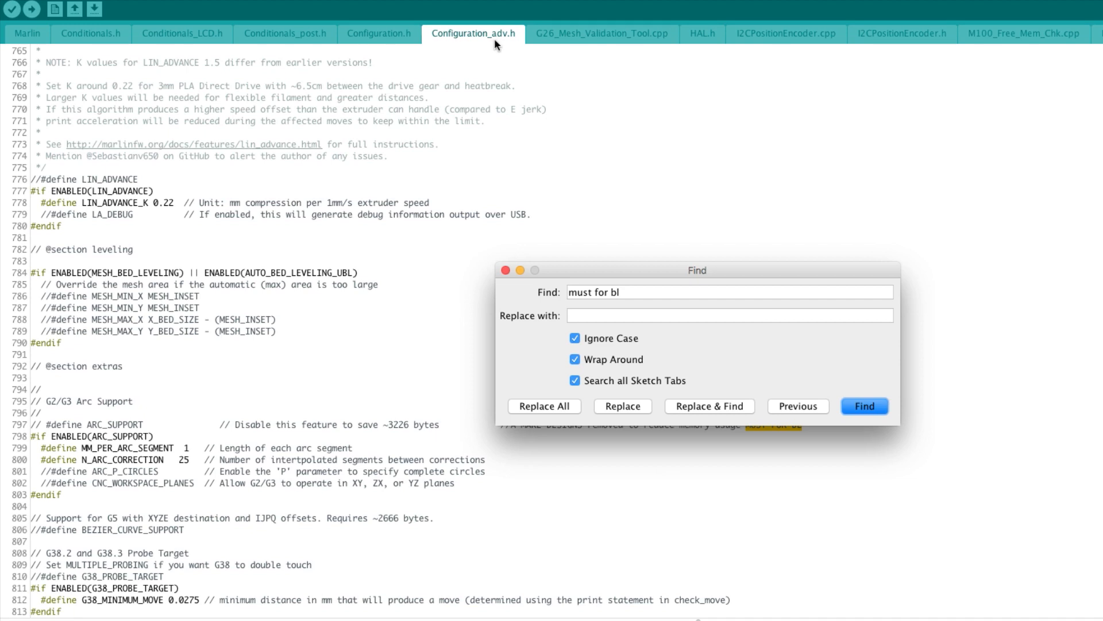
mouse_move(441, 161)
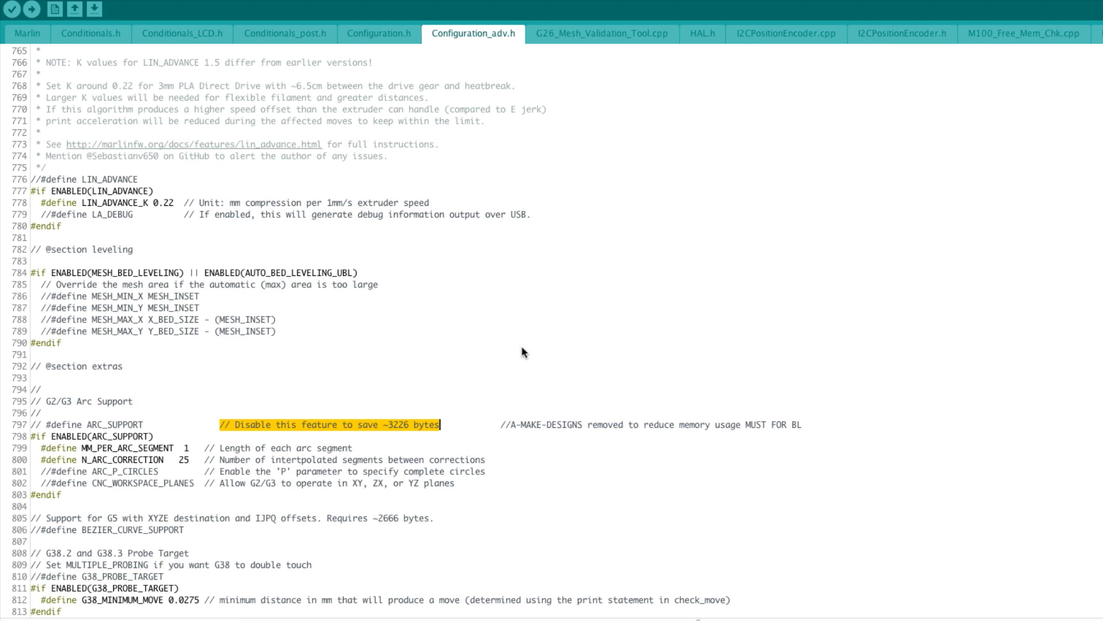
mouse_move(493, 382)
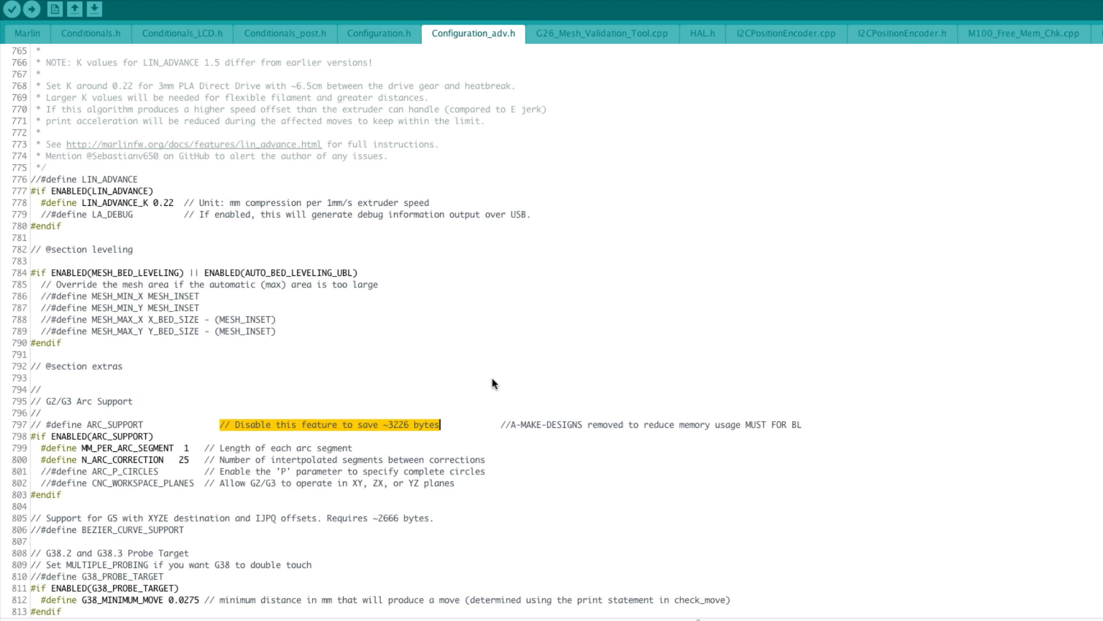
mouse_move(366, 428)
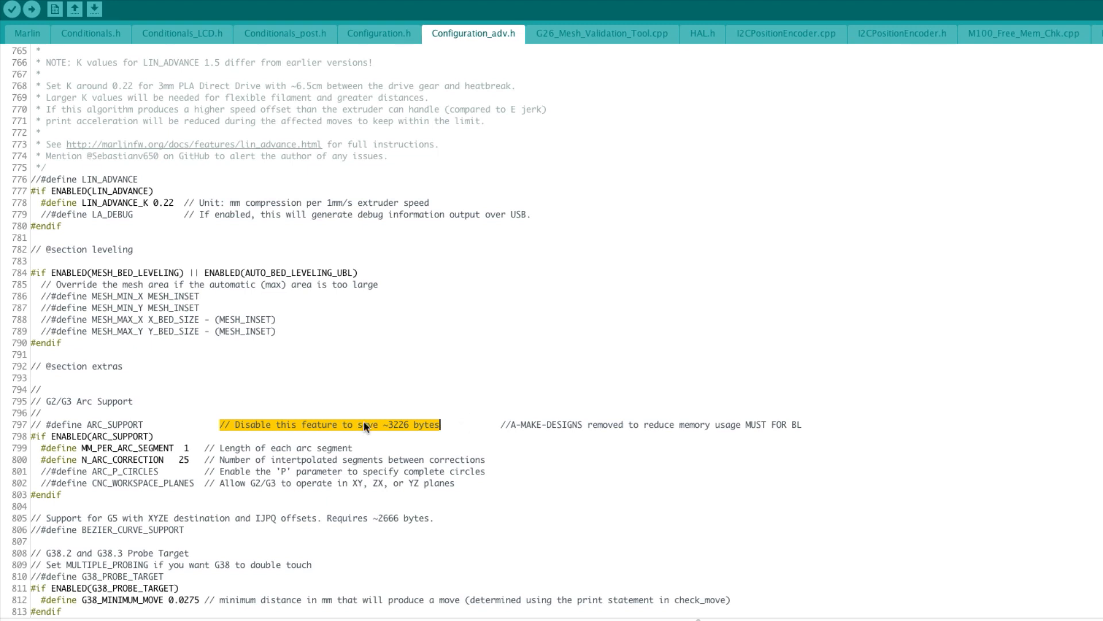
mouse_move(450, 437)
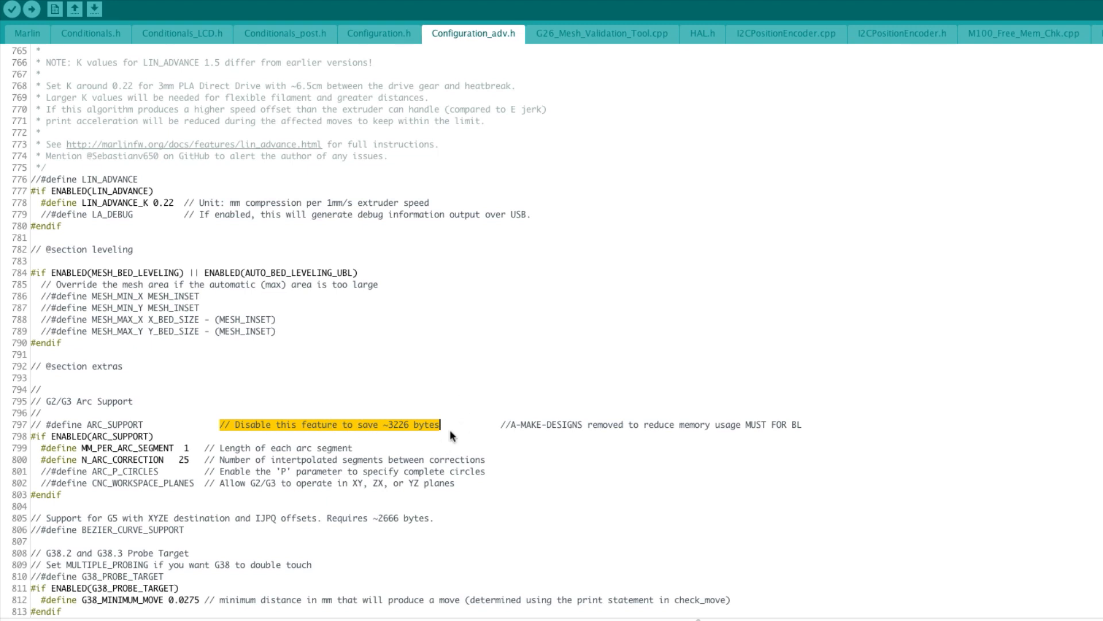
mouse_move(461, 431)
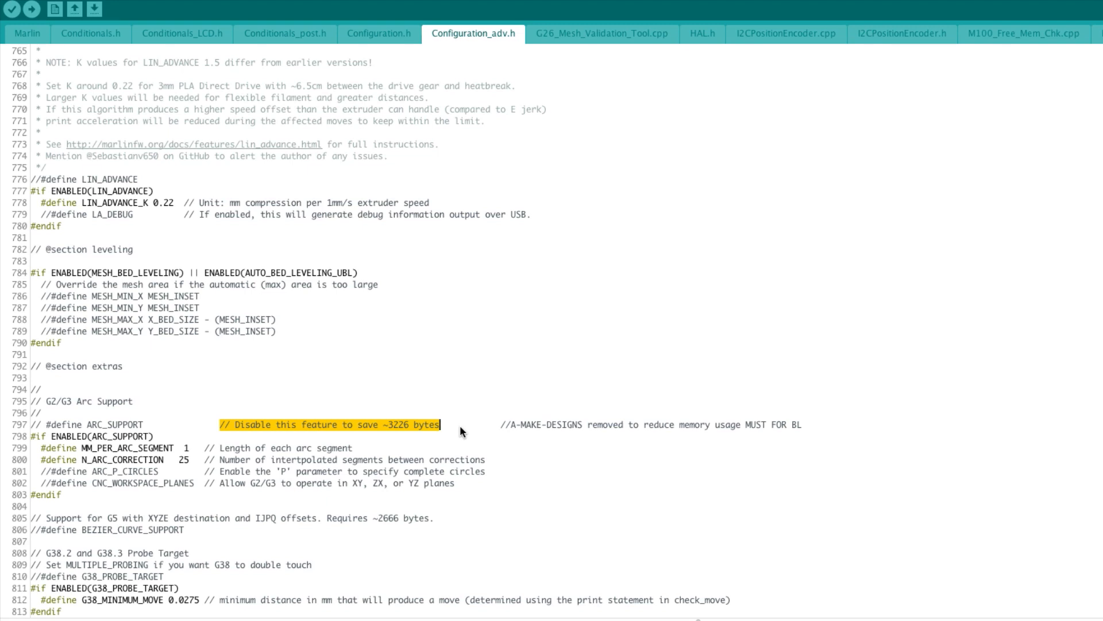
mouse_move(450, 429)
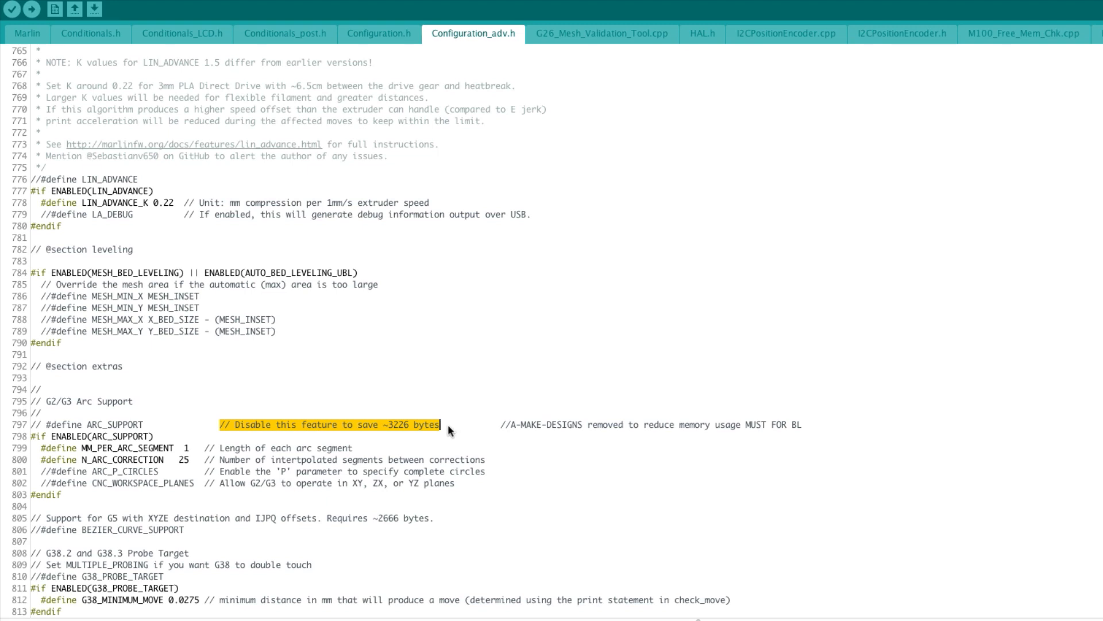
mouse_move(220, 388)
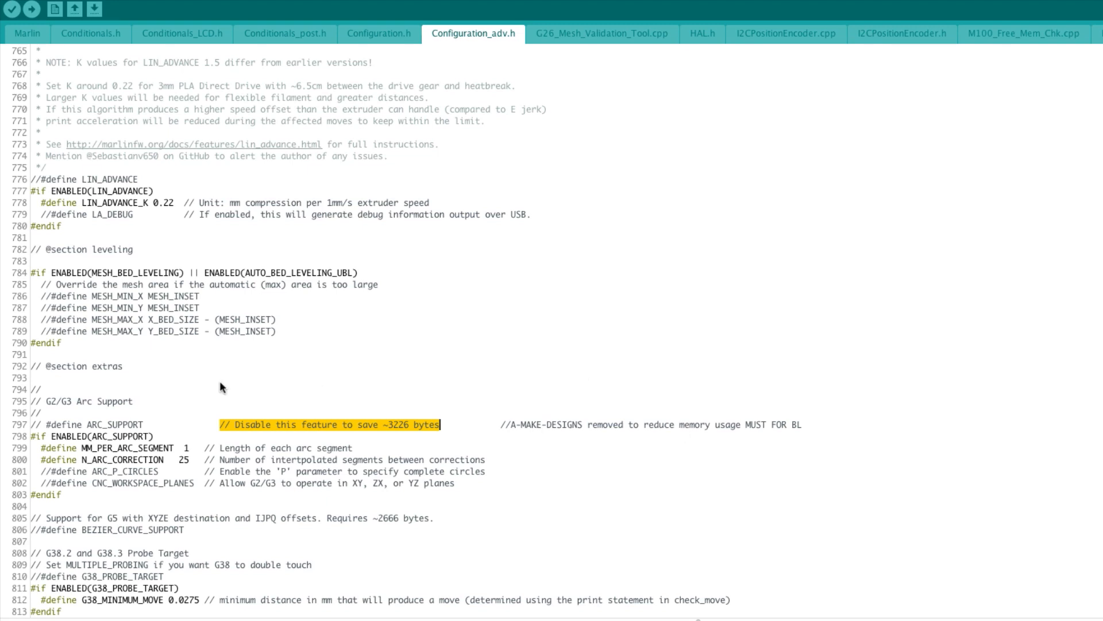
mouse_move(188, 436)
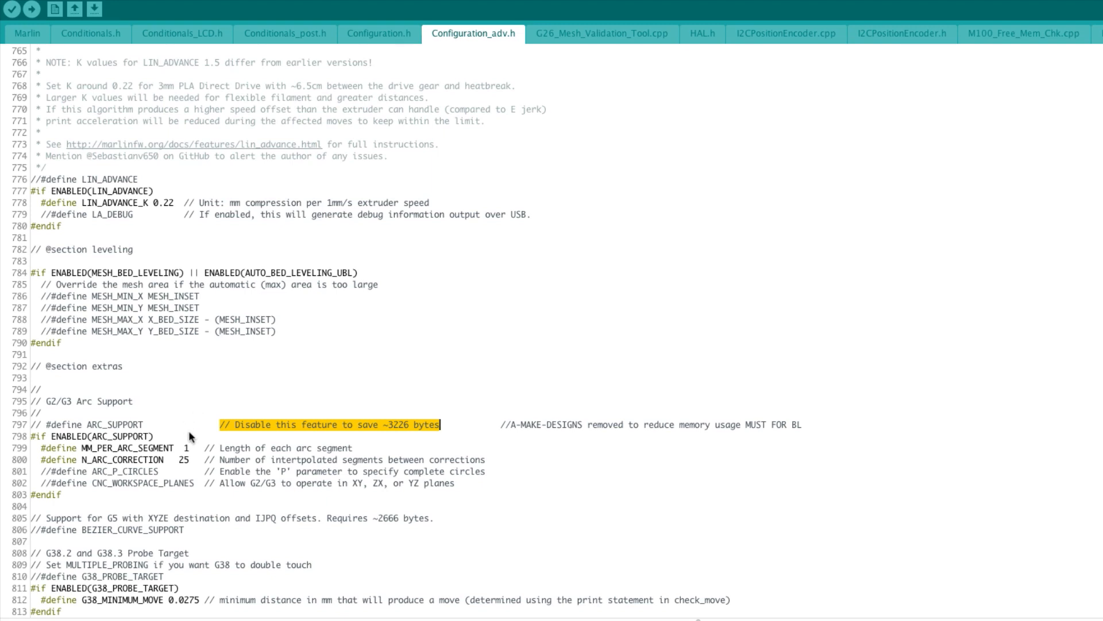
mouse_move(206, 438)
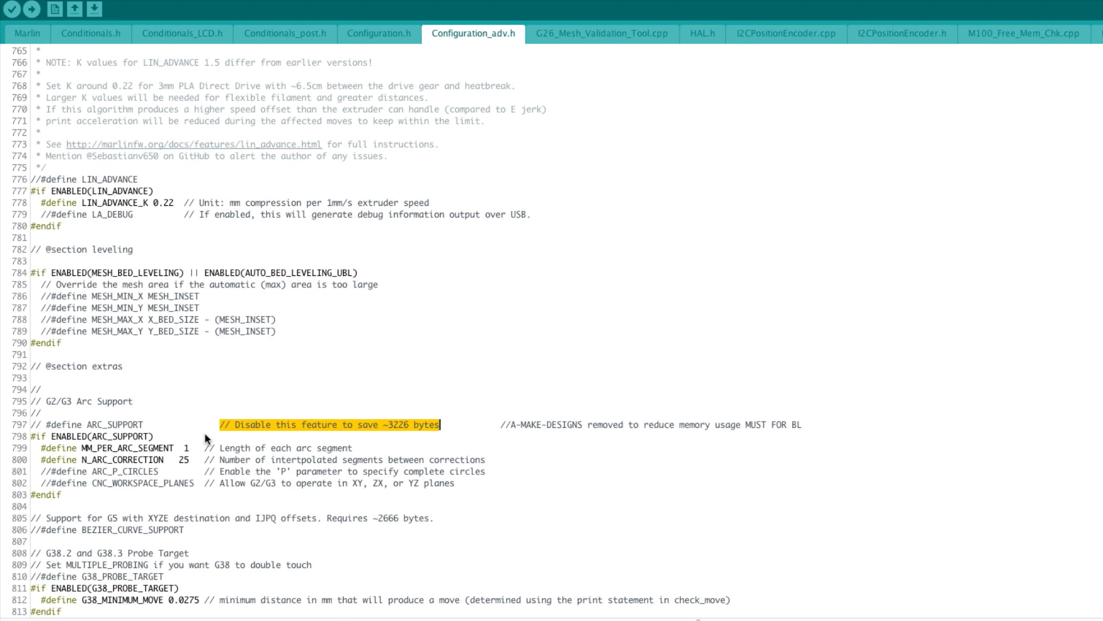
mouse_move(463, 382)
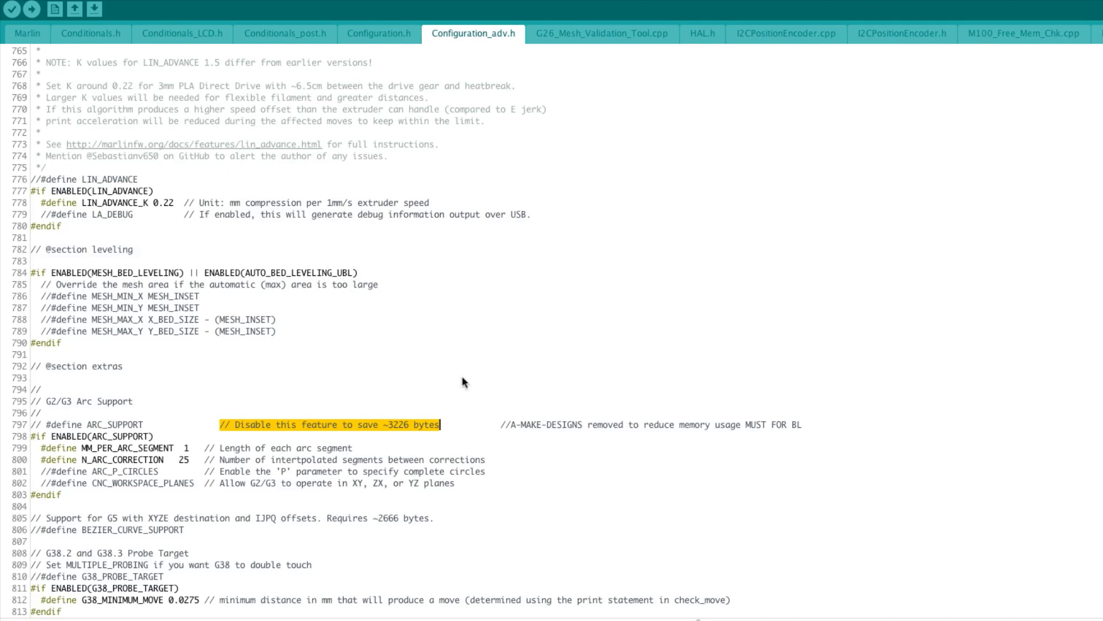
mouse_move(481, 330)
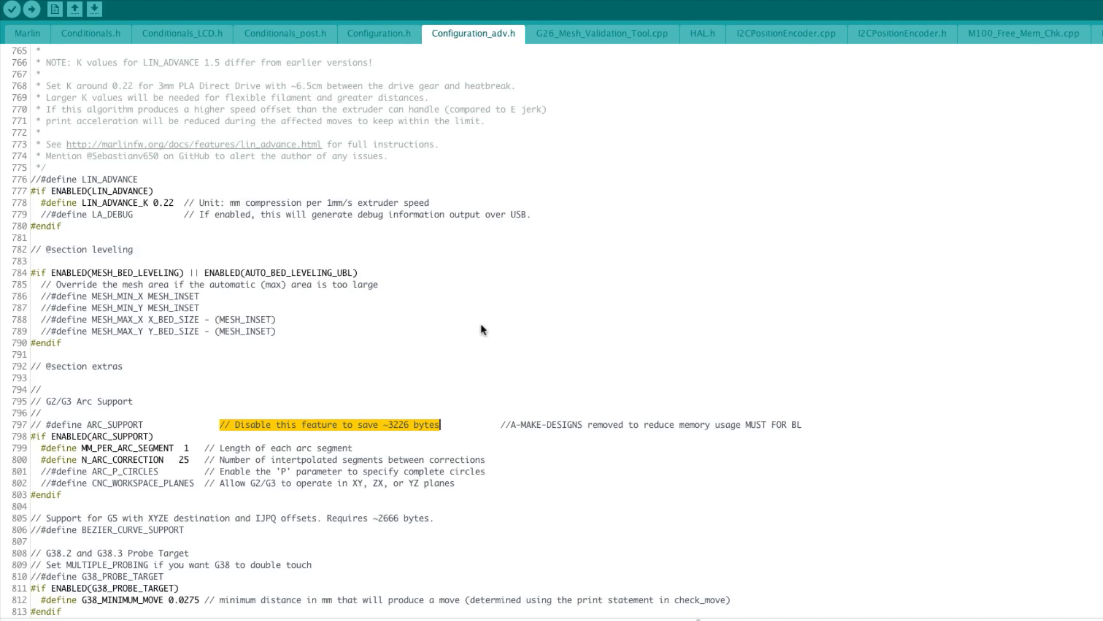
- Find the A-MAKE-DESIGNS change at TEMP_BED_RESIDENCY_TIME 5 in Configuration.h, then dismiss the search
click(864, 406)
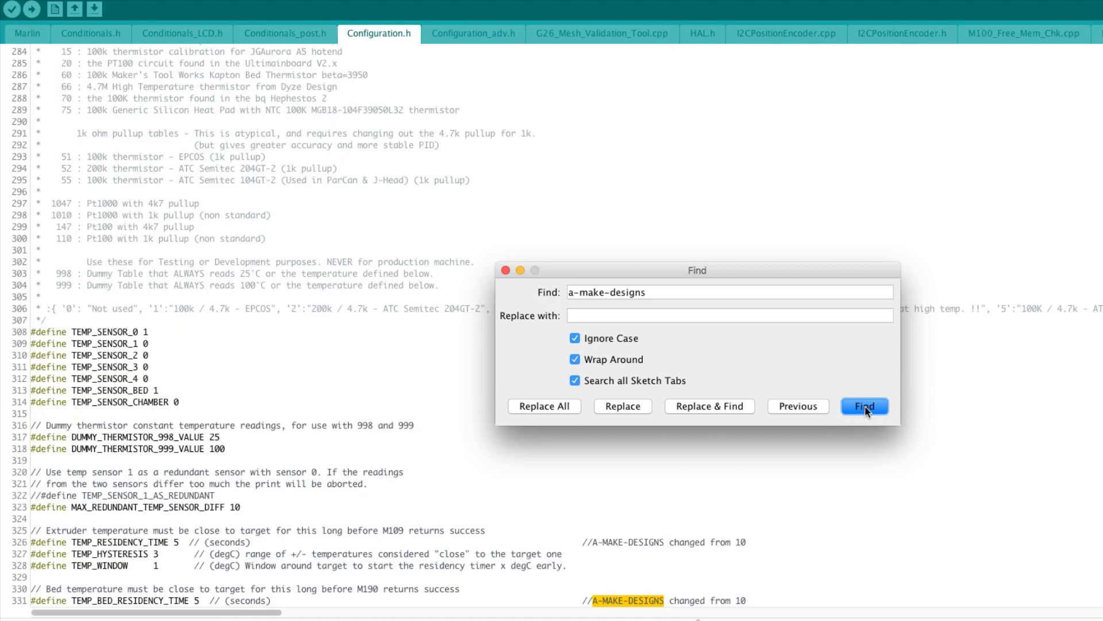
click(865, 405)
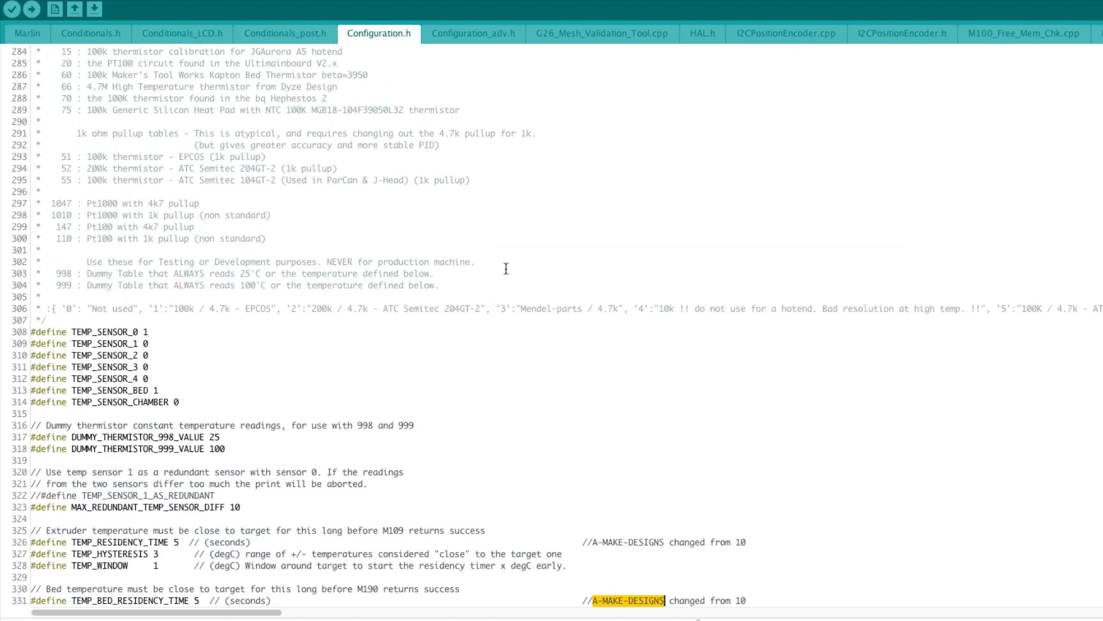
mouse_move(11, 10)
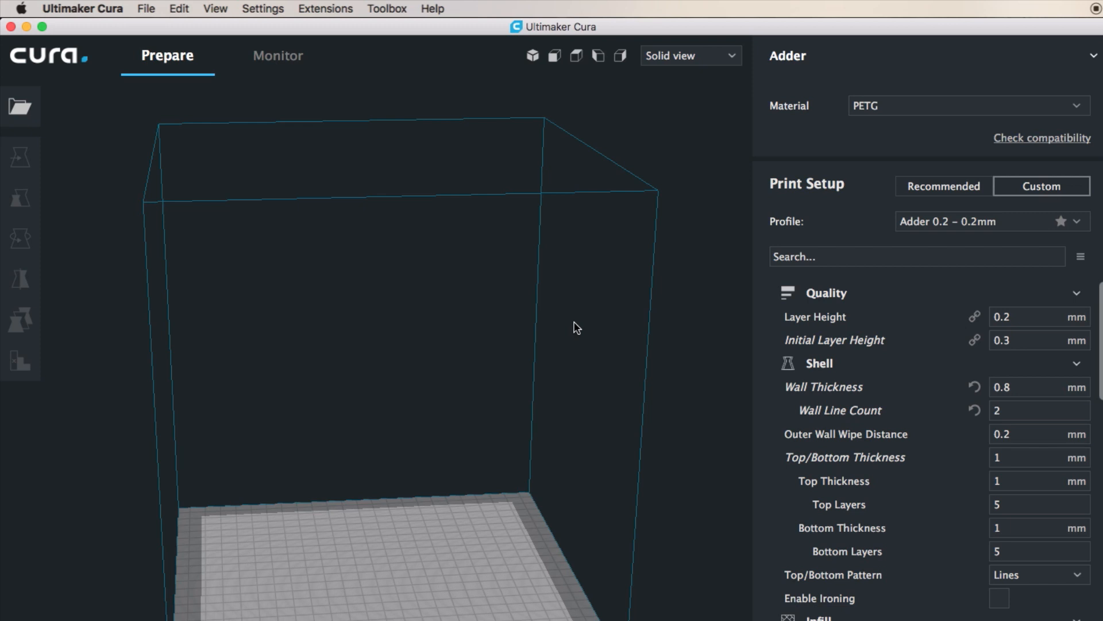
- Show Machine Settings for the Adder printer via Settings > Printer > Manage Printers
click(263, 8)
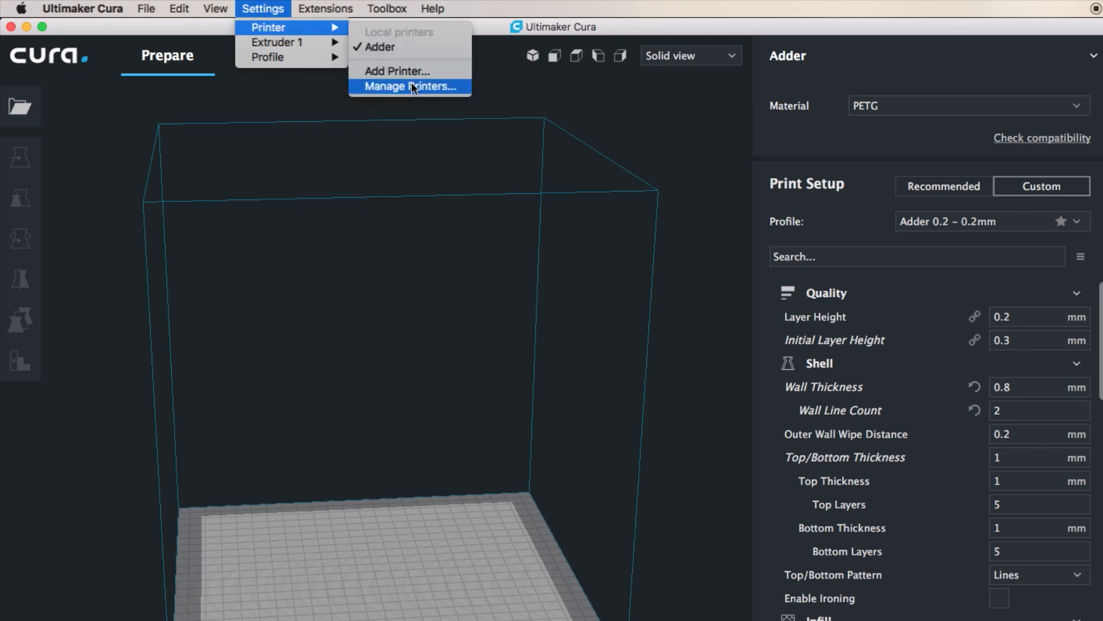
click(409, 86)
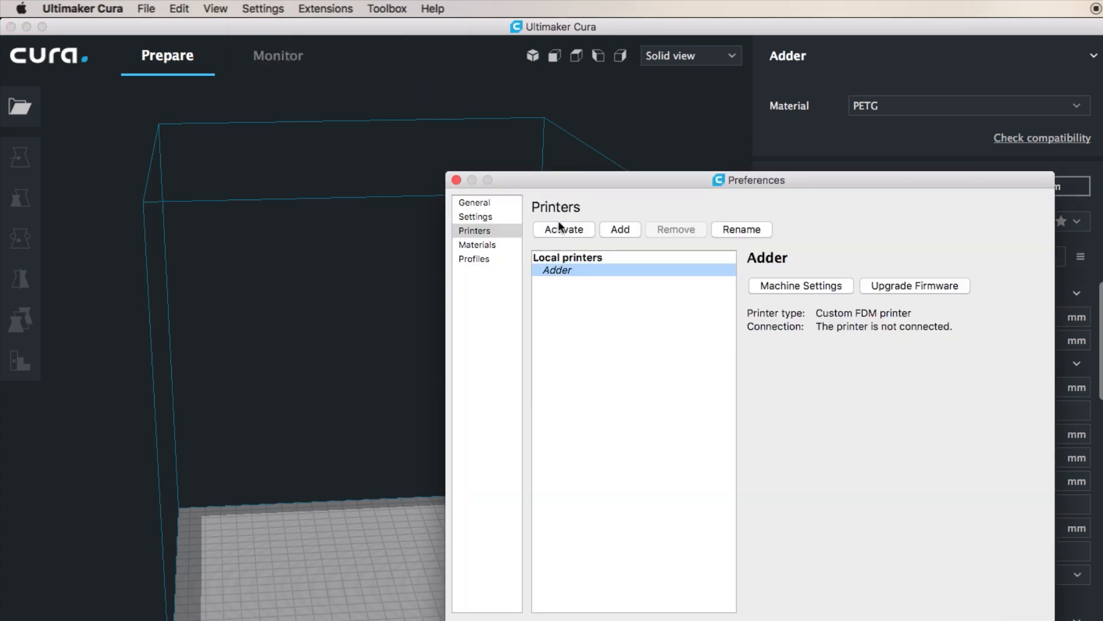
click(800, 285)
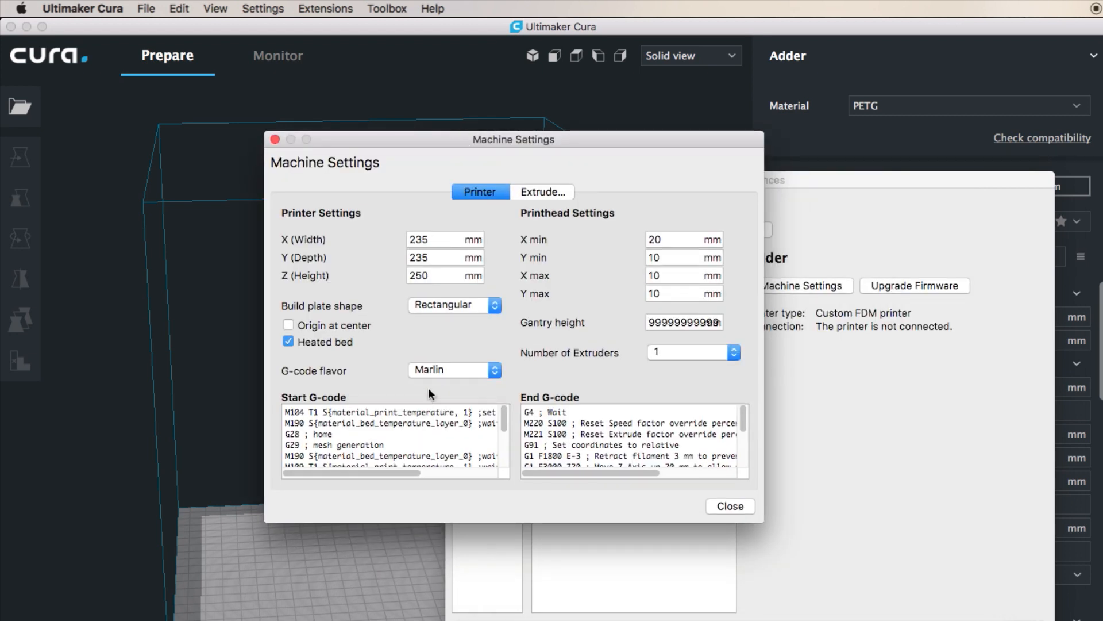
mouse_move(413, 418)
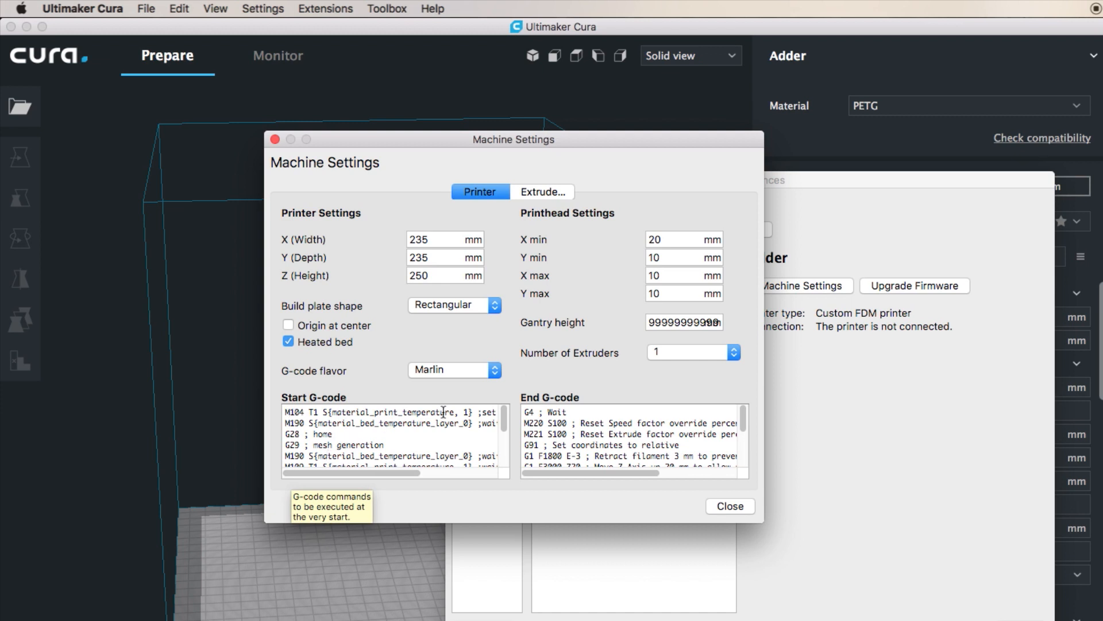
mouse_move(388, 474)
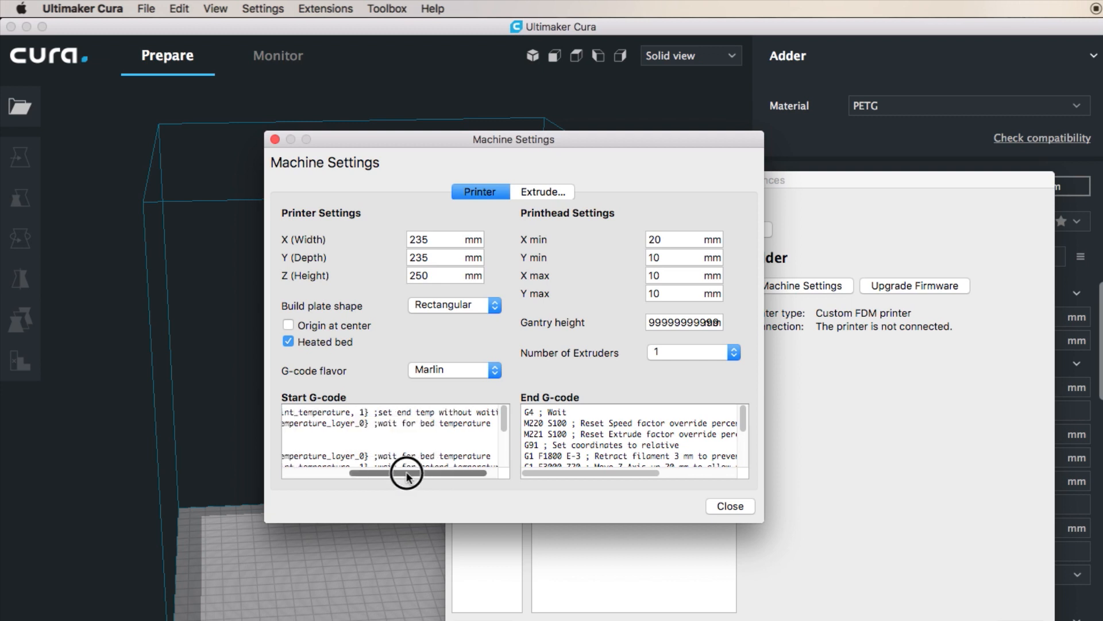
scroll(left, 3)
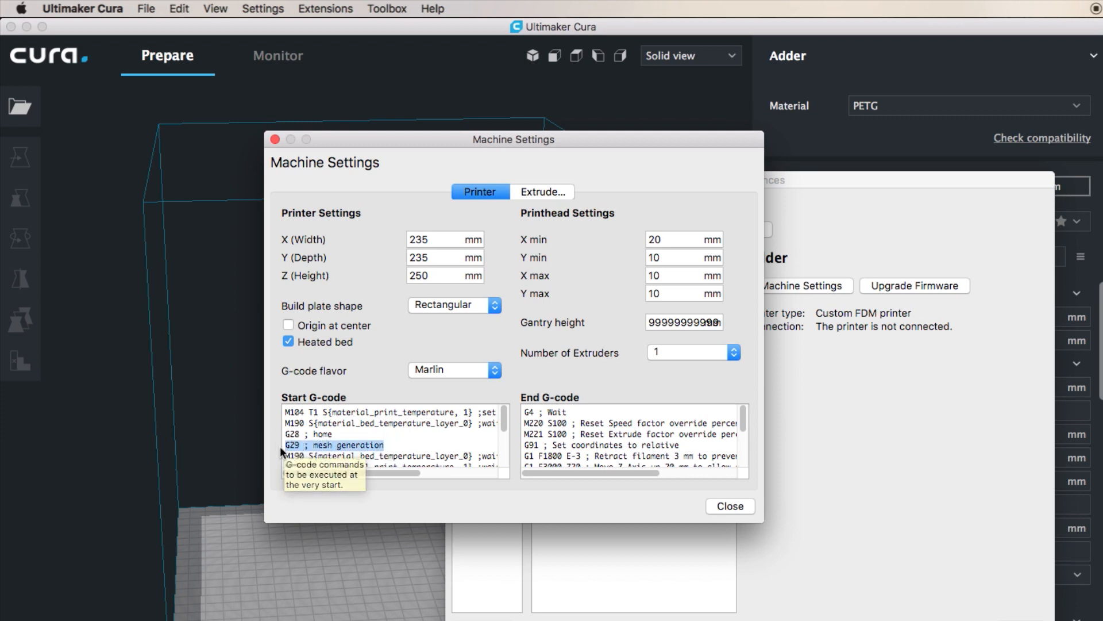
mouse_move(304, 502)
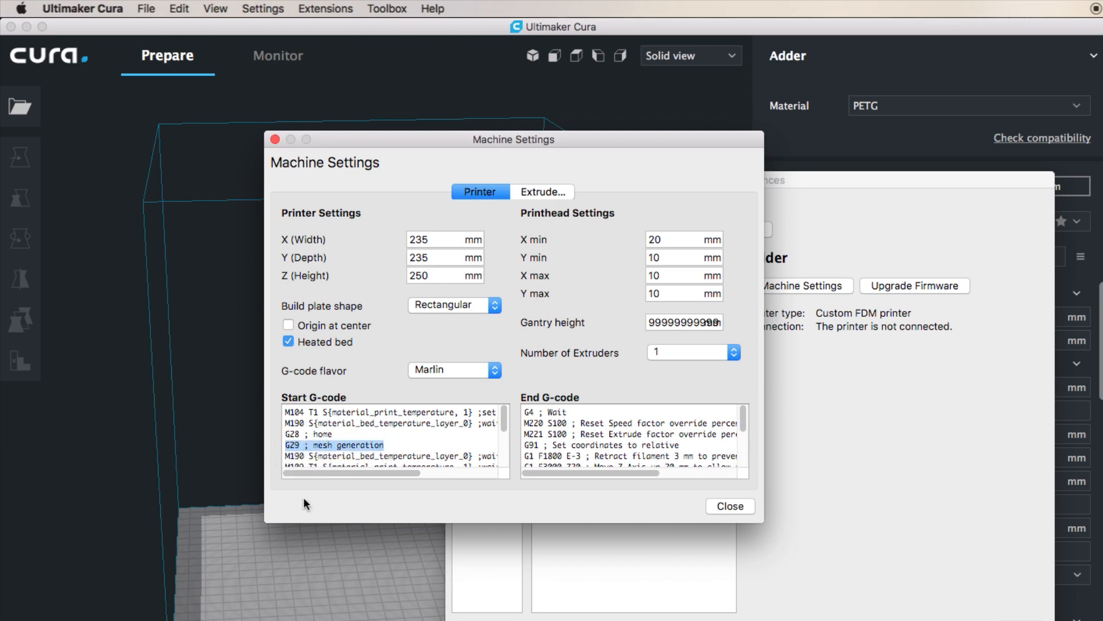
mouse_move(384, 444)
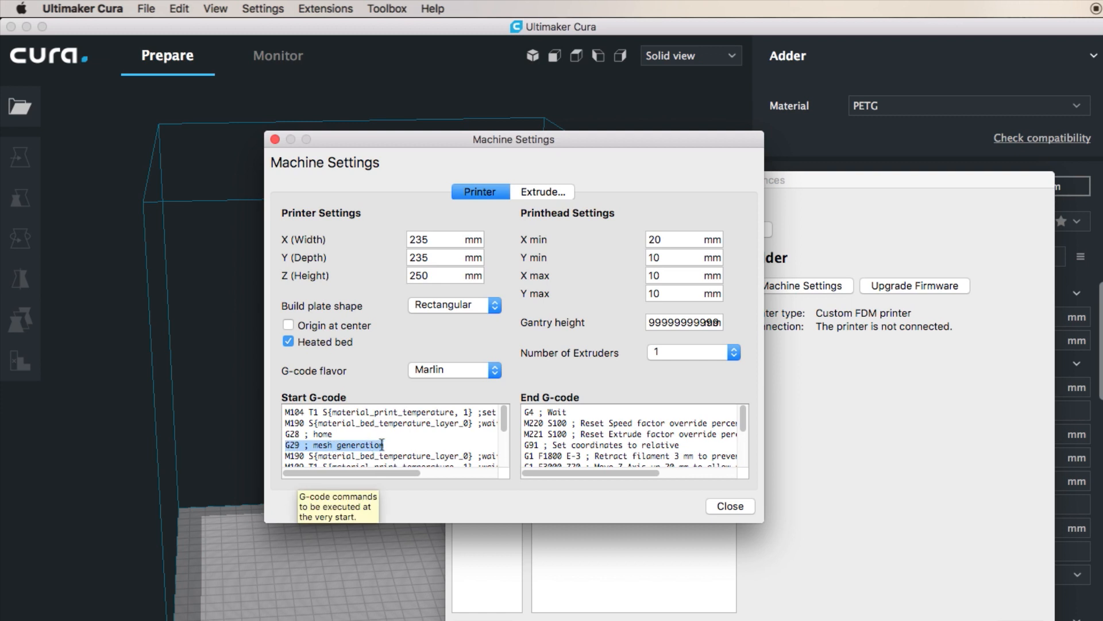
mouse_move(400, 443)
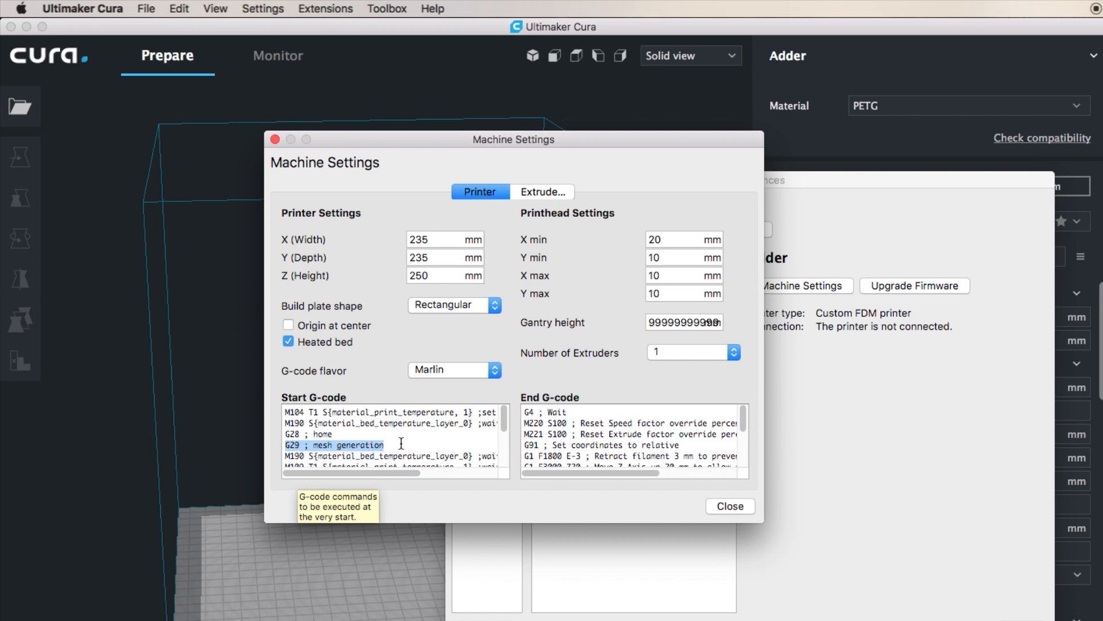
mouse_move(400, 443)
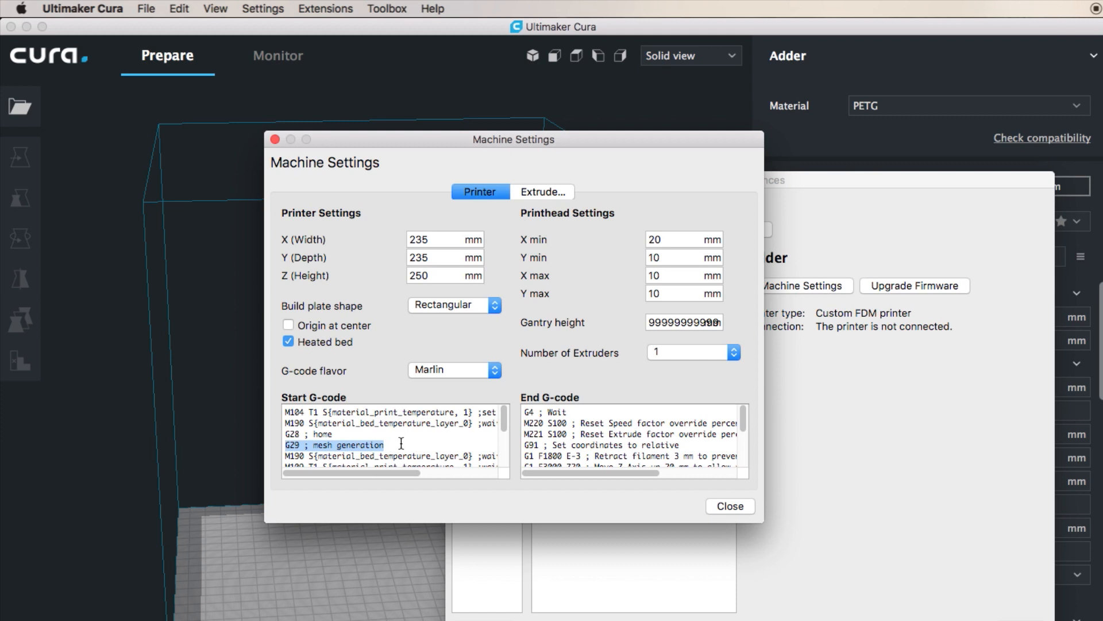
mouse_move(344, 457)
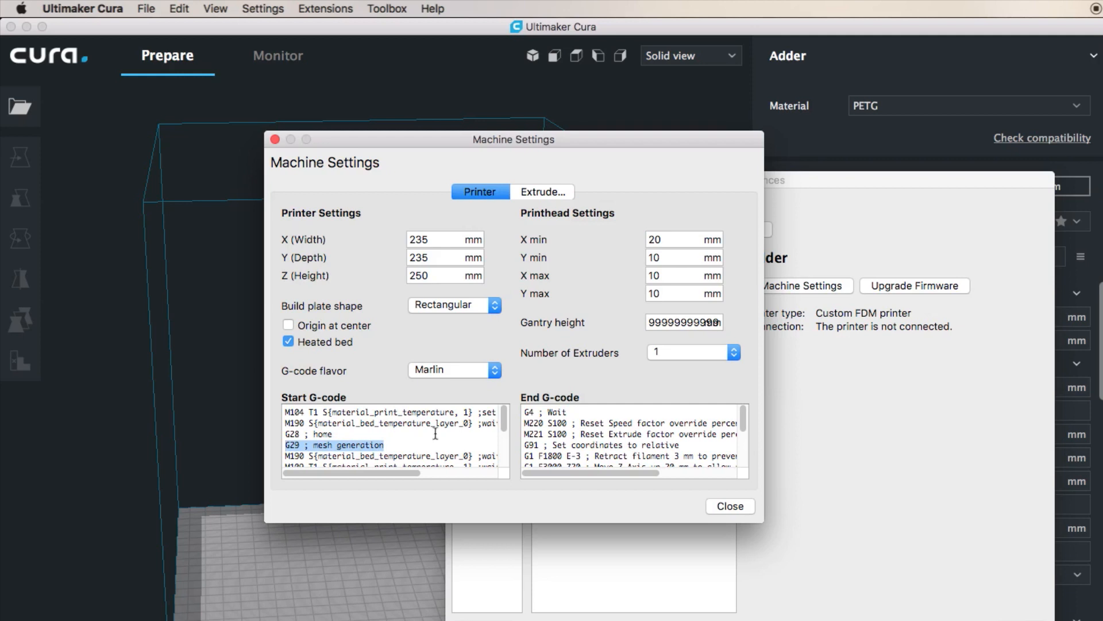
scroll(down, 3)
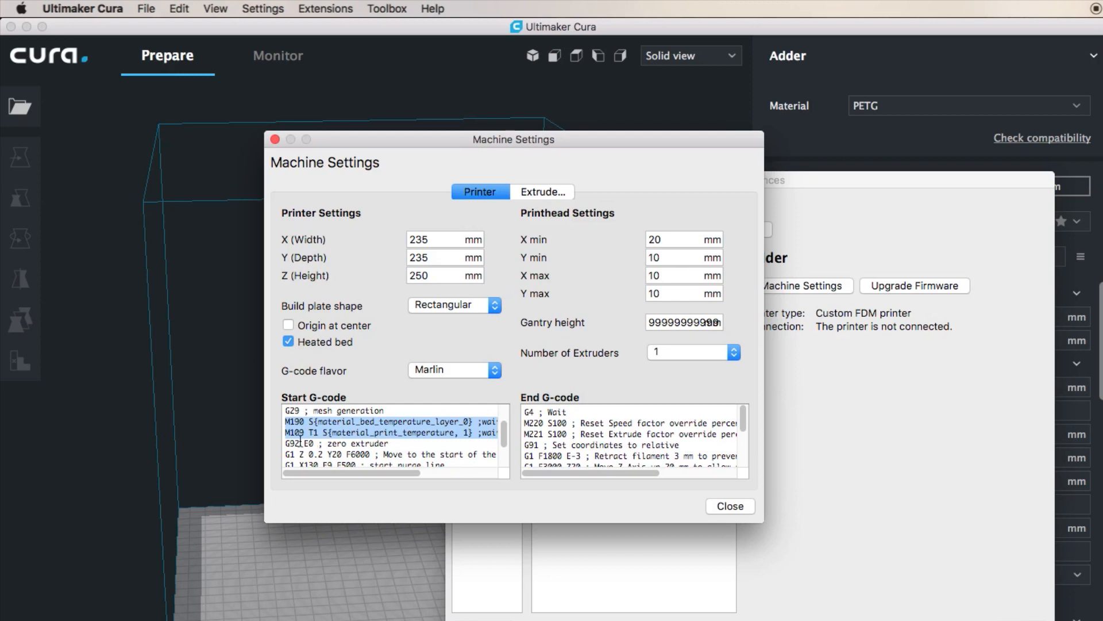
scroll(down, 3)
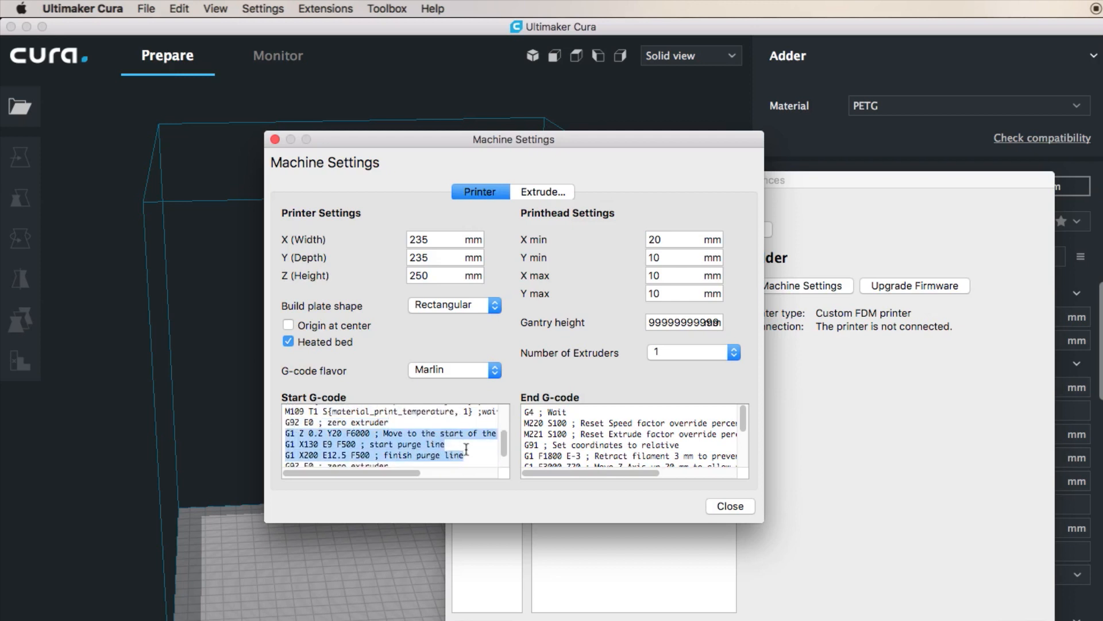
scroll(down, 3)
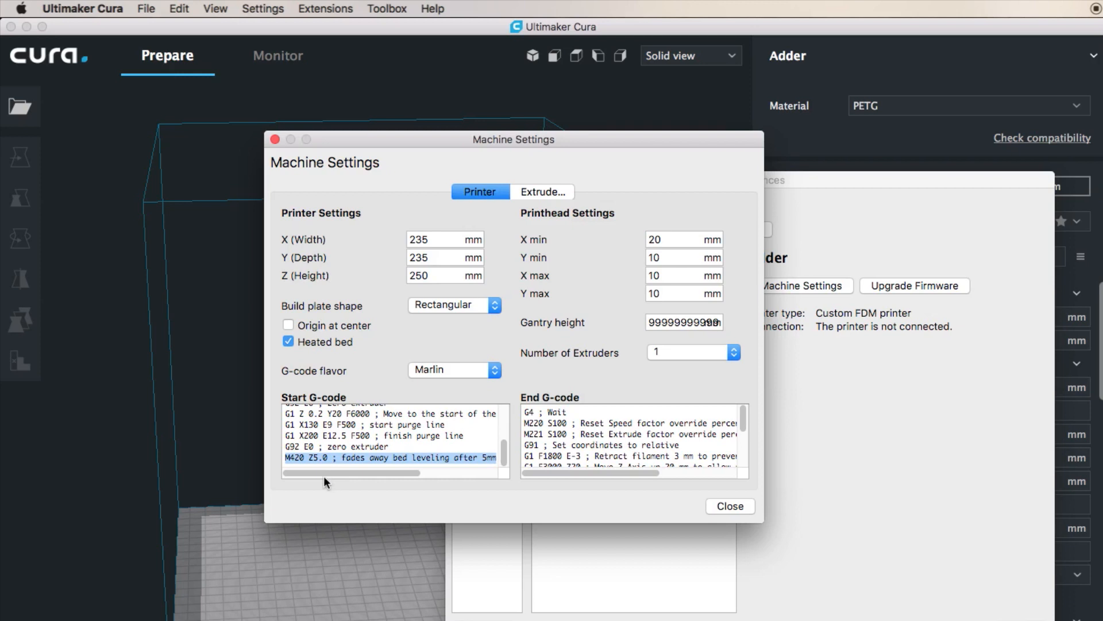
mouse_move(346, 482)
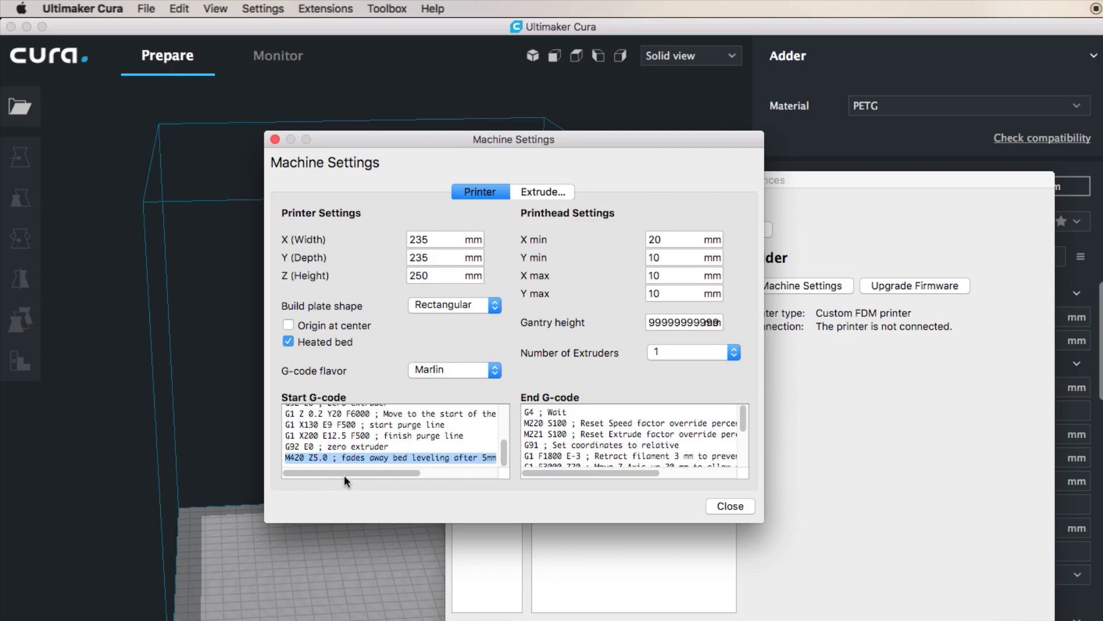
mouse_move(312, 477)
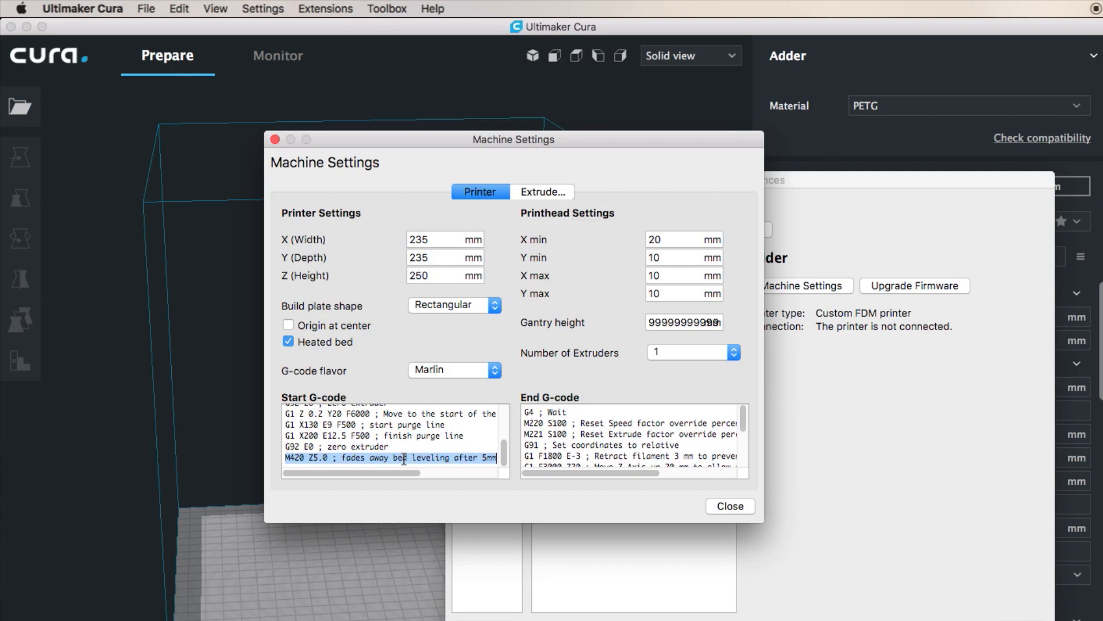
mouse_move(463, 461)
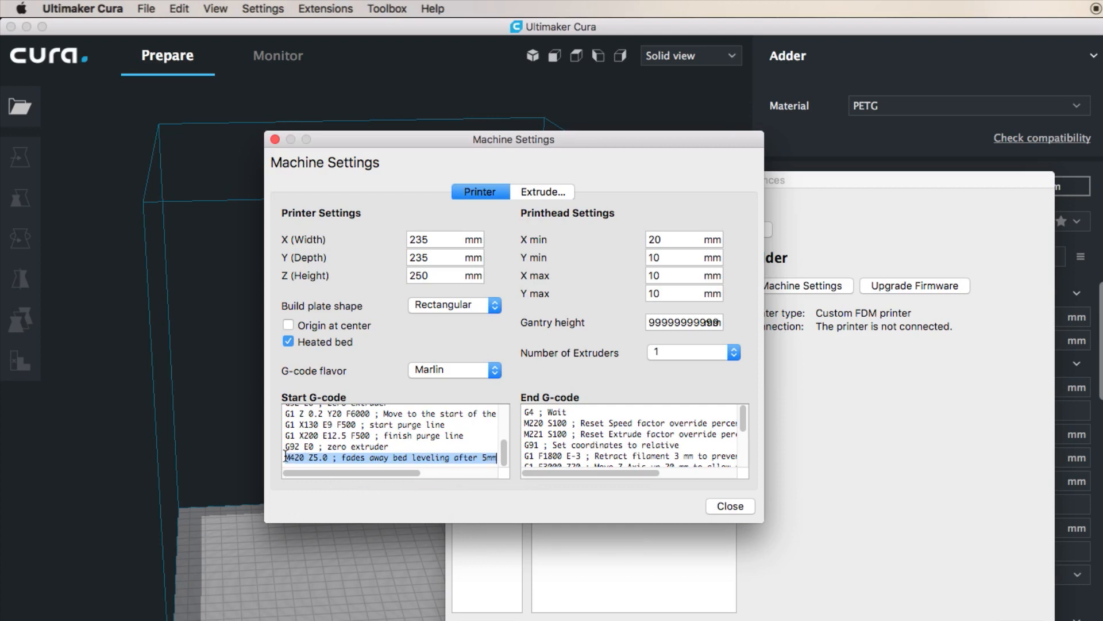
mouse_move(377, 493)
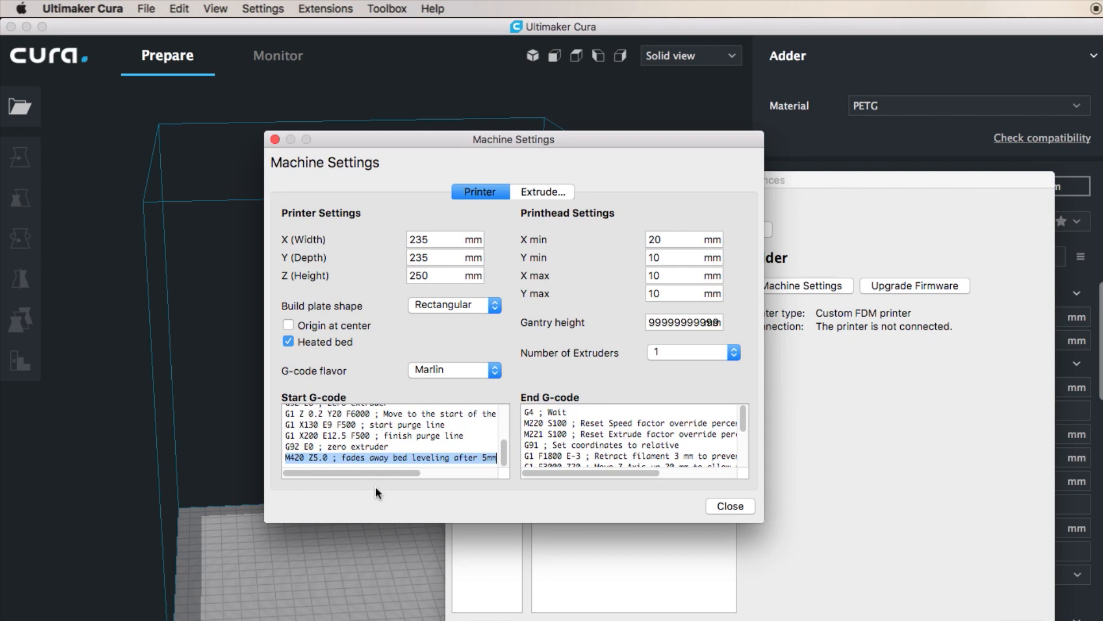
mouse_move(396, 432)
text(G29 ; mesh generation)
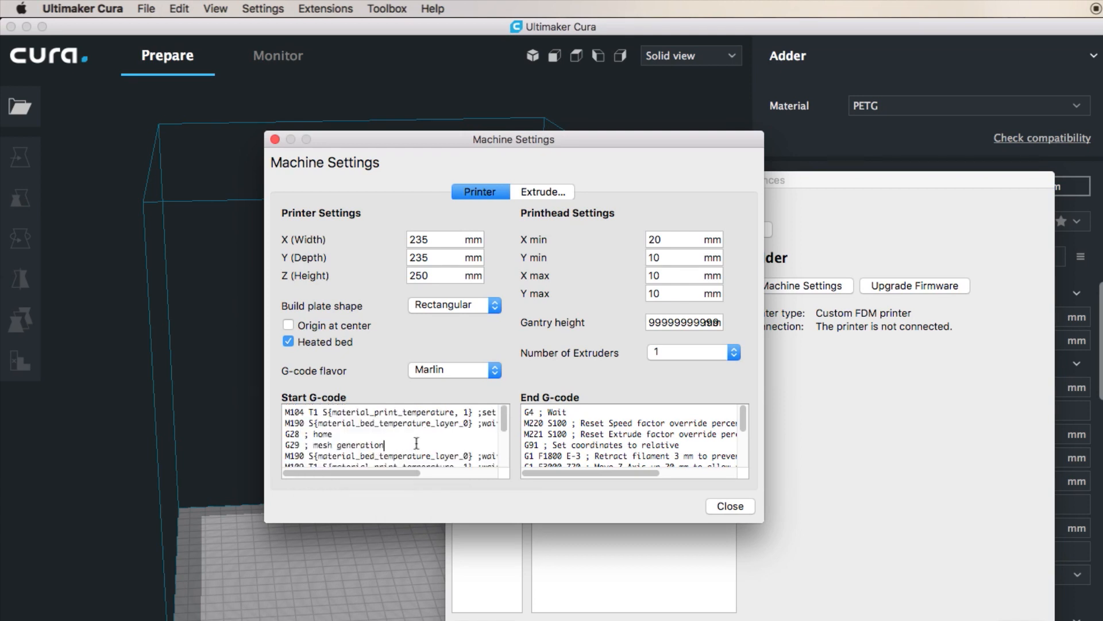
mouse_move(440, 438)
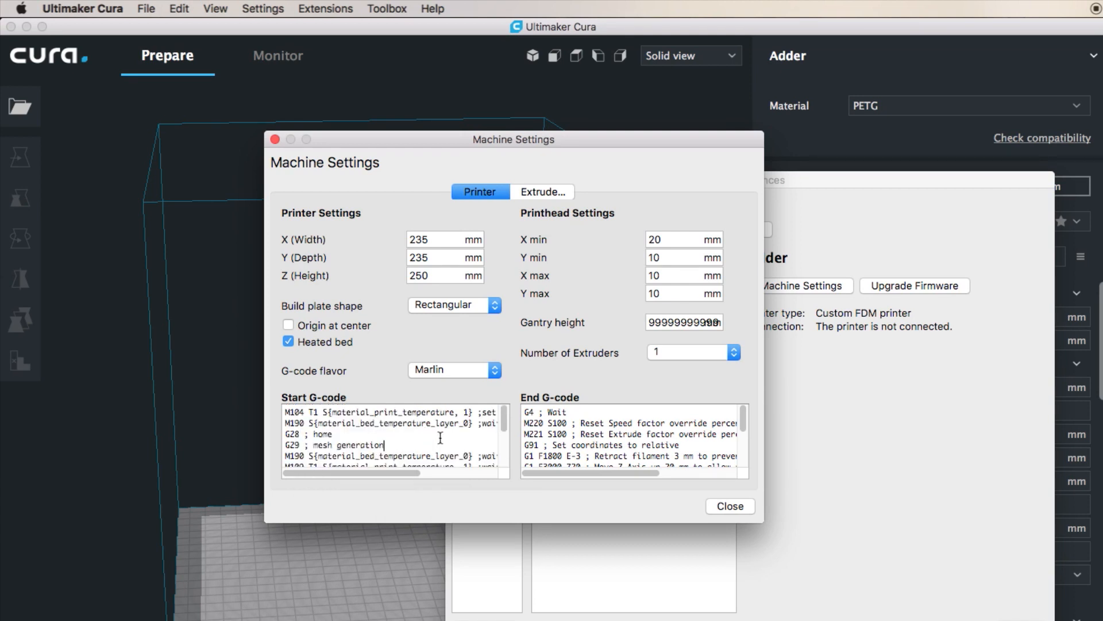
mouse_move(485, 446)
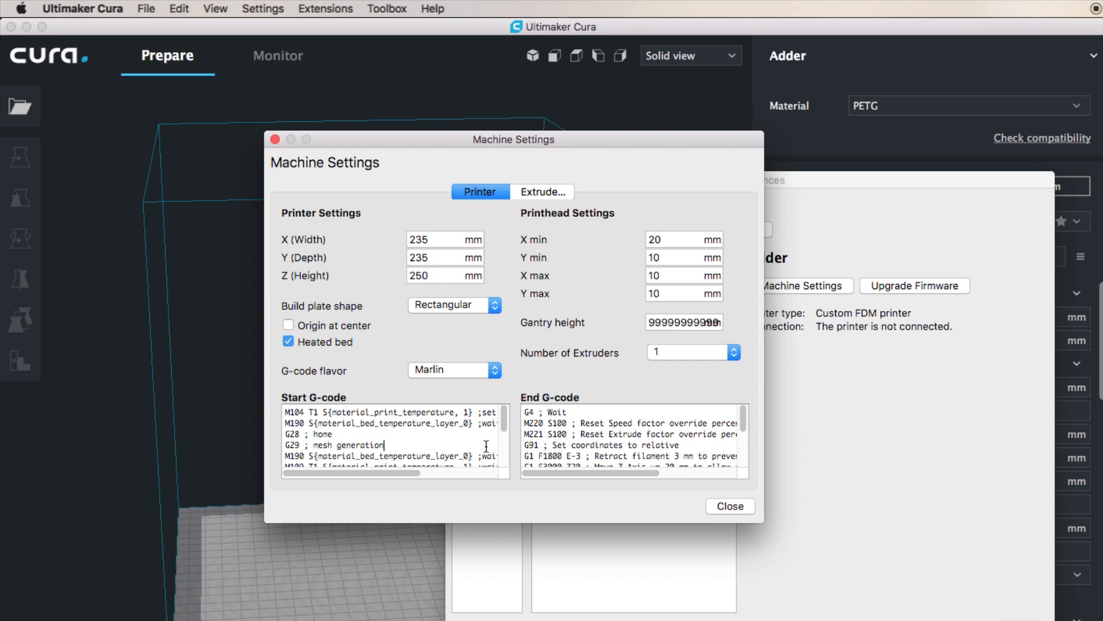
mouse_move(470, 436)
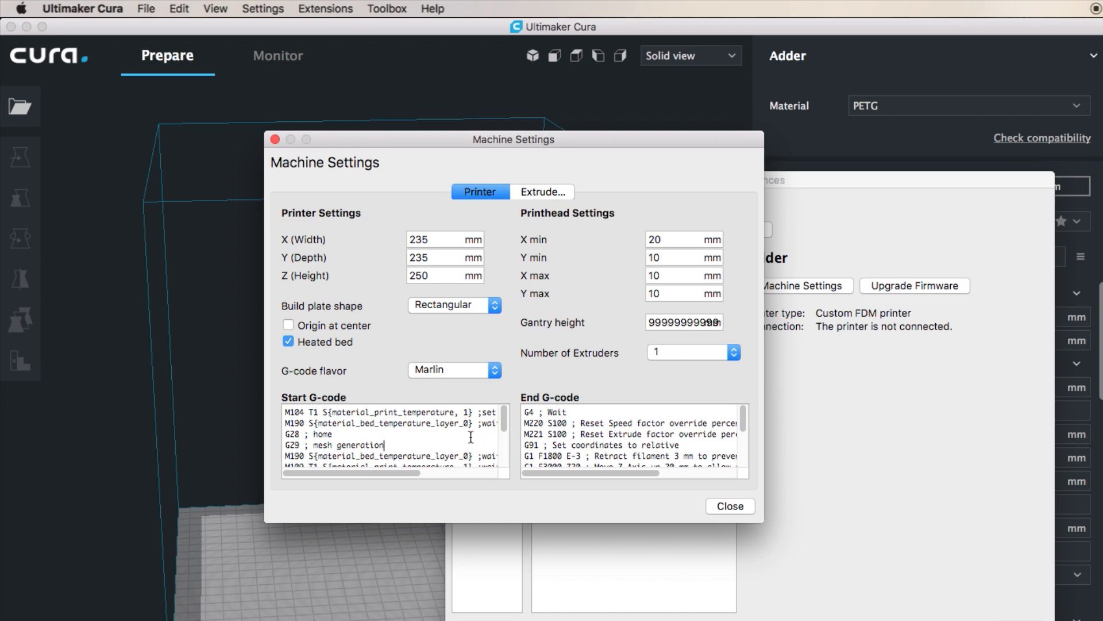